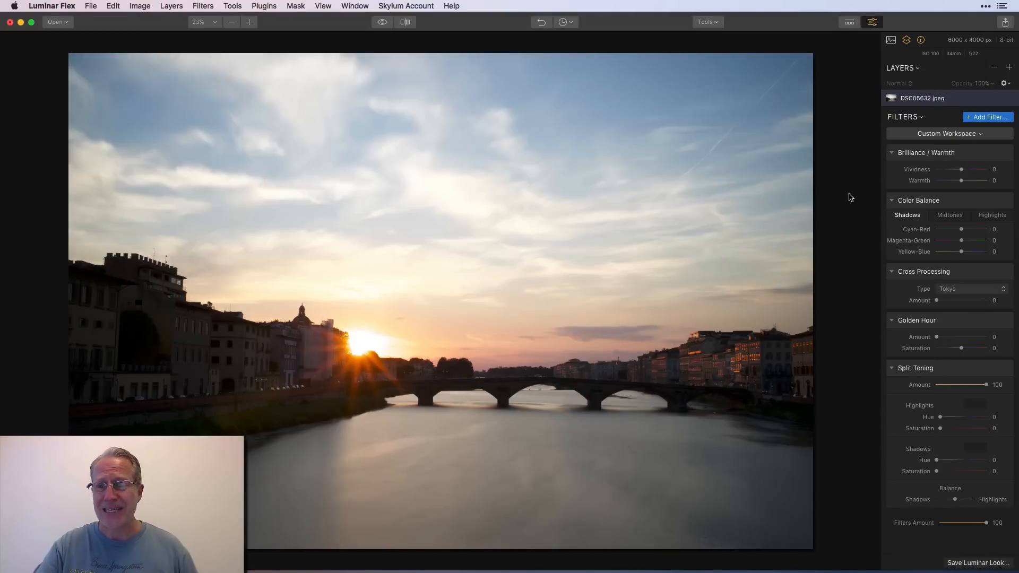
mouse_move(876, 235)
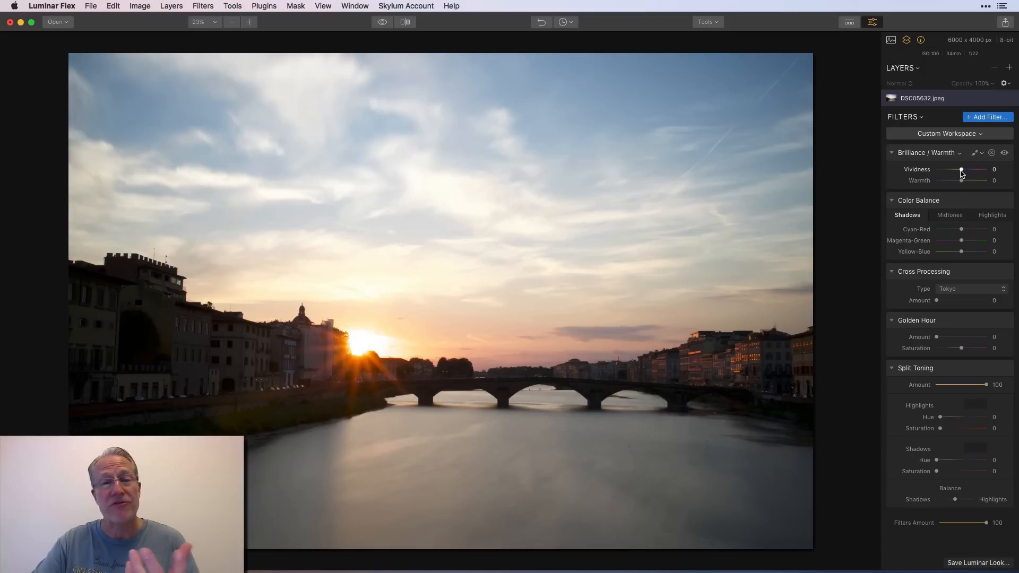
Try vividness and warmth adjustments, compare before and after, then reset both to zero
left_click_drag(961, 170, 975, 170)
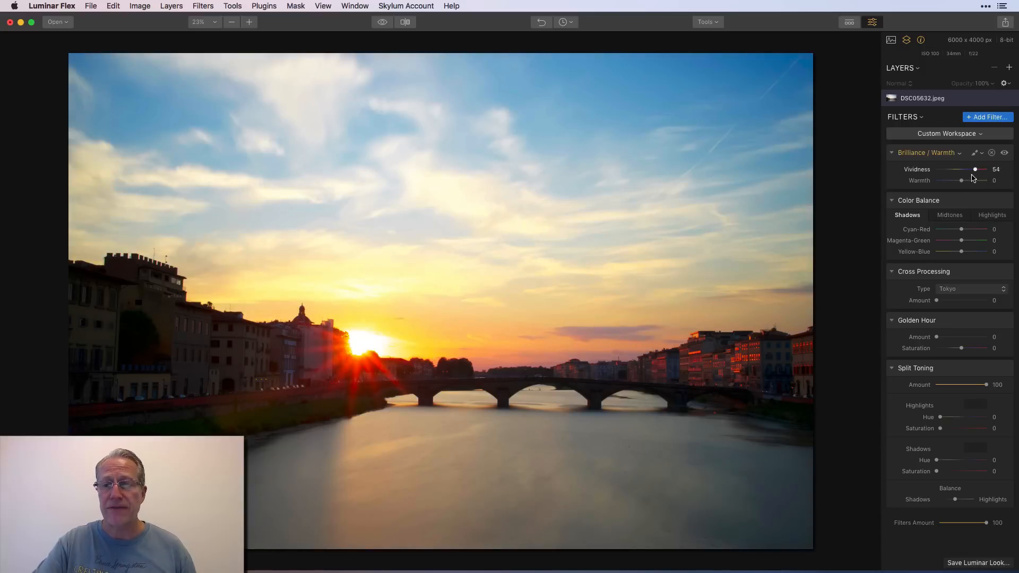
left_click_drag(961, 180, 975, 180)
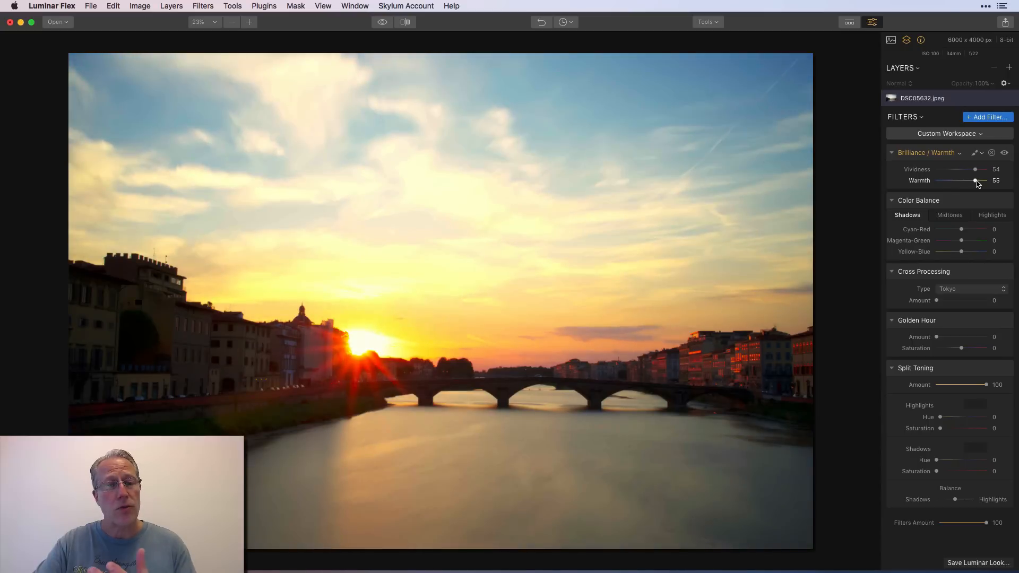
left_click_drag(975, 180, 947, 180)
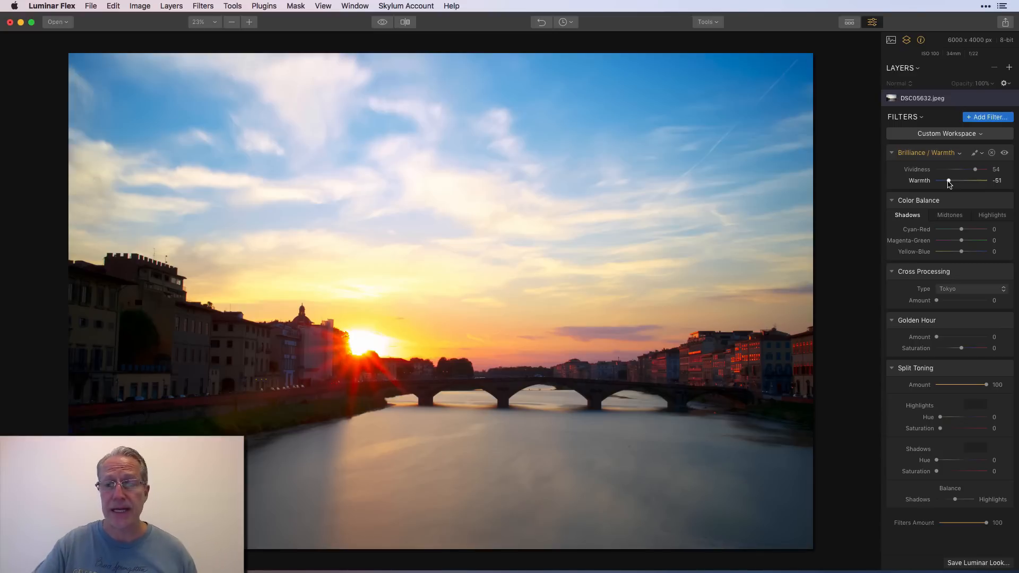
left_click(1004, 153)
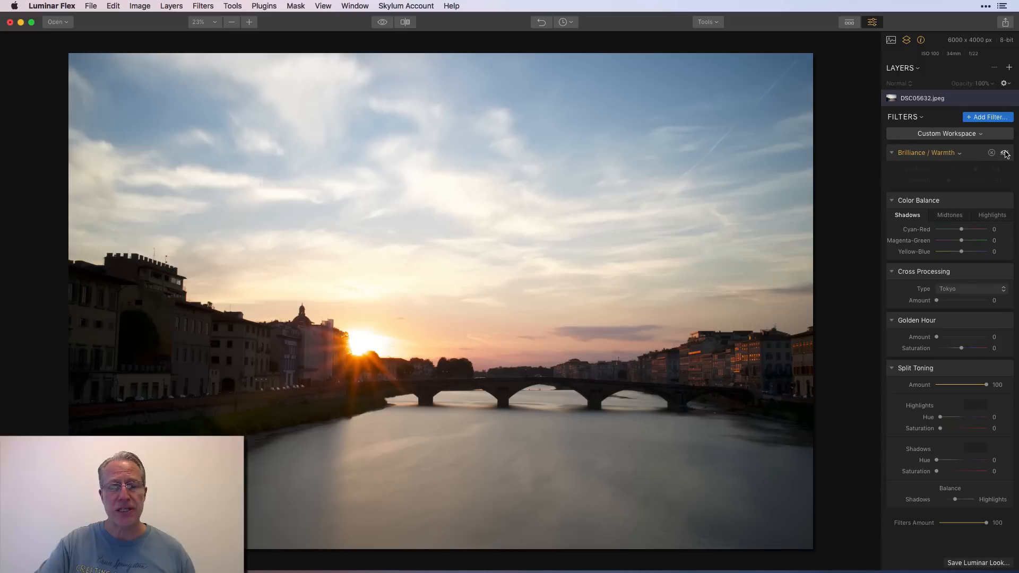
left_click(1004, 153)
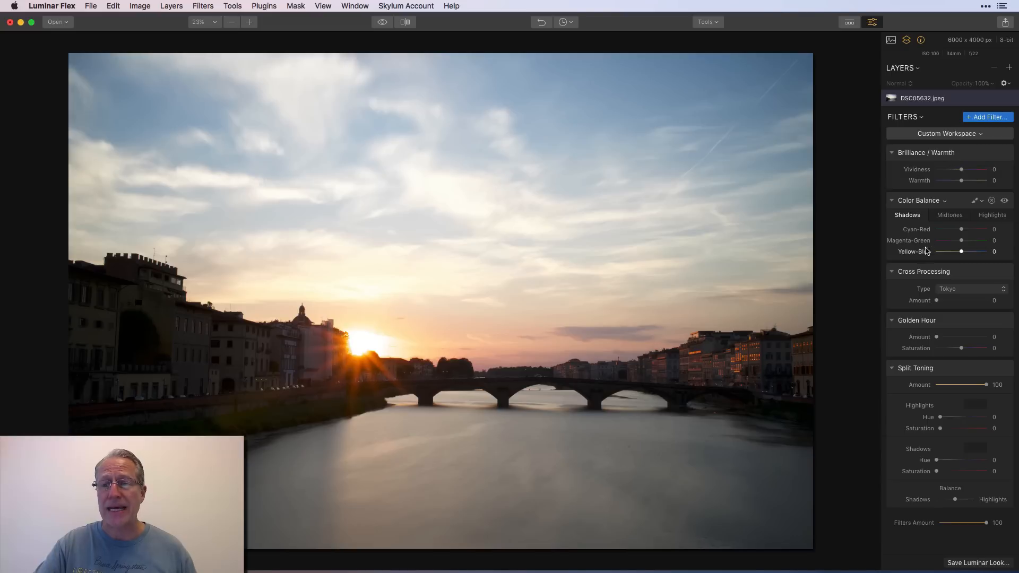
mouse_move(934, 237)
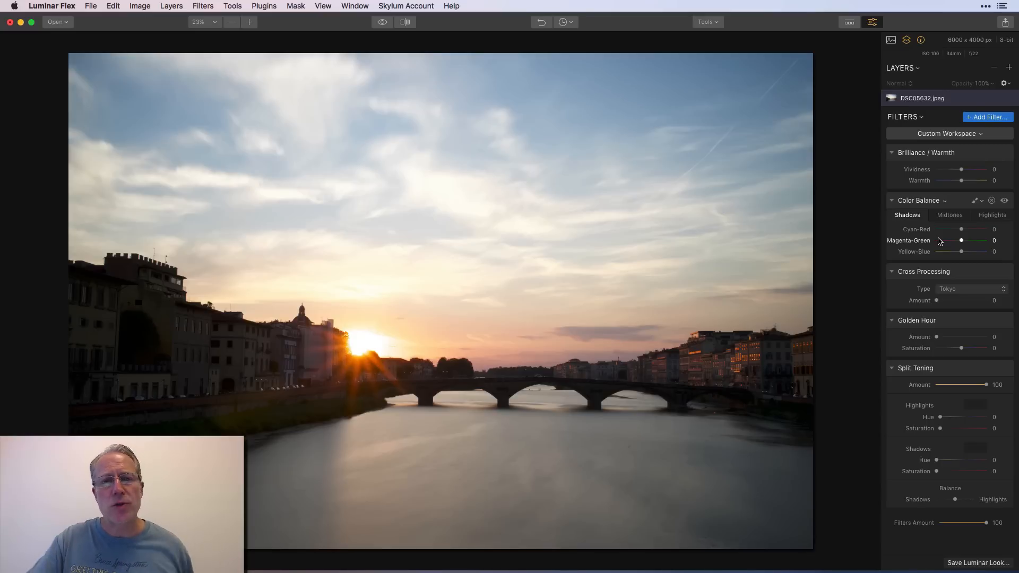
mouse_move(961, 229)
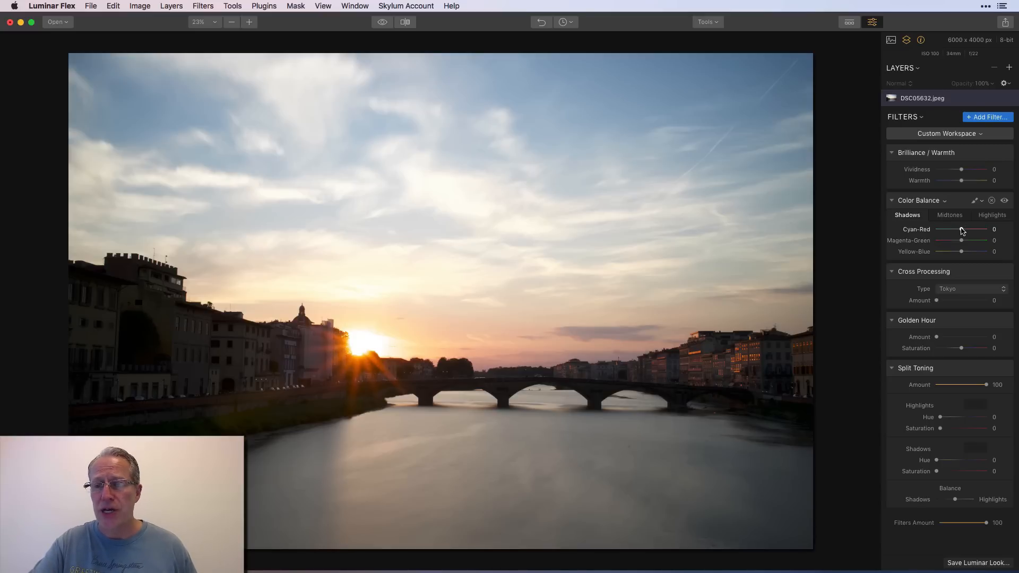
Shift the shadows toward cyan and tint the highlights toward red
left_click_drag(974, 228, 955, 229)
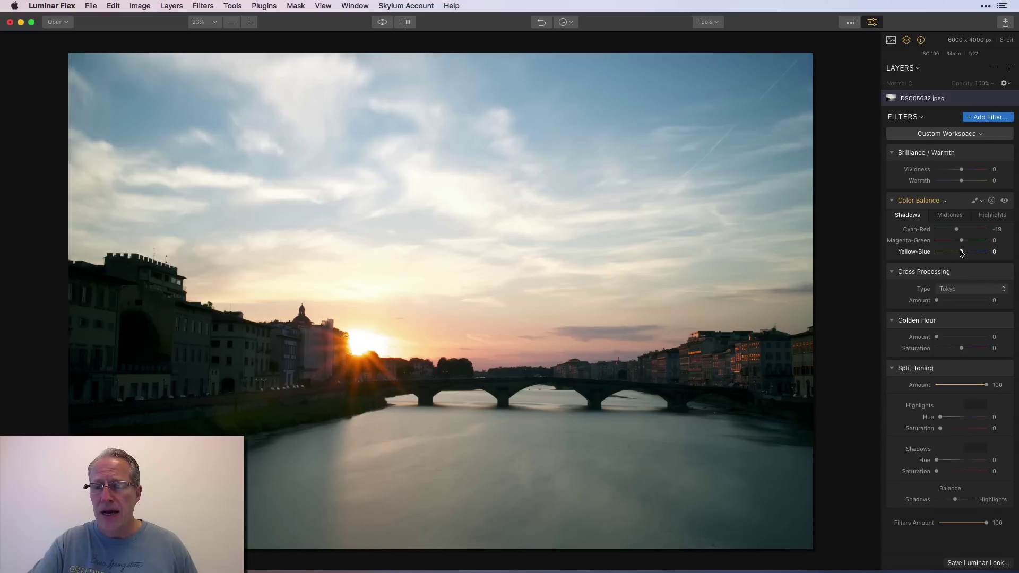
left_click_drag(961, 252, 964, 252)
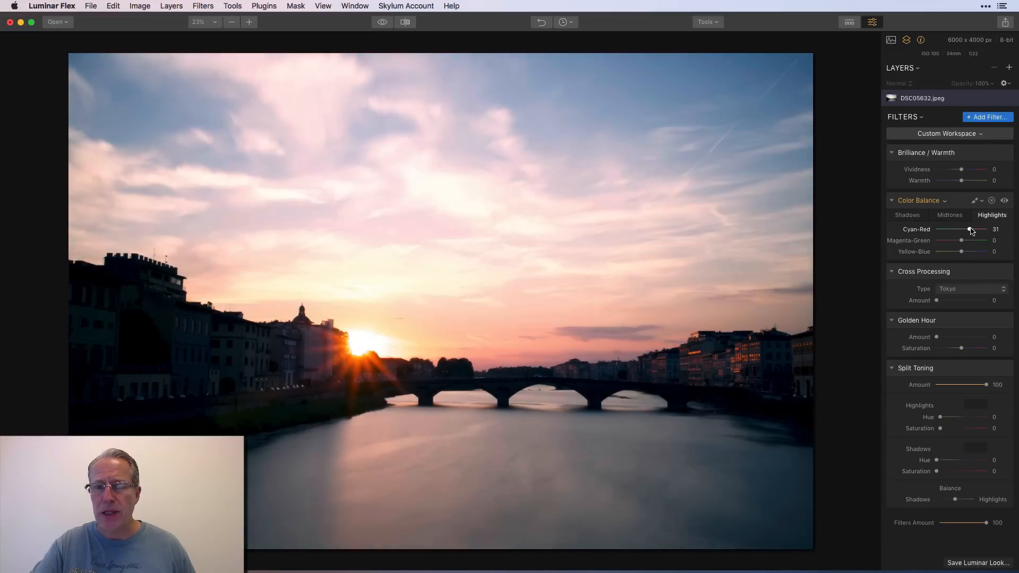
left_click_drag(967, 251, 955, 252)
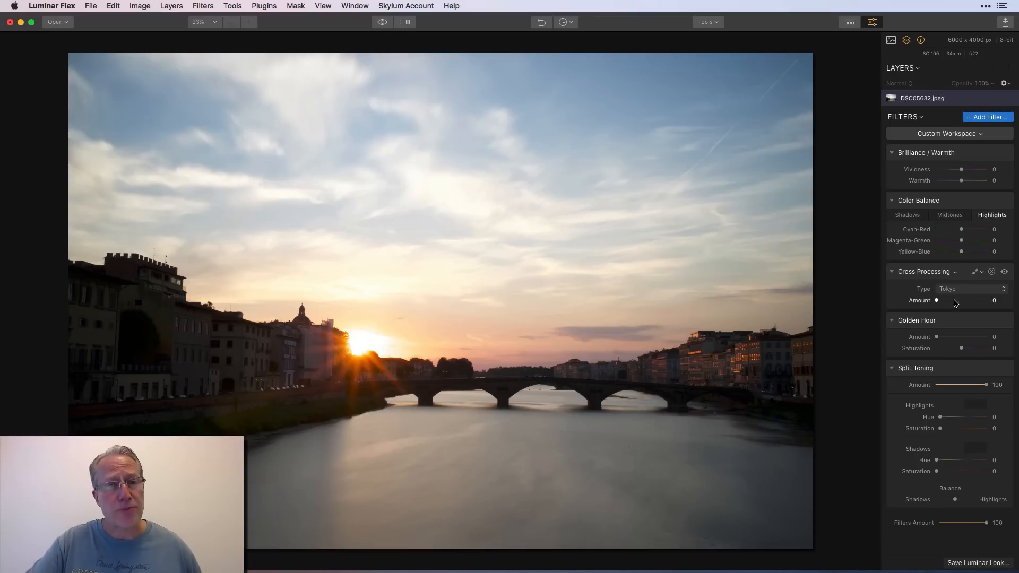
Apply cross processing and try the Seattle look at varying strengths
left_click_drag(935, 300, 962, 300)
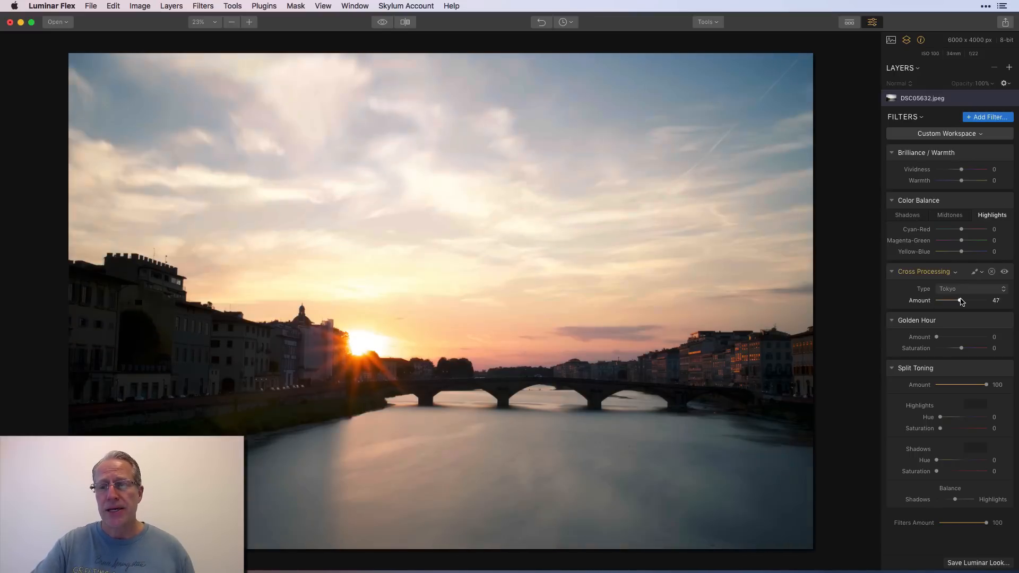
left_click_drag(961, 300, 976, 300)
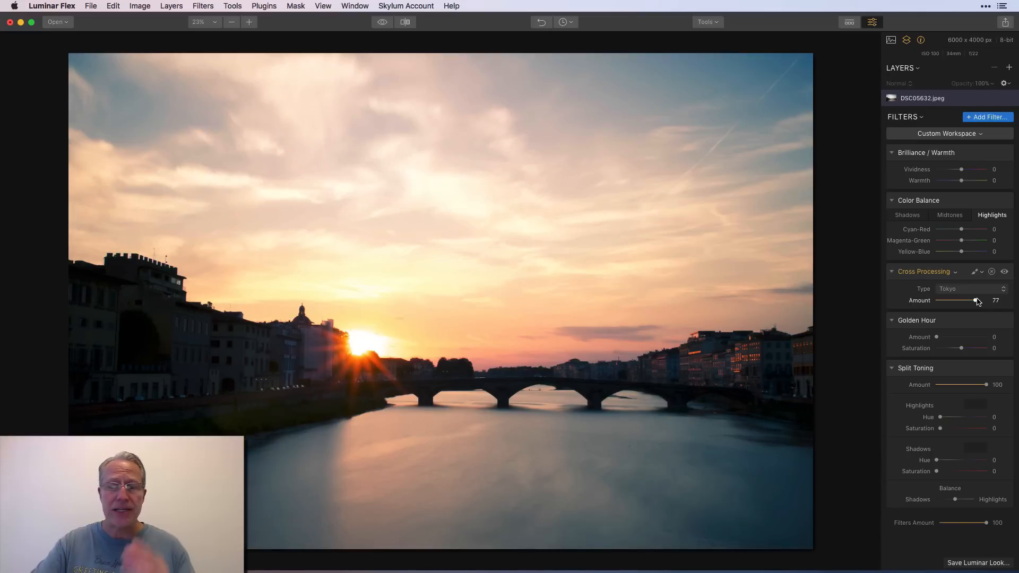
left_click(970, 288)
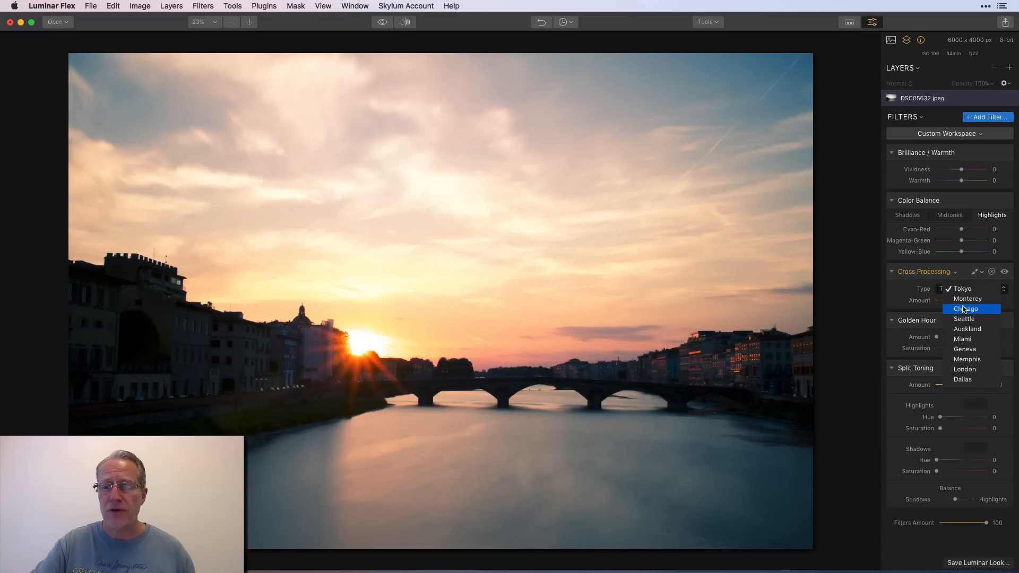
left_click(964, 318)
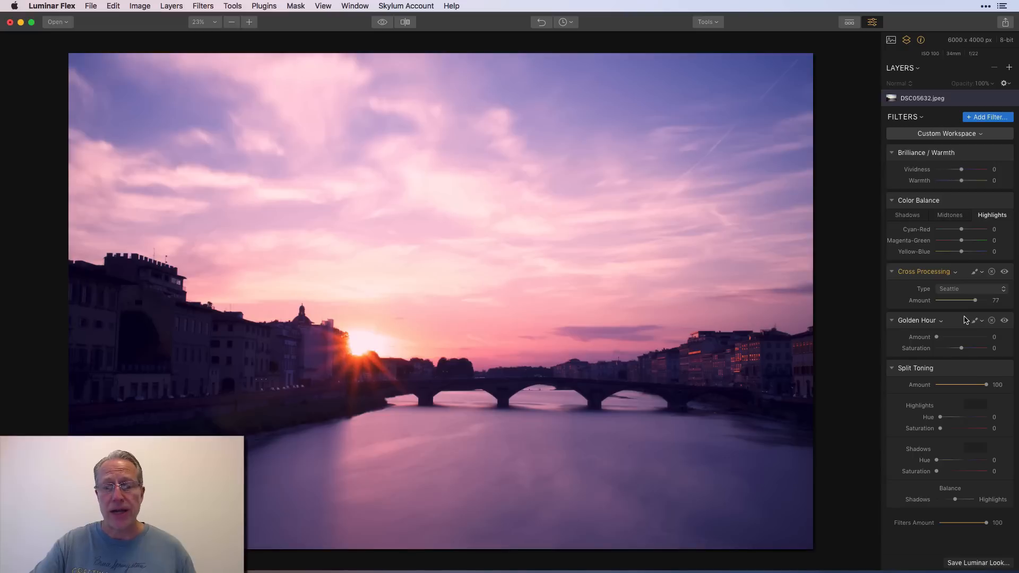
left_click_drag(975, 301, 961, 300)
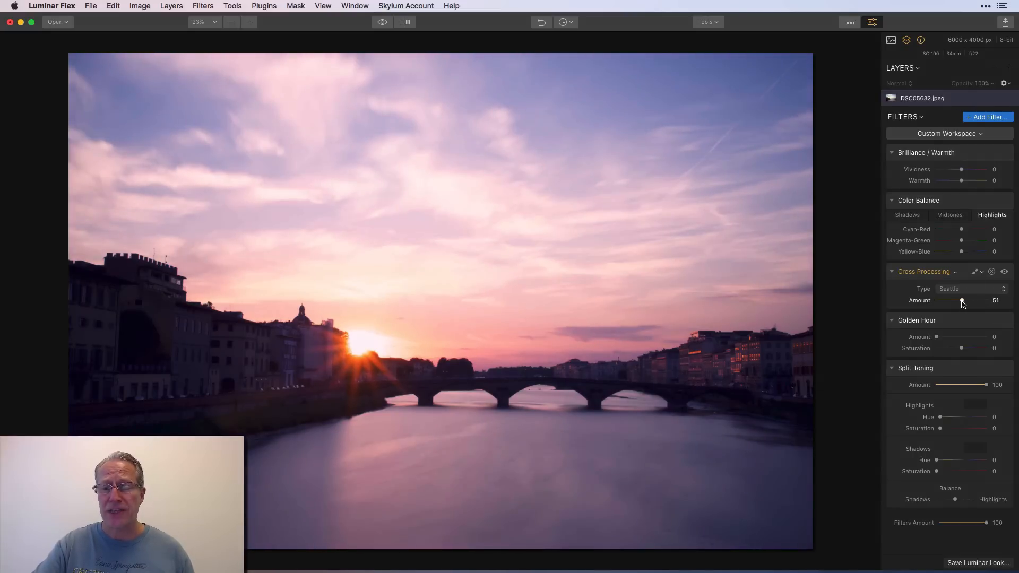
left_click_drag(962, 300, 952, 300)
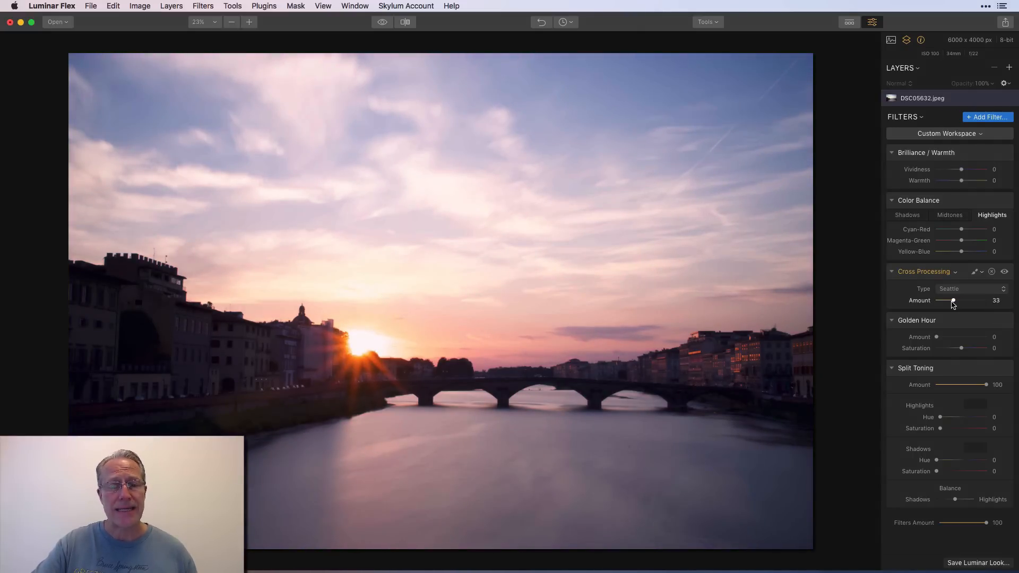
Try the Miami cross processing look, then remove cross processing
left_click(1004, 272)
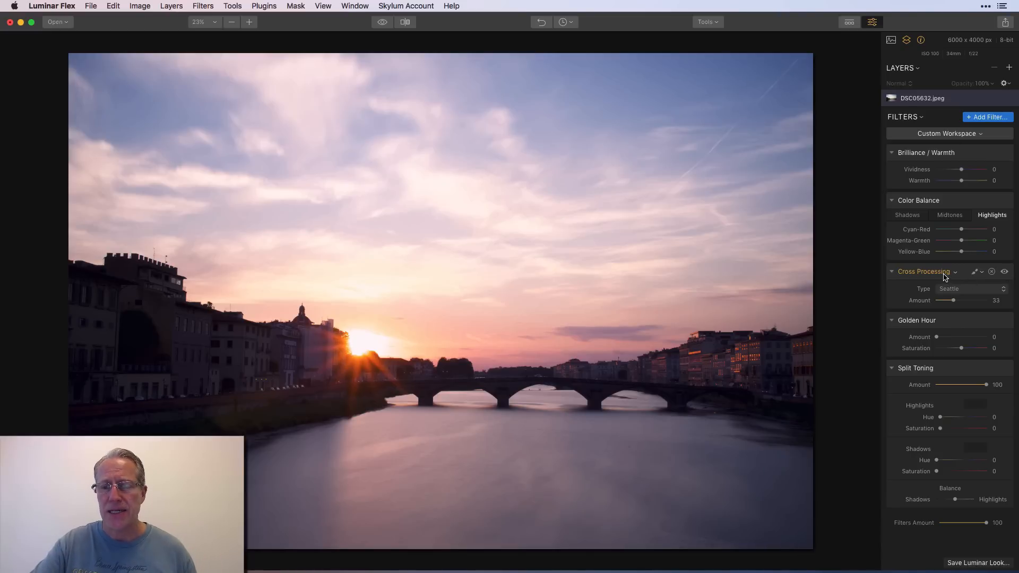
left_click(973, 289)
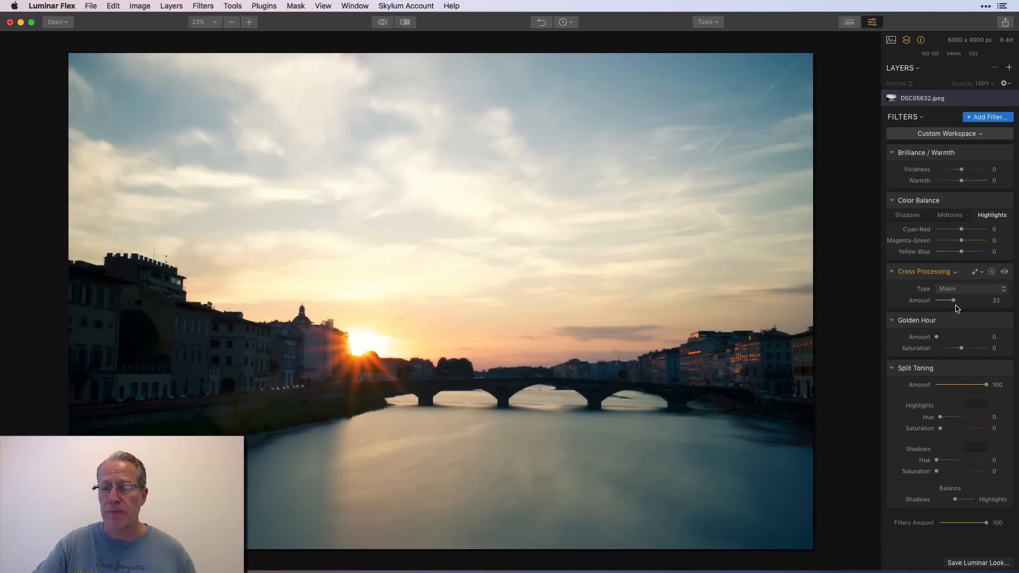
left_click(972, 289)
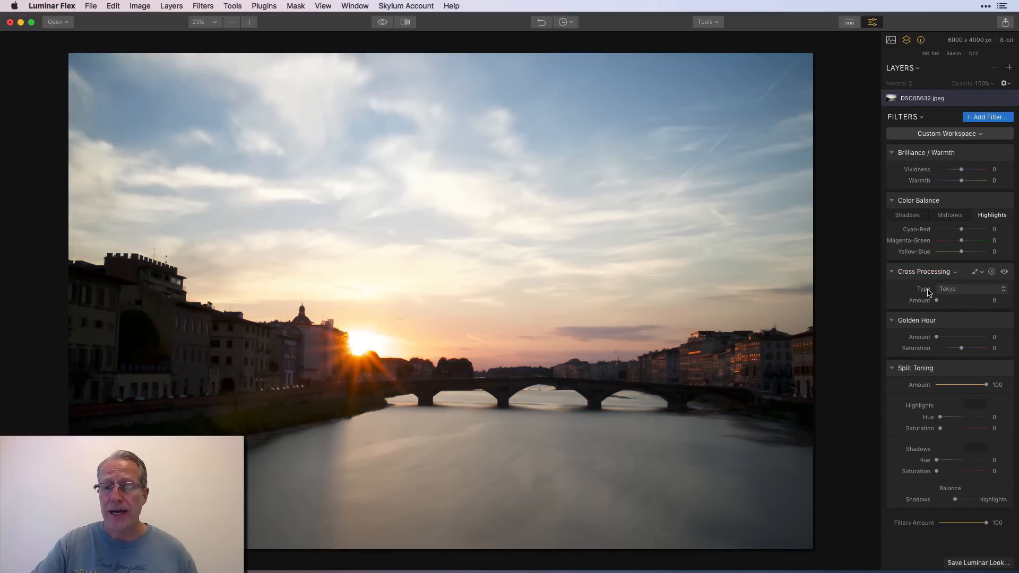
Try a Golden Hour glow with raised saturation, then reset it to zero
left_click_drag(937, 337, 961, 337)
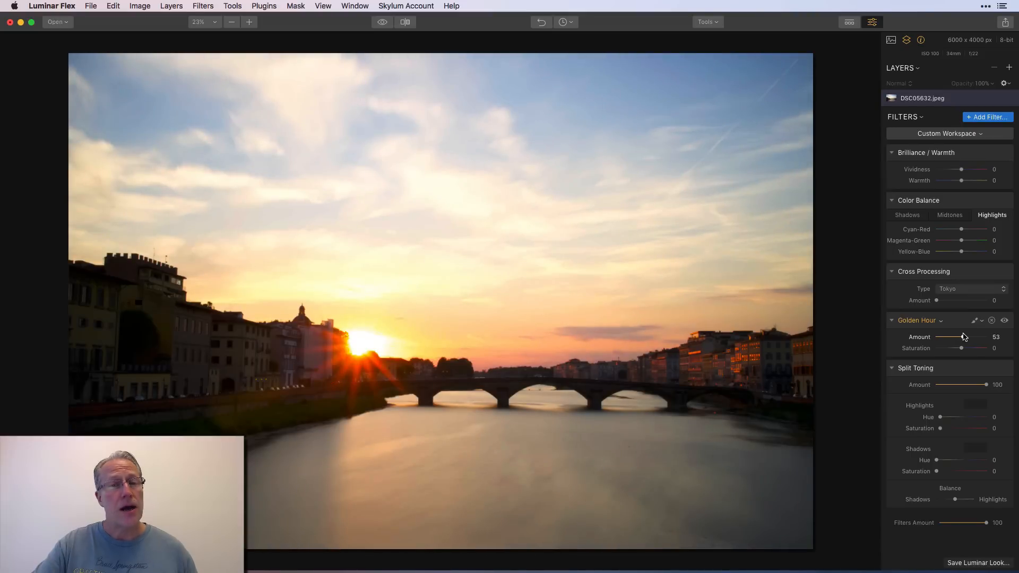
left_click_drag(959, 348, 966, 347)
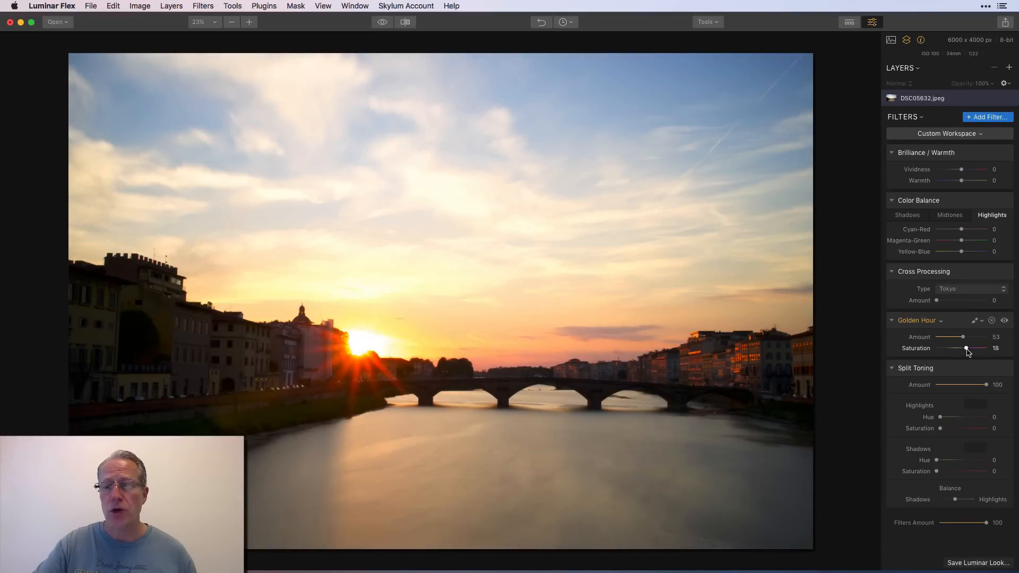
left_click_drag(964, 348, 973, 348)
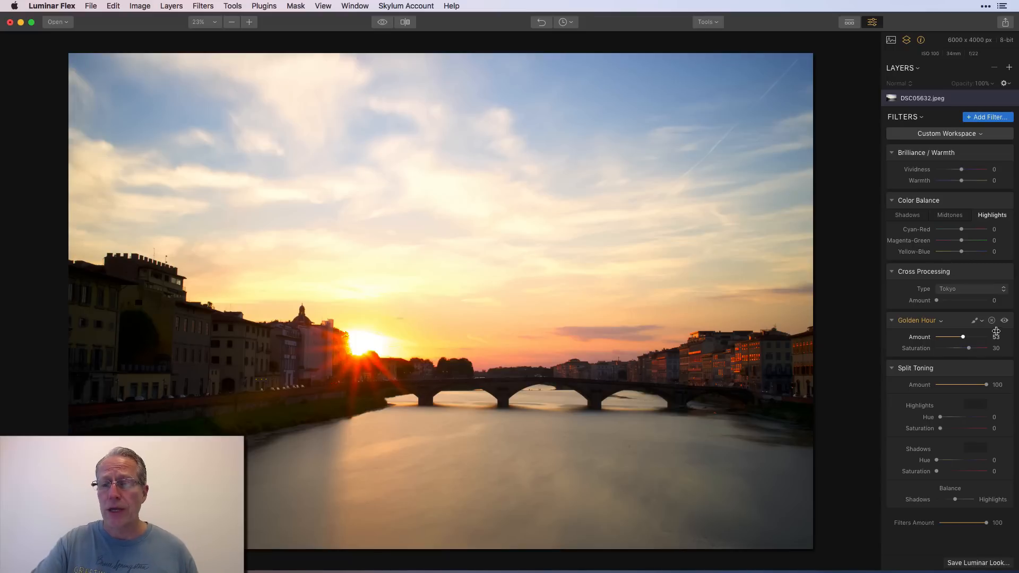
left_click(980, 320)
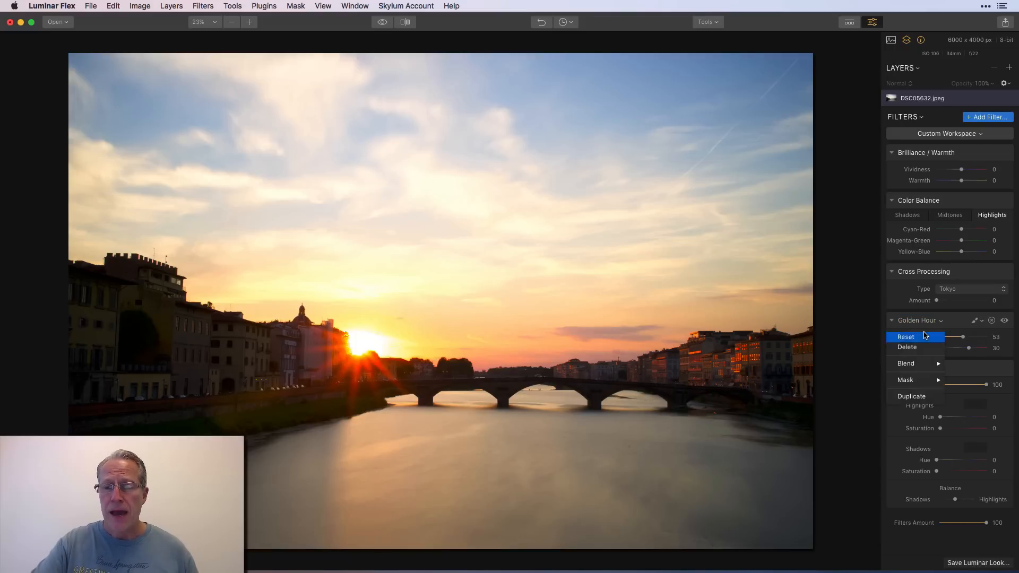
left_click(905, 336)
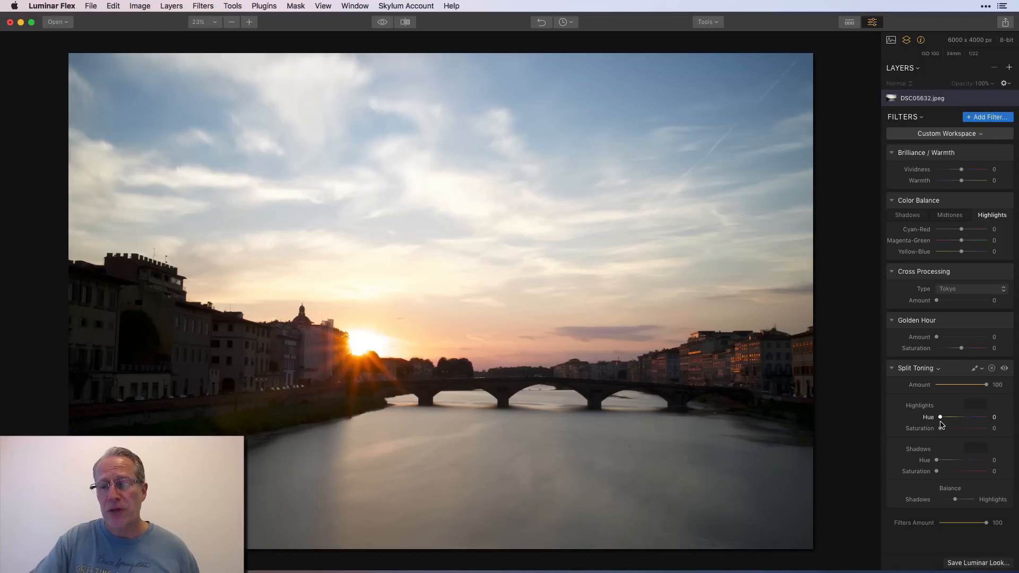
Tint the highlights orange with Highlights Hue 24 and Saturation 75
left_click_drag(940, 417, 946, 417)
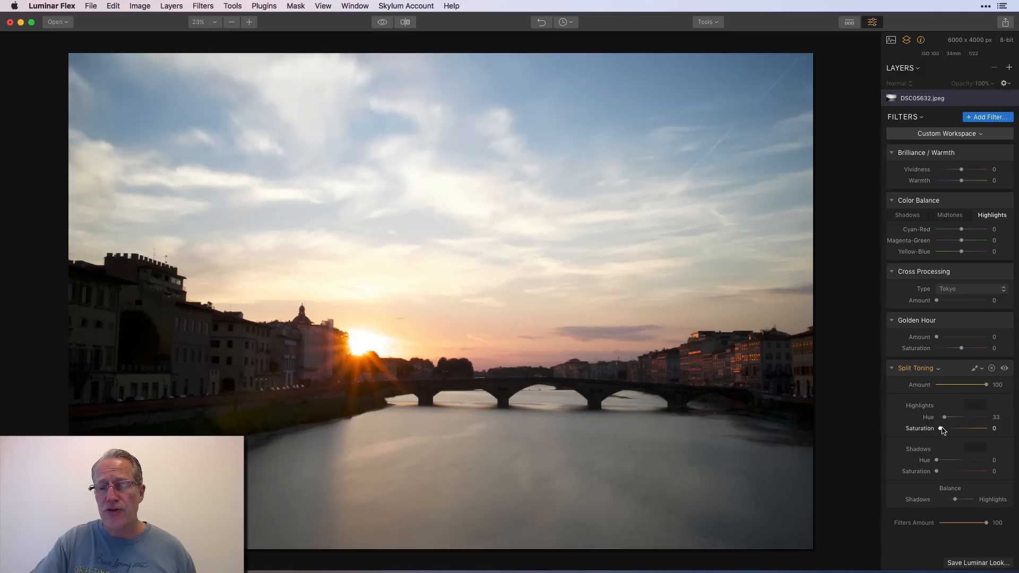
left_click_drag(942, 429, 973, 428)
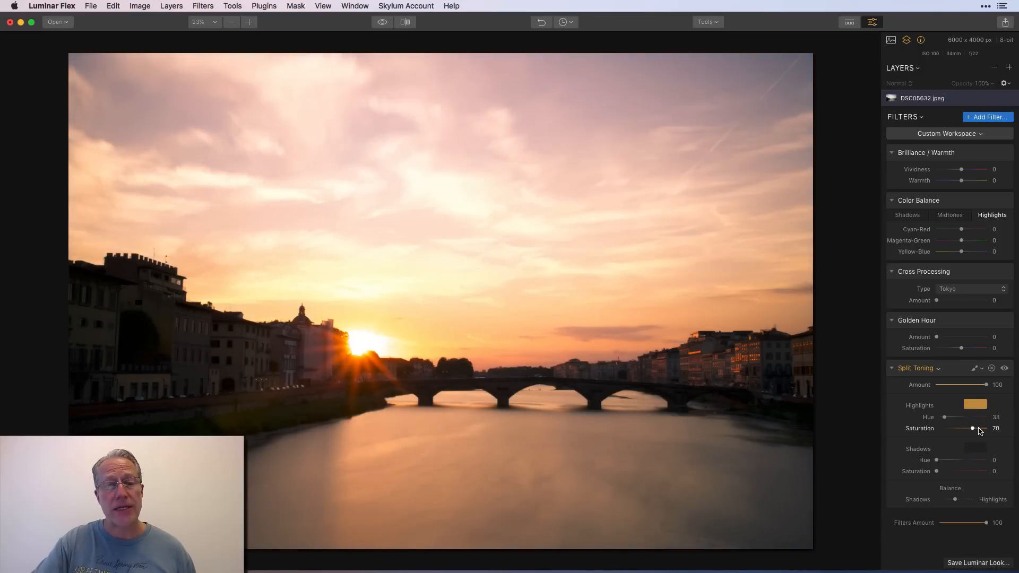
left_click_drag(946, 417, 967, 417)
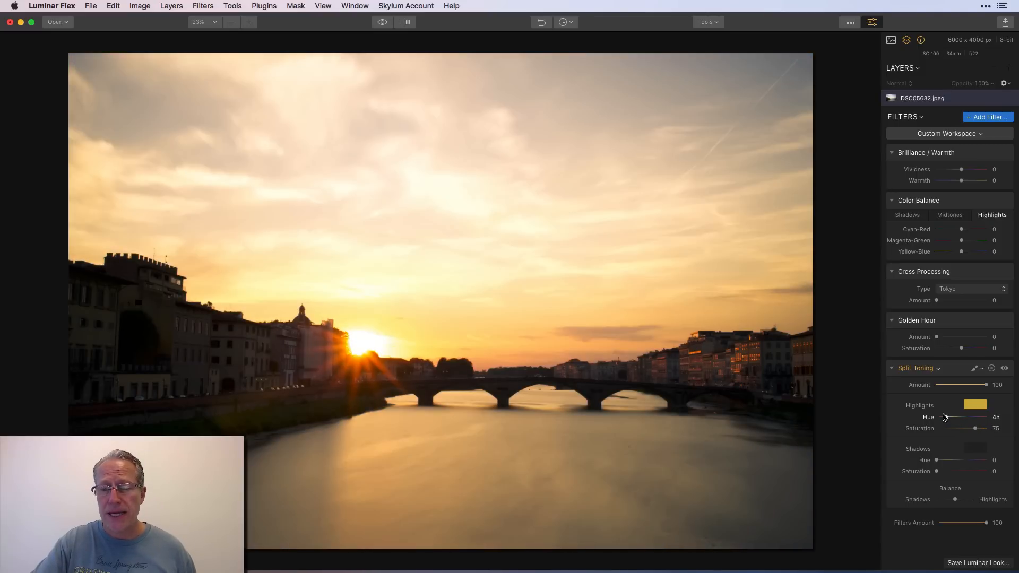
left_click_drag(977, 416, 942, 416)
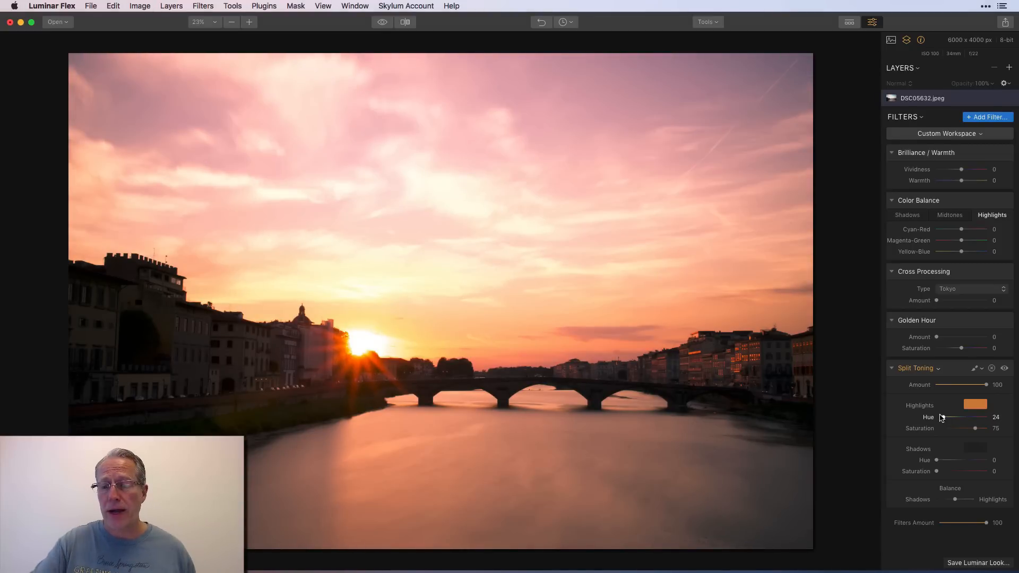
Tint the shadows blue with Shadows Hue 224 and Saturation 41
left_click_drag(939, 460, 968, 460)
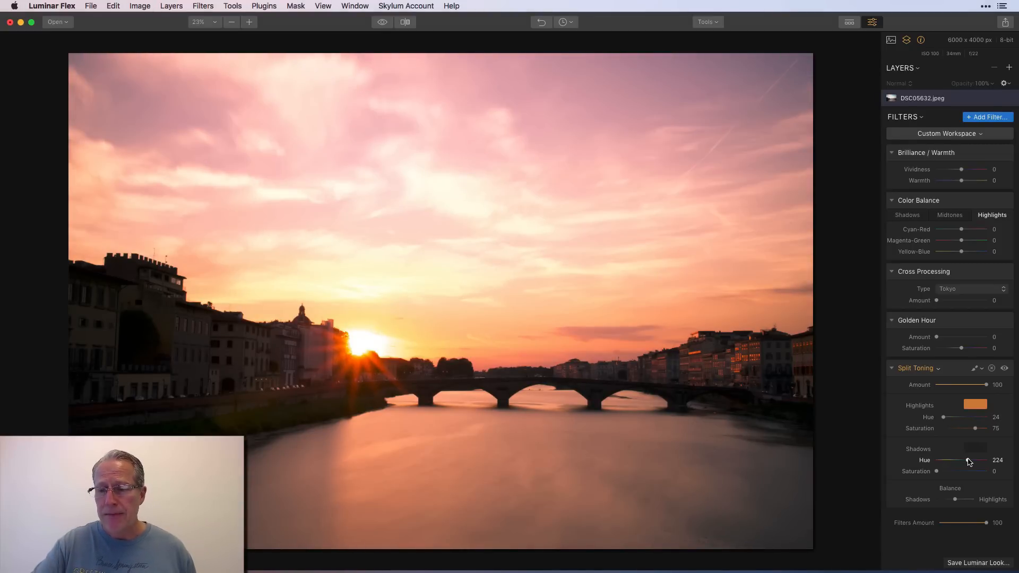
left_click_drag(937, 471, 958, 471)
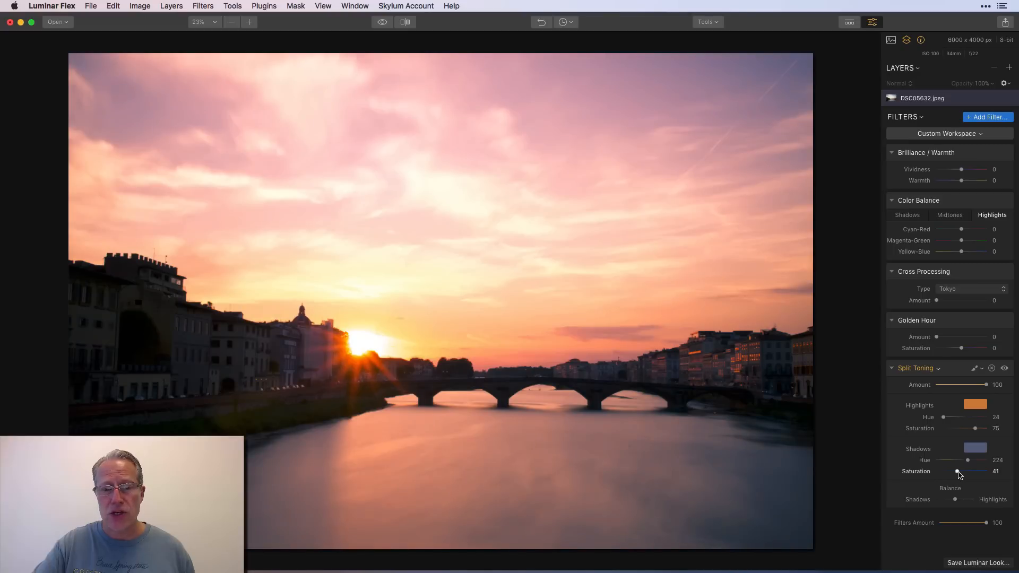
left_click_drag(955, 471, 967, 471)
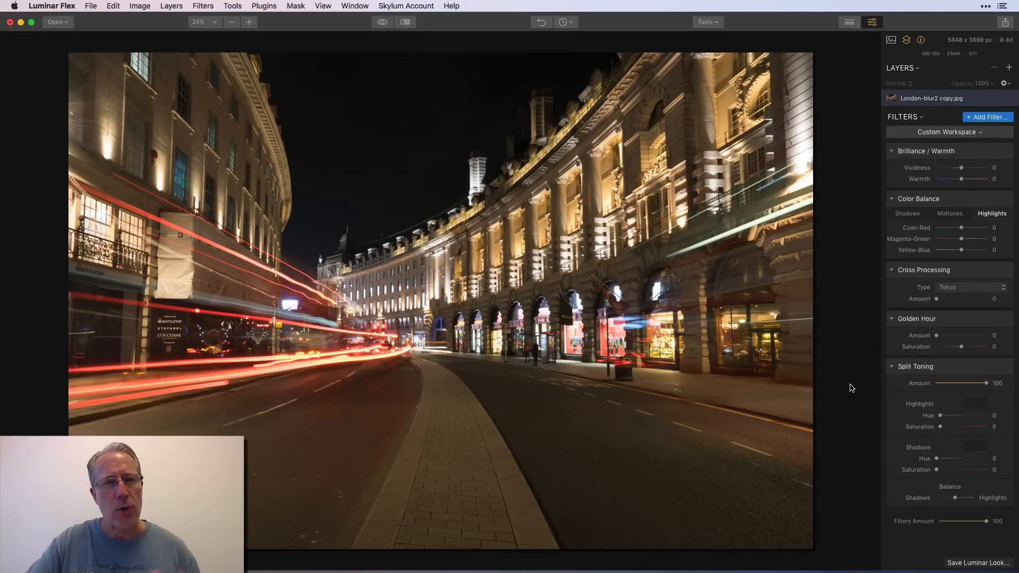
left_click_drag(961, 168, 980, 168)
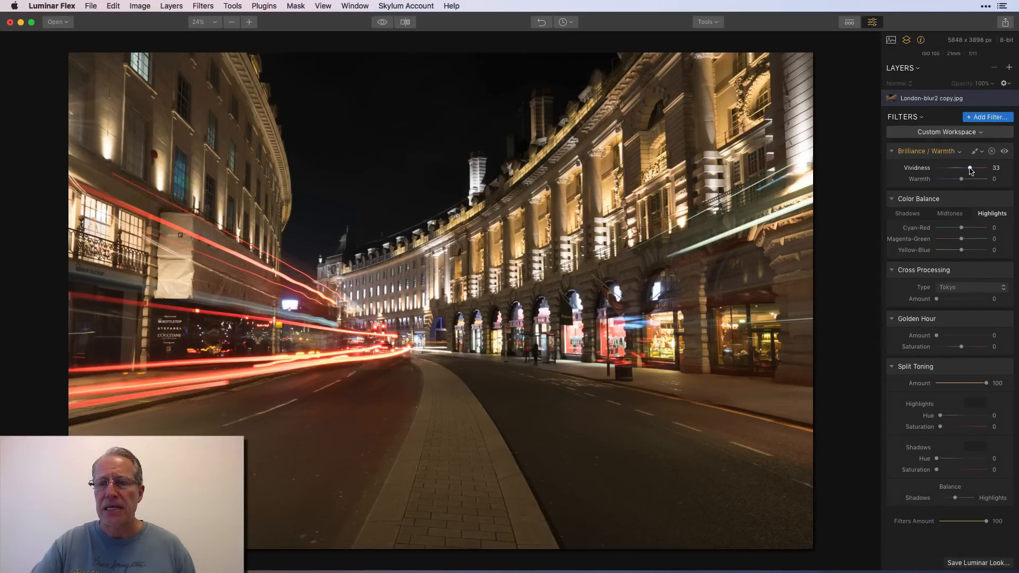
left_click_drag(961, 179, 972, 179)
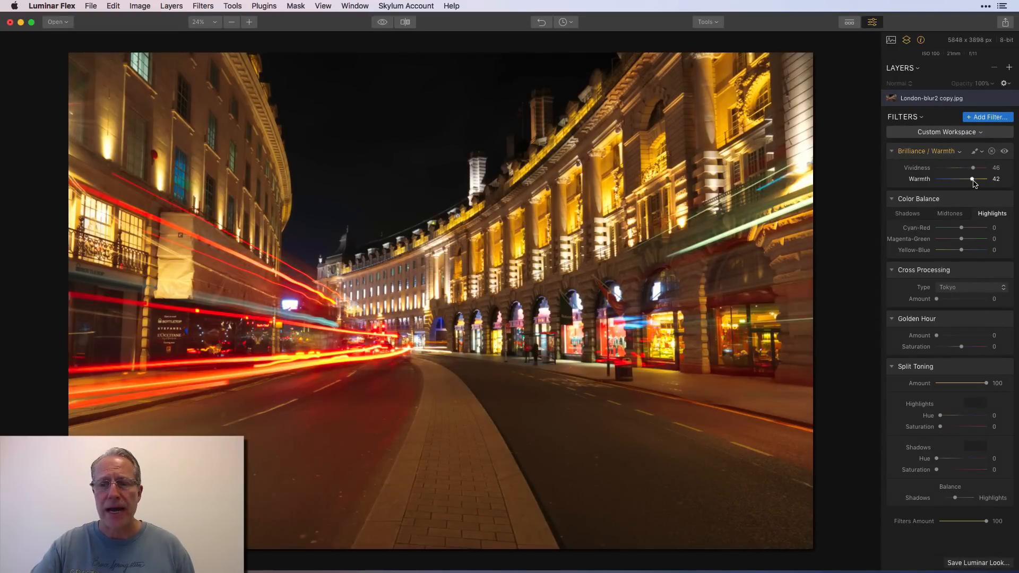
left_click_drag(972, 179, 961, 179)
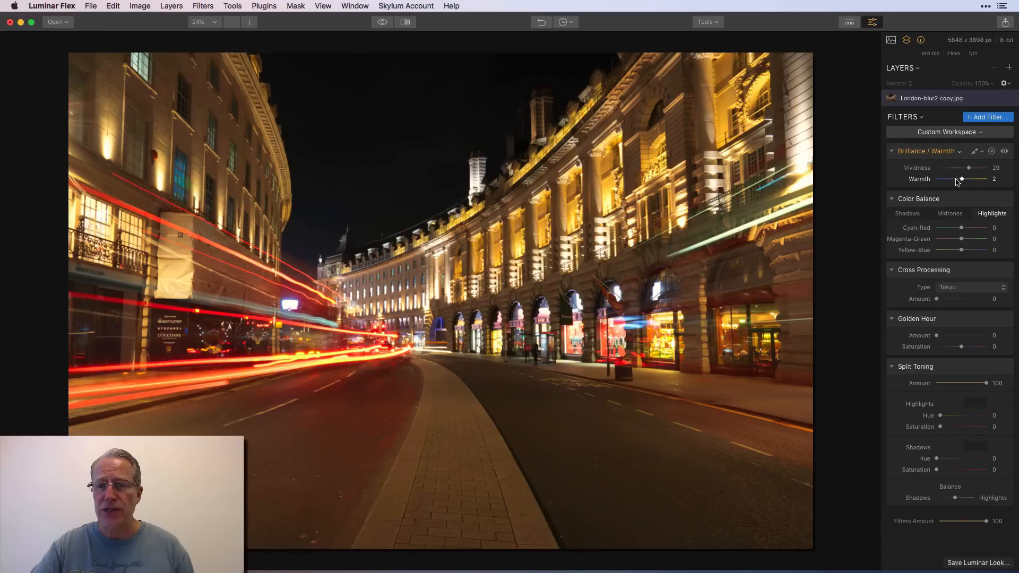
left_click_drag(960, 179, 943, 179)
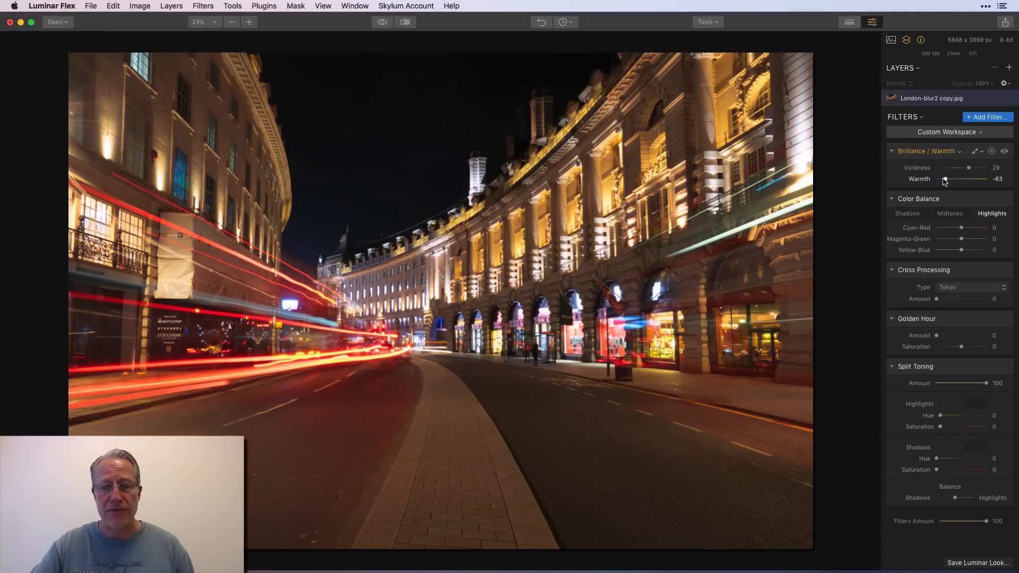
left_click_drag(943, 179, 935, 179)
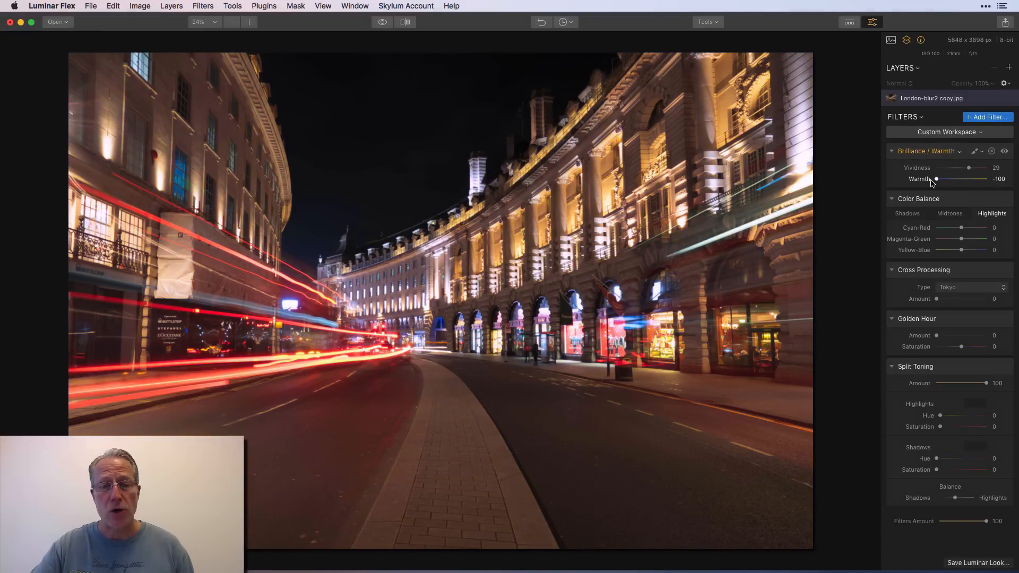
left_click_drag(967, 168, 973, 168)
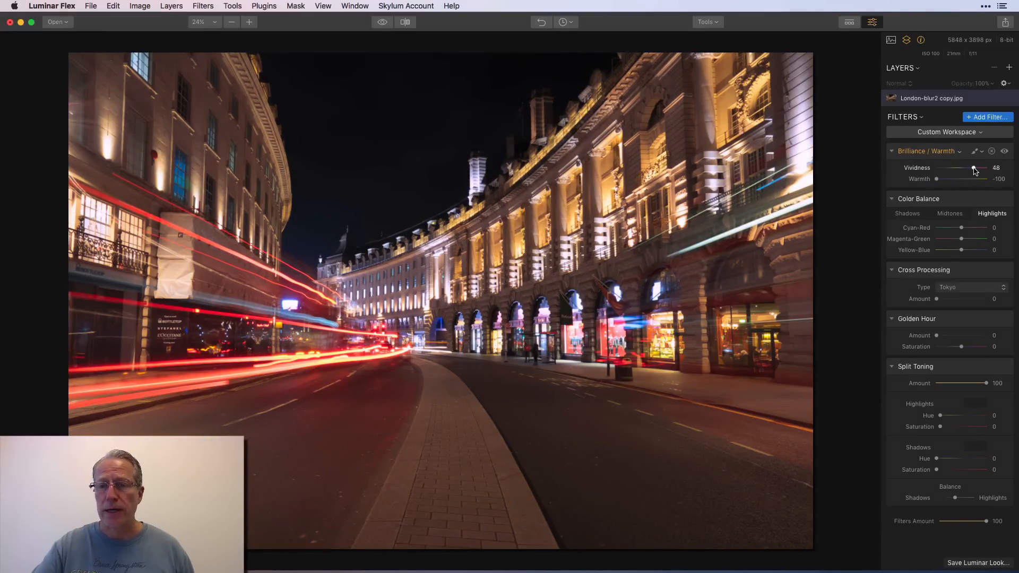
left_click_drag(973, 168, 966, 168)
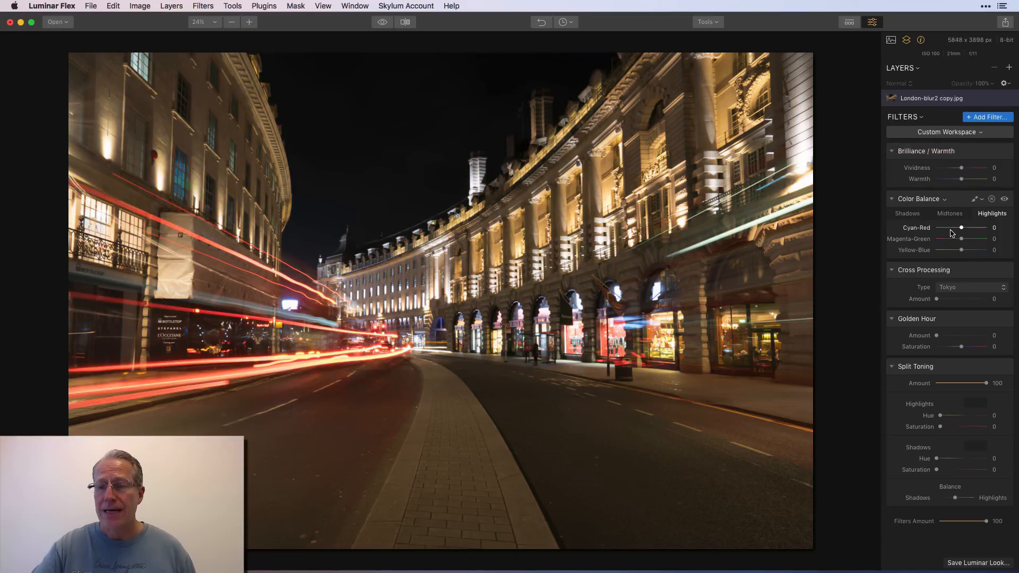
left_click(908, 213)
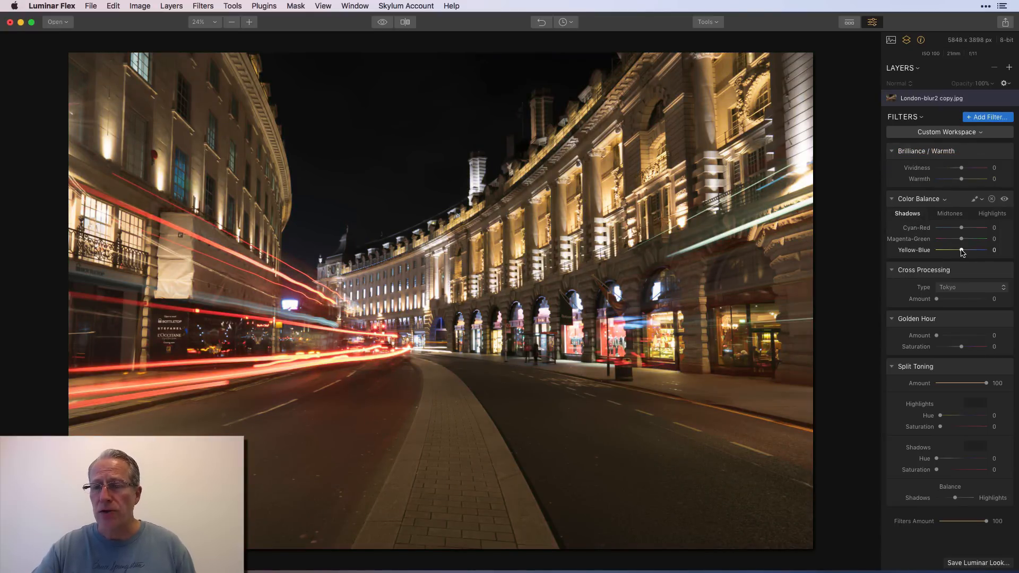
left_click_drag(960, 249, 968, 250)
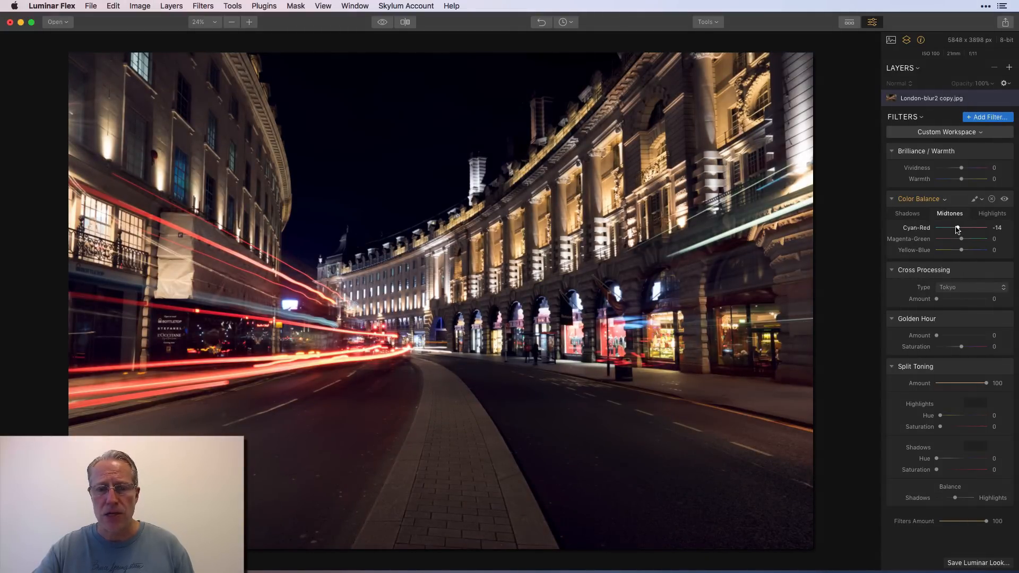
left_click(991, 214)
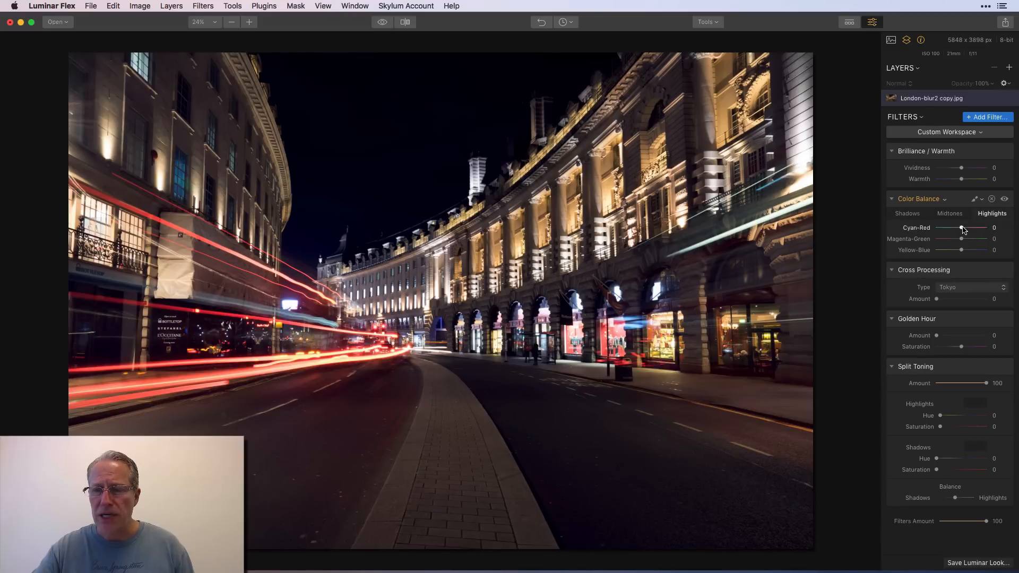
left_click_drag(961, 228, 969, 227)
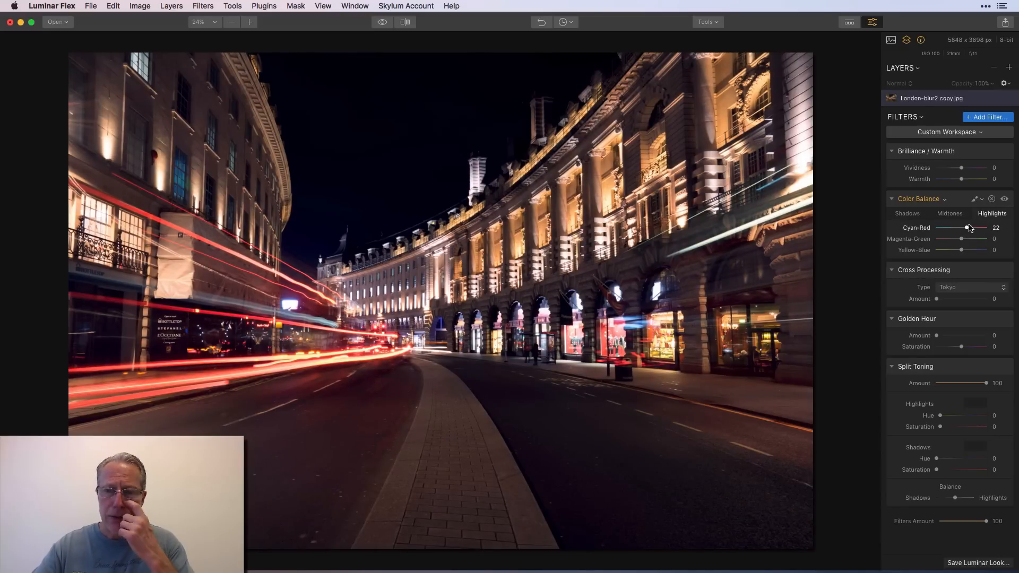
left_click(1004, 199)
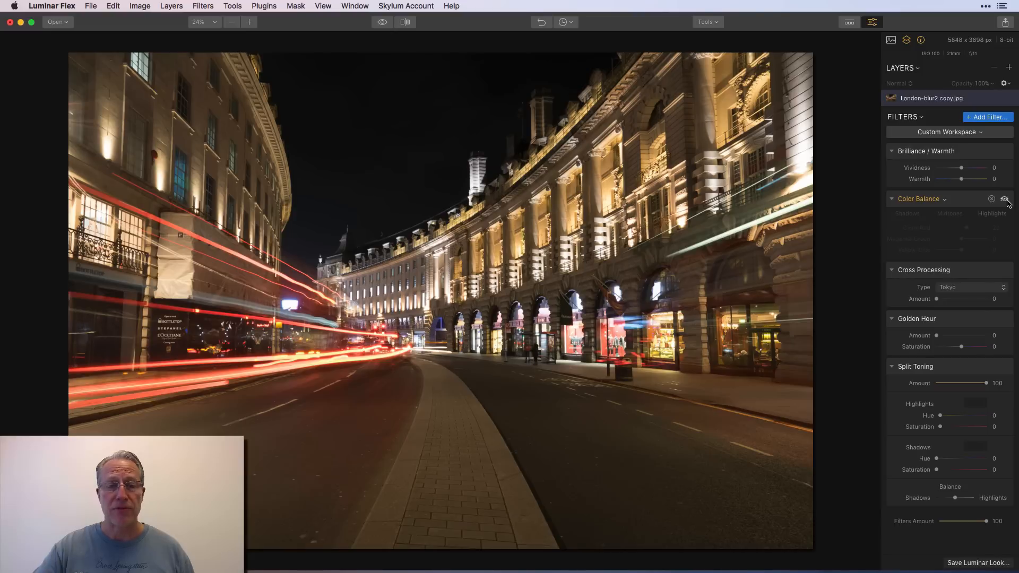
left_click(991, 213)
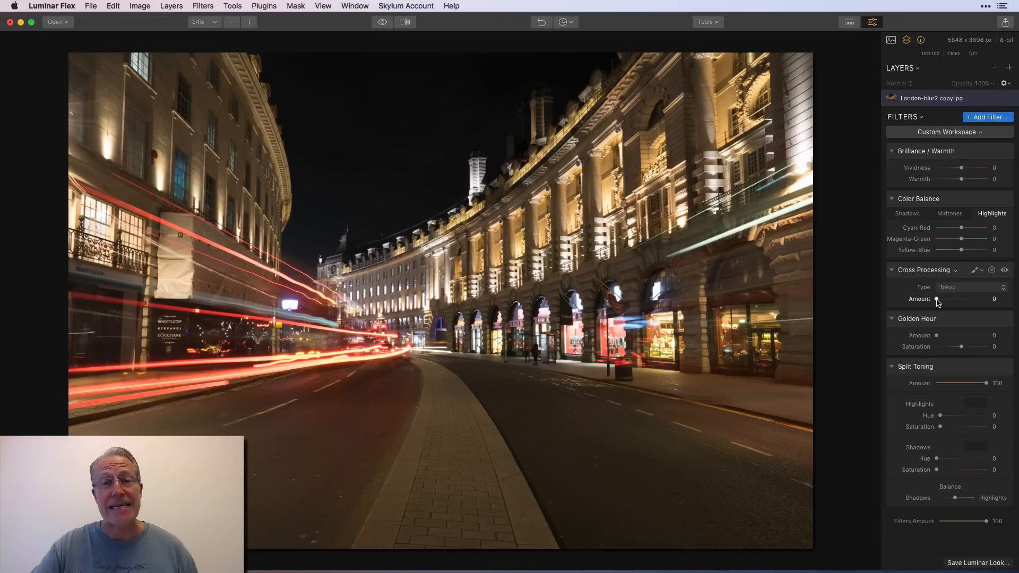
left_click_drag(961, 299, 961, 298)
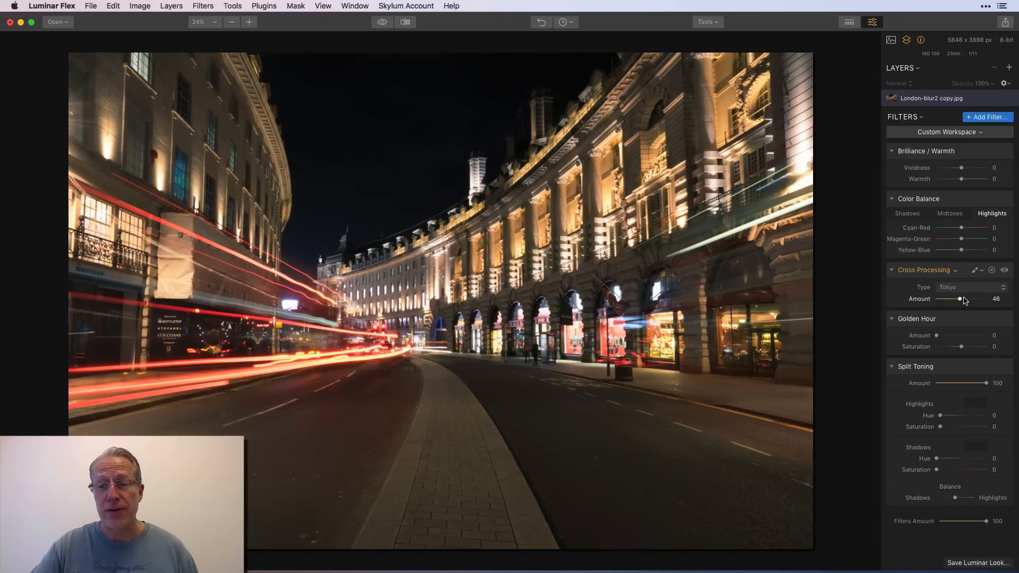
left_click_drag(960, 299, 964, 299)
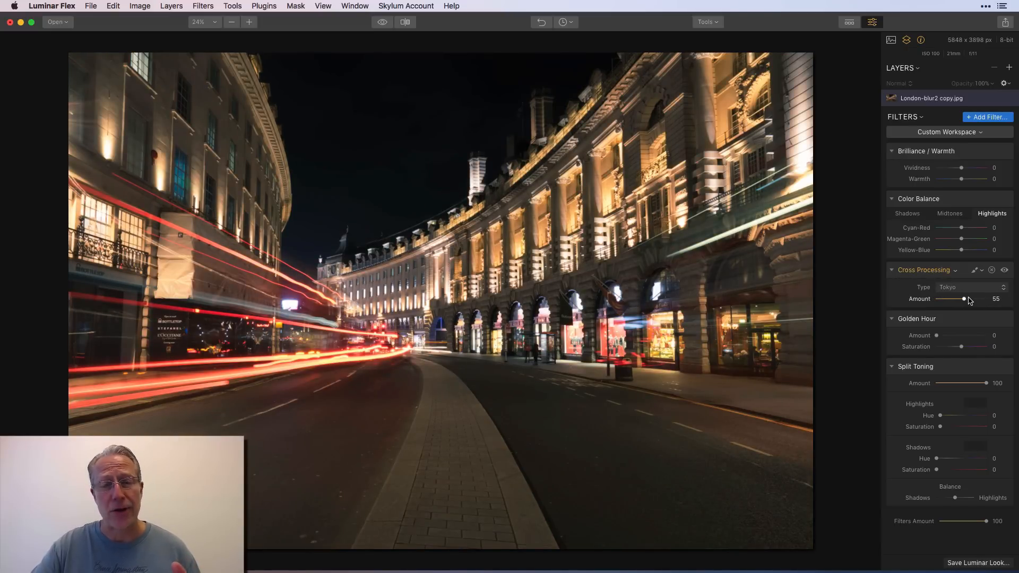
left_click_drag(963, 299, 975, 299)
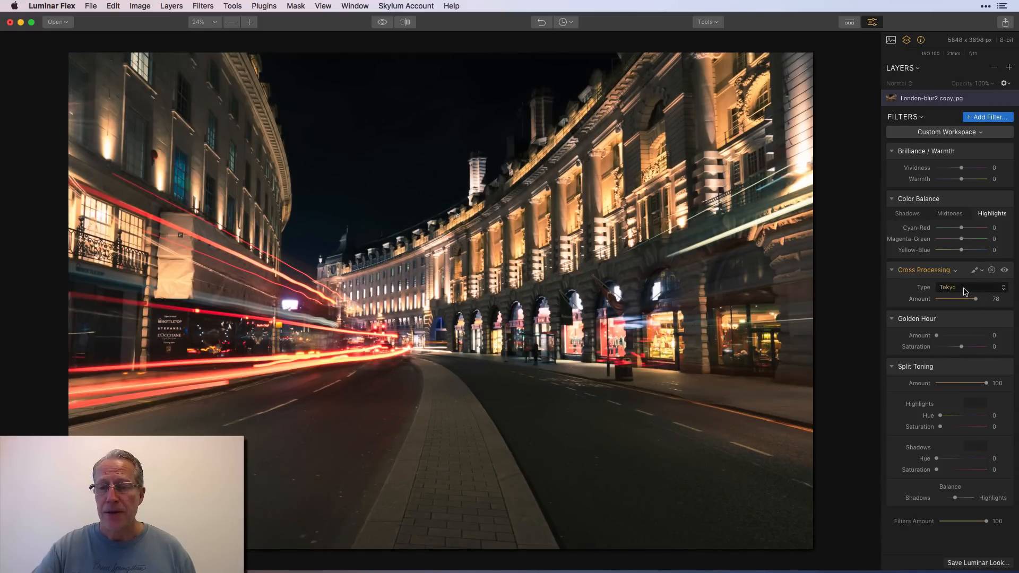
left_click(971, 287)
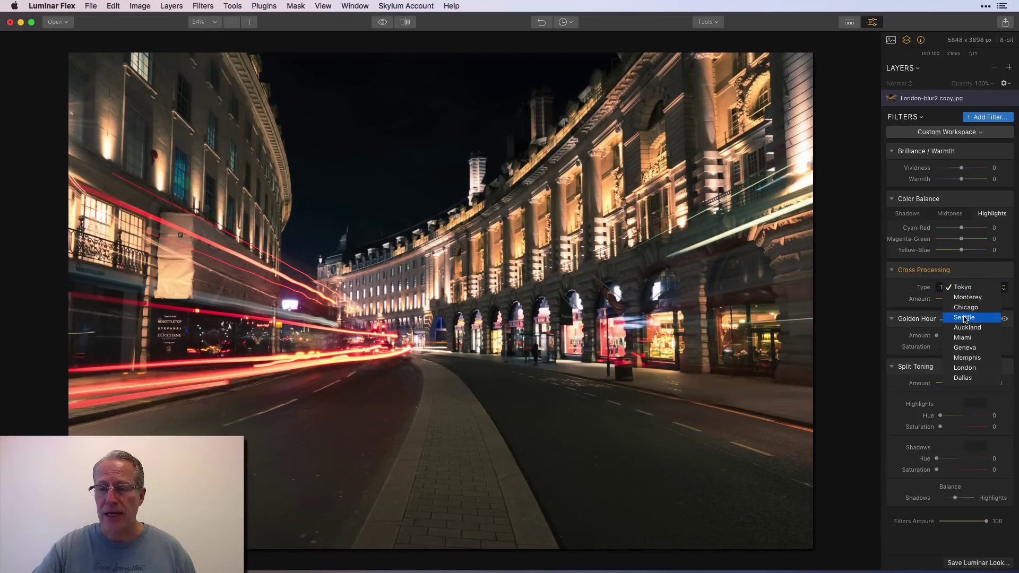
left_click(966, 286)
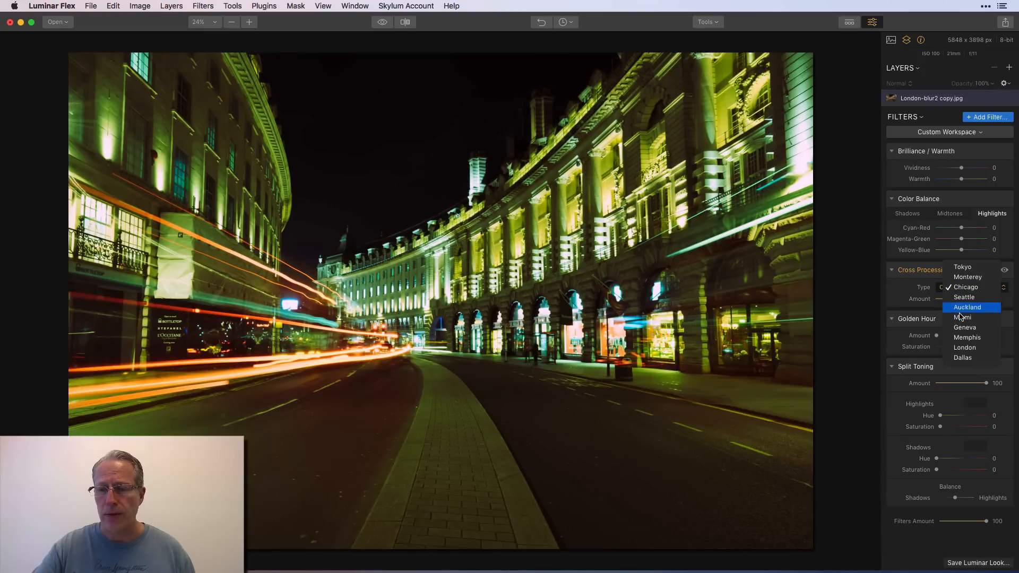
left_click(962, 317)
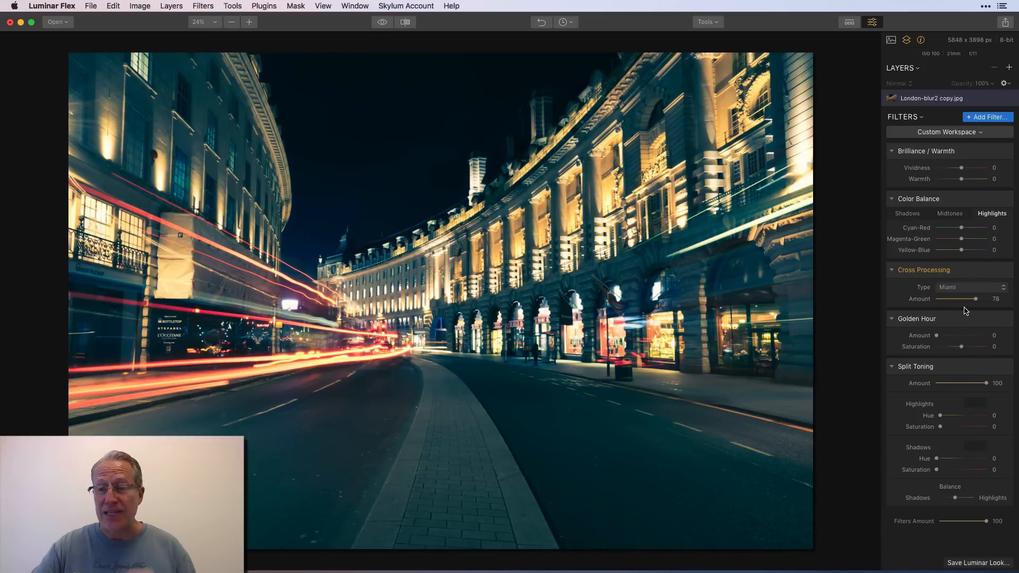
left_click_drag(976, 299, 962, 299)
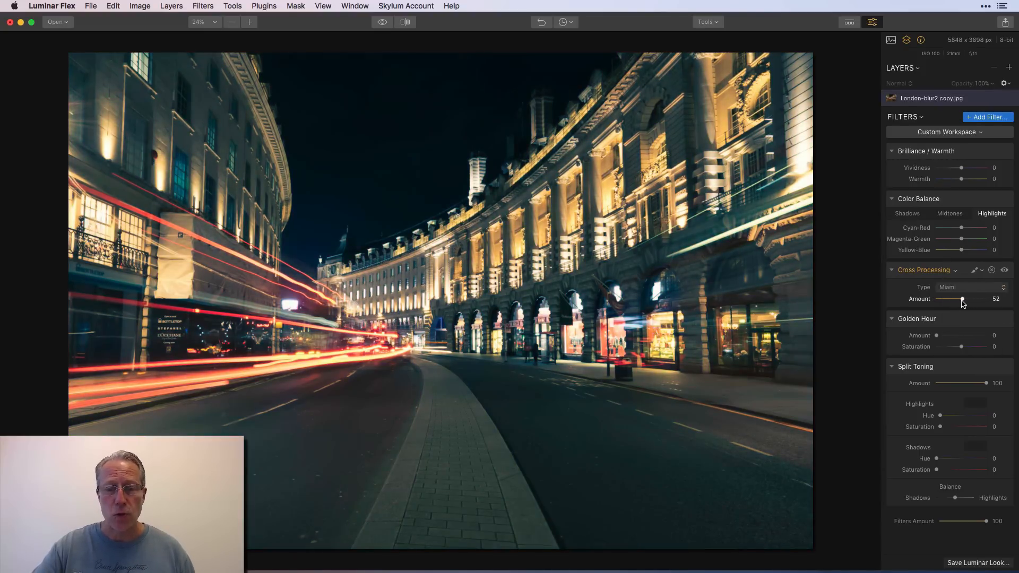
left_click_drag(963, 299, 962, 299)
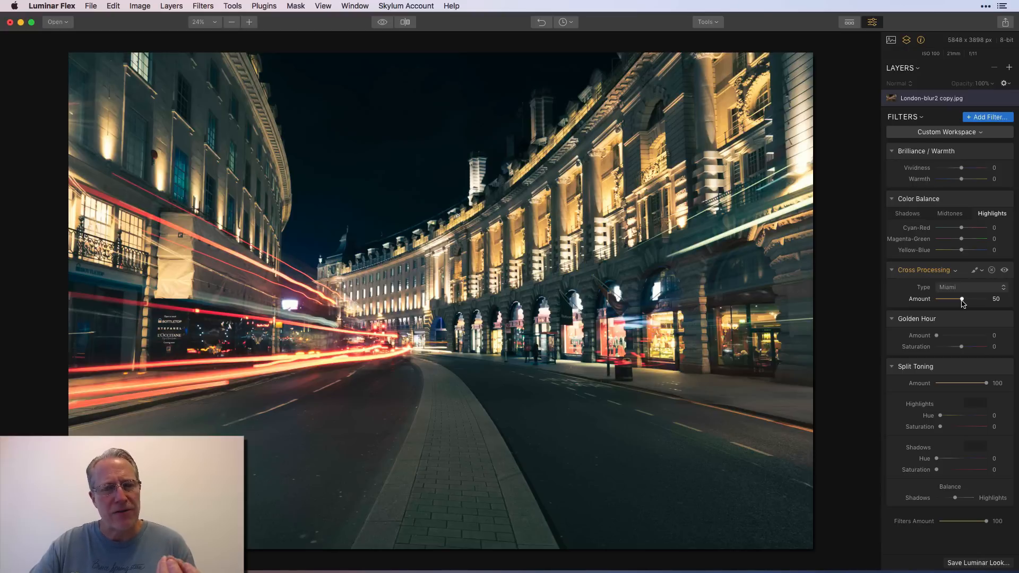
left_click(972, 287)
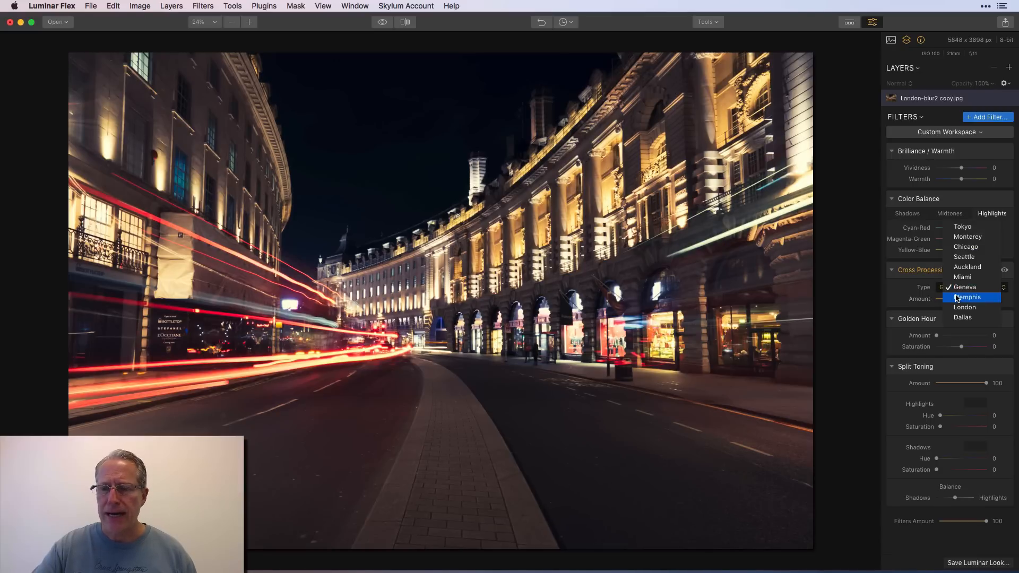
left_click(964, 307)
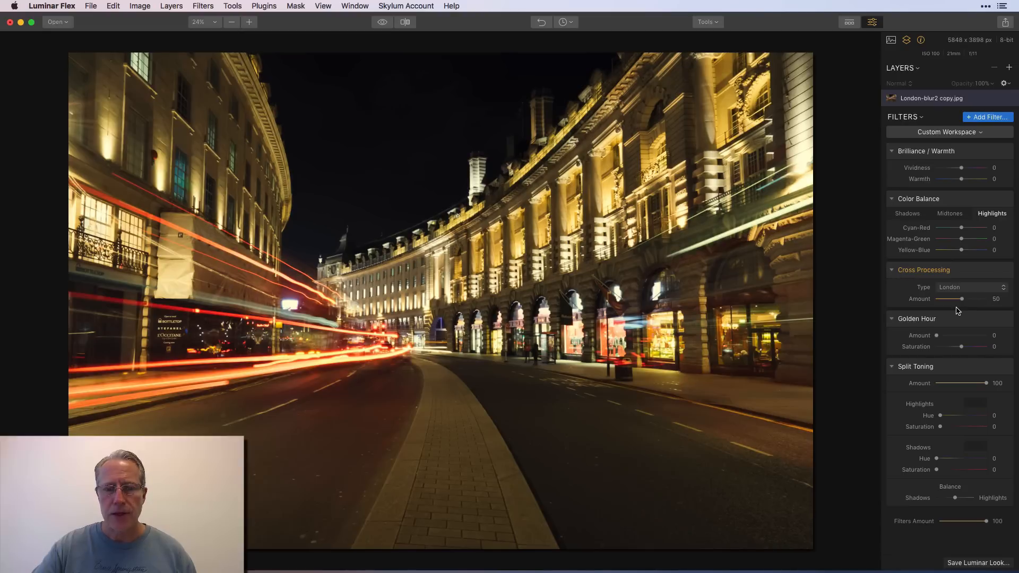
left_click(971, 287)
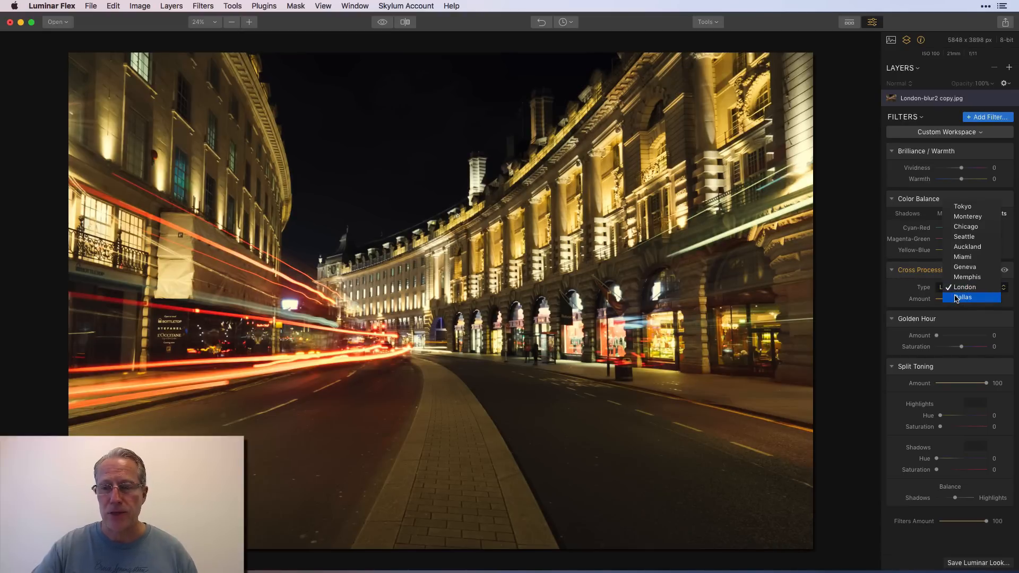
left_click(961, 297)
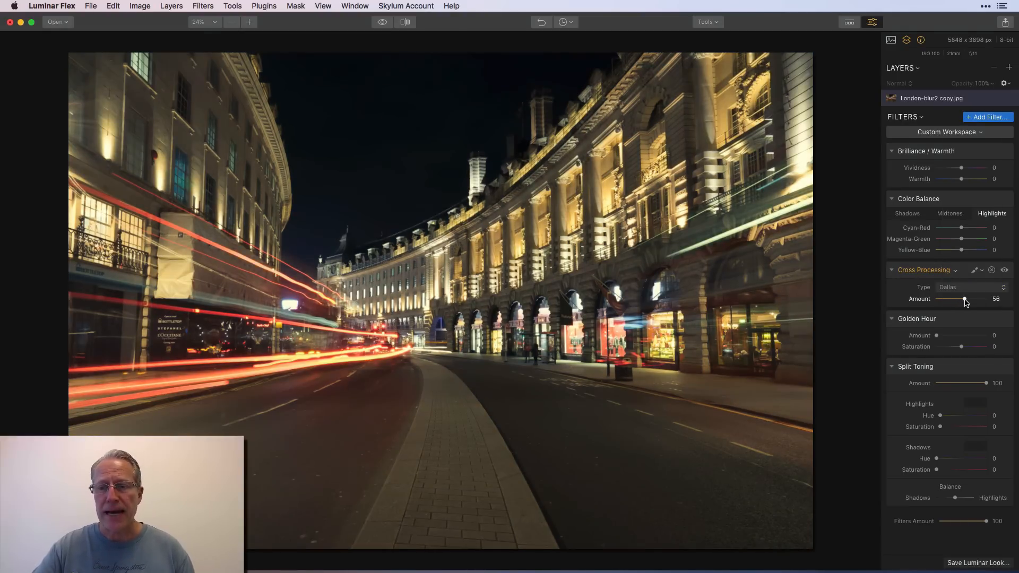
left_click_drag(965, 298, 975, 298)
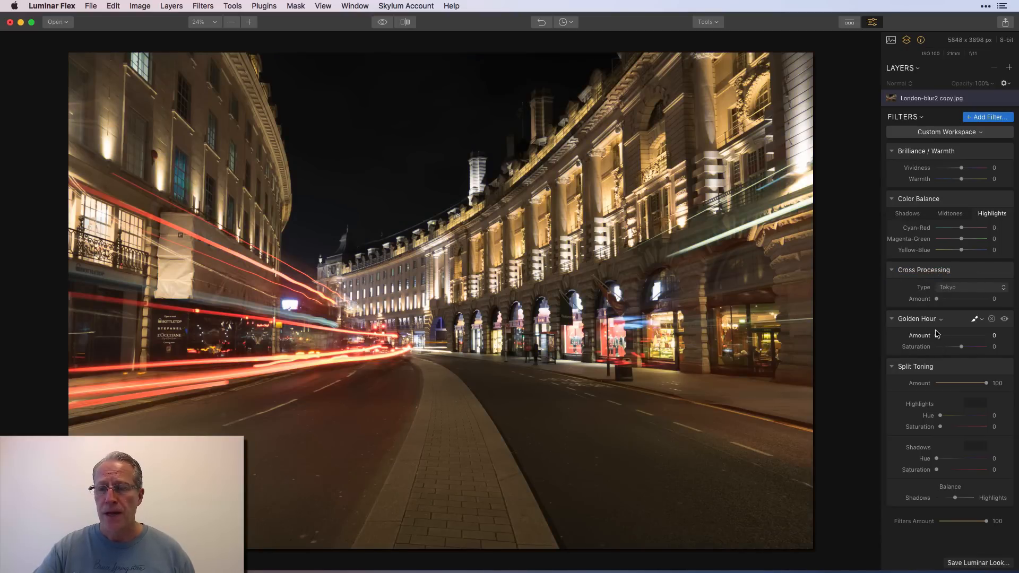
left_click_drag(961, 335, 977, 335)
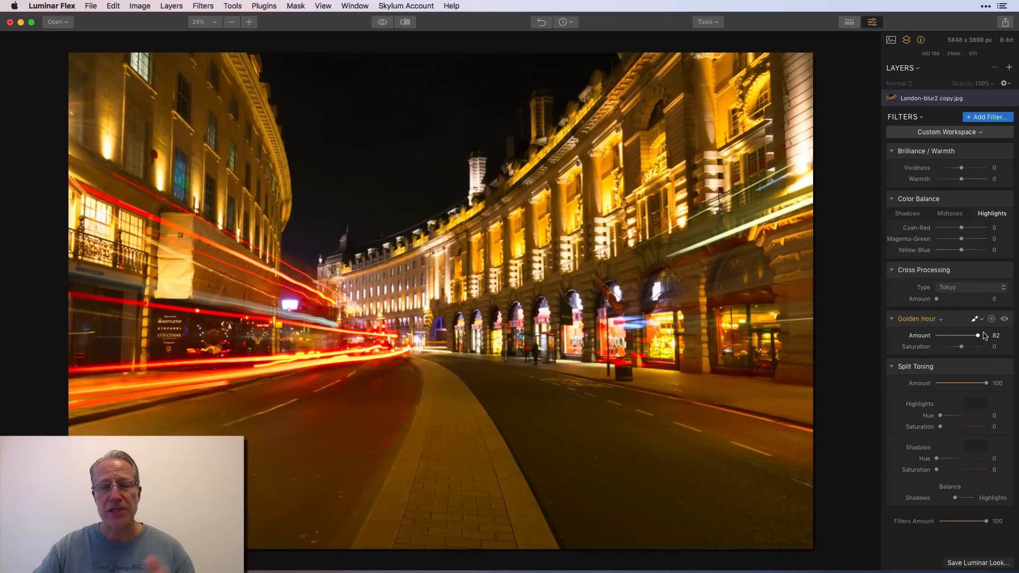
left_click_drag(976, 335, 954, 335)
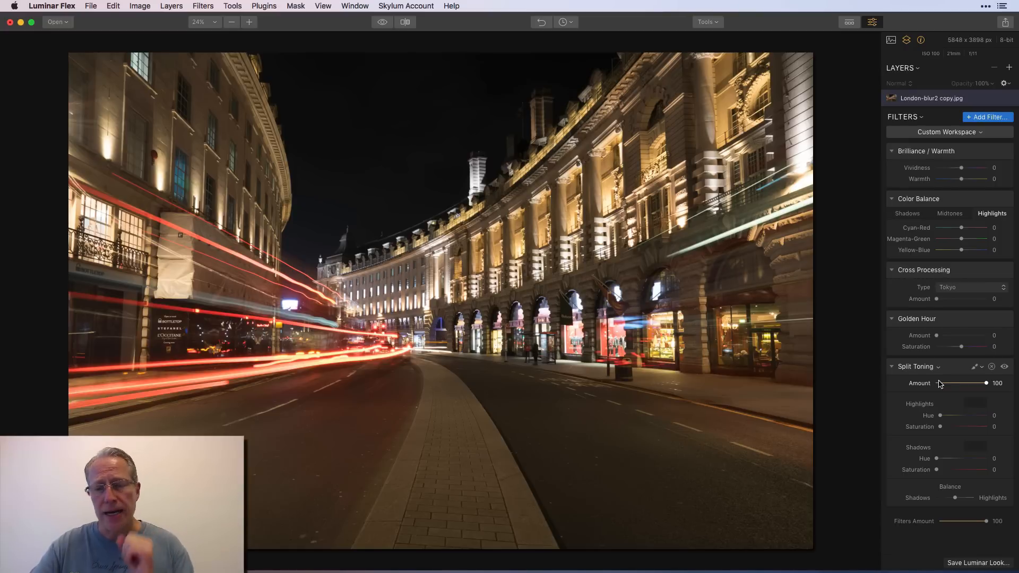
Tint highlights saturated blue at hue 231 and shadows faint blue (hue 212, saturation 12)
left_click_drag(938, 415, 958, 415)
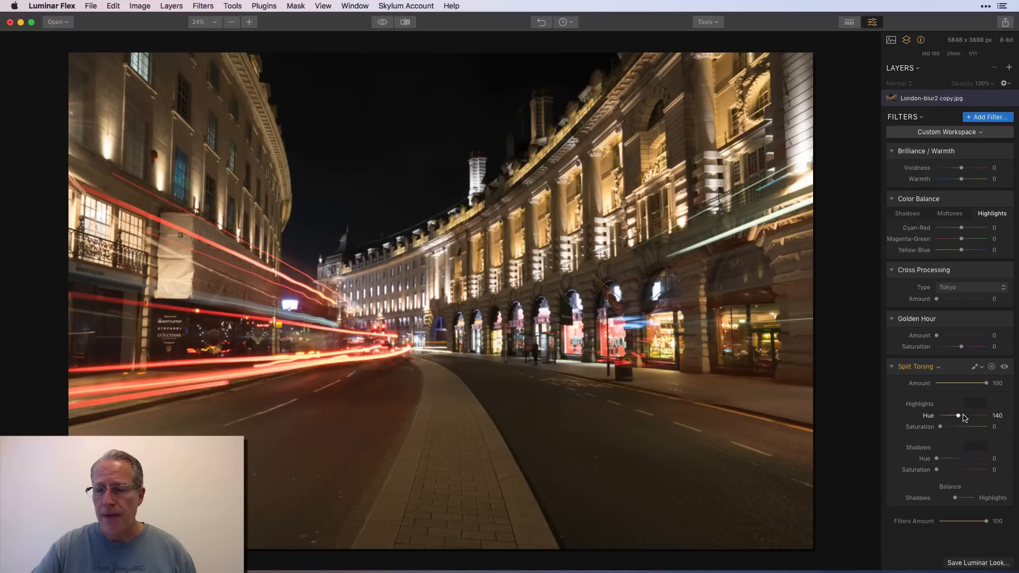
left_click_drag(957, 415, 968, 415)
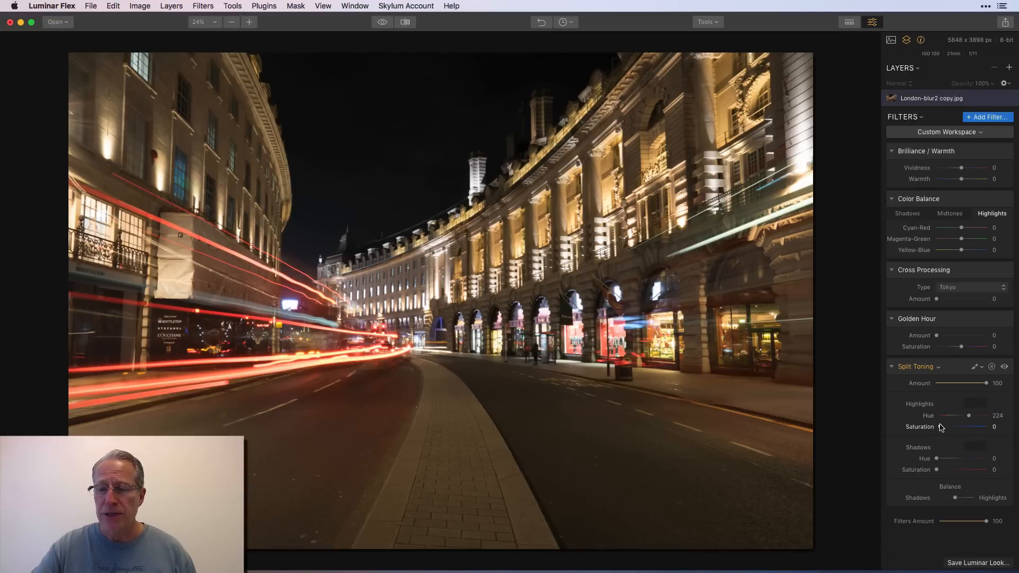
left_click_drag(946, 426, 982, 427)
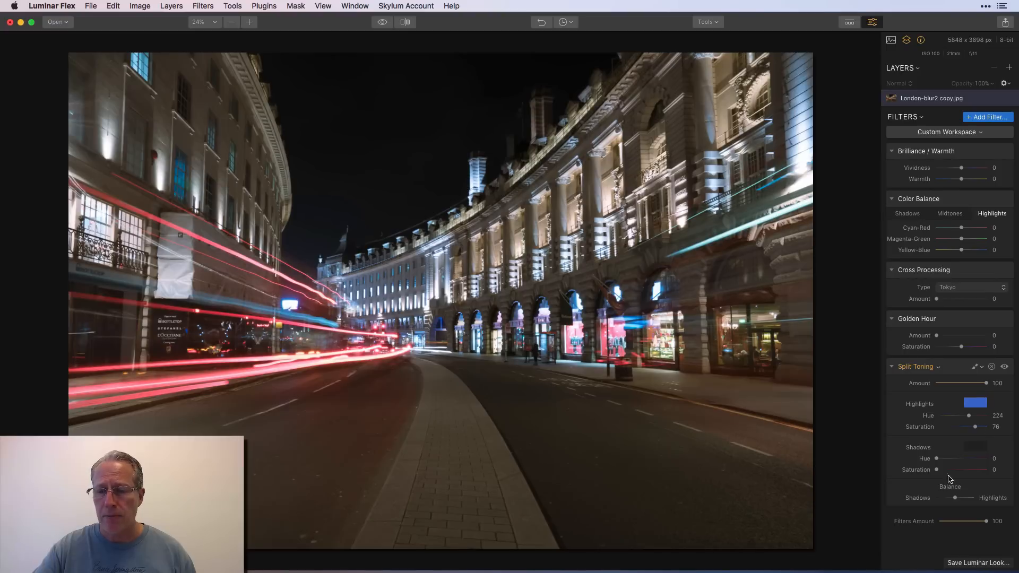
left_click_drag(918, 458, 966, 458)
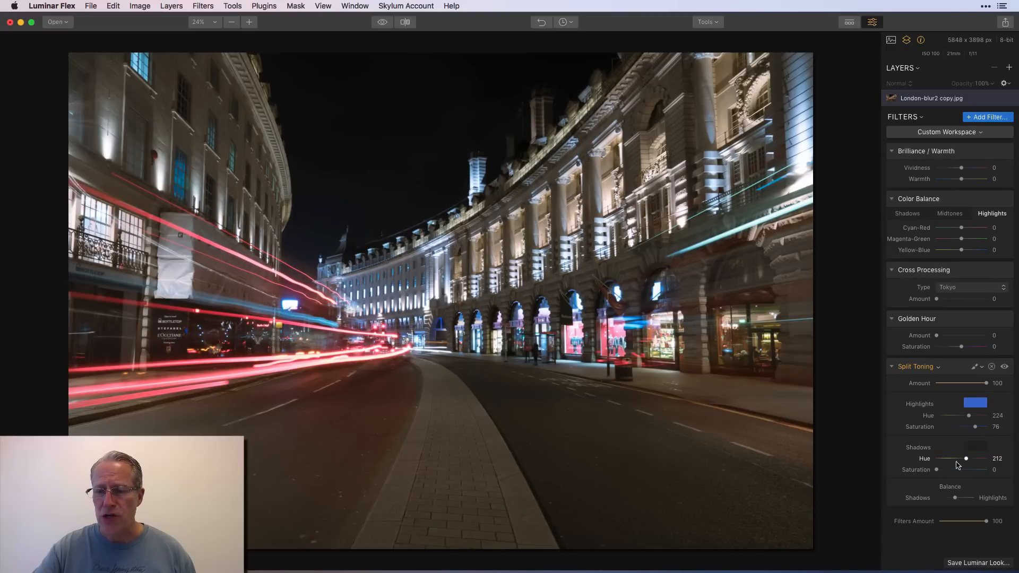
left_click_drag(957, 470, 970, 469)
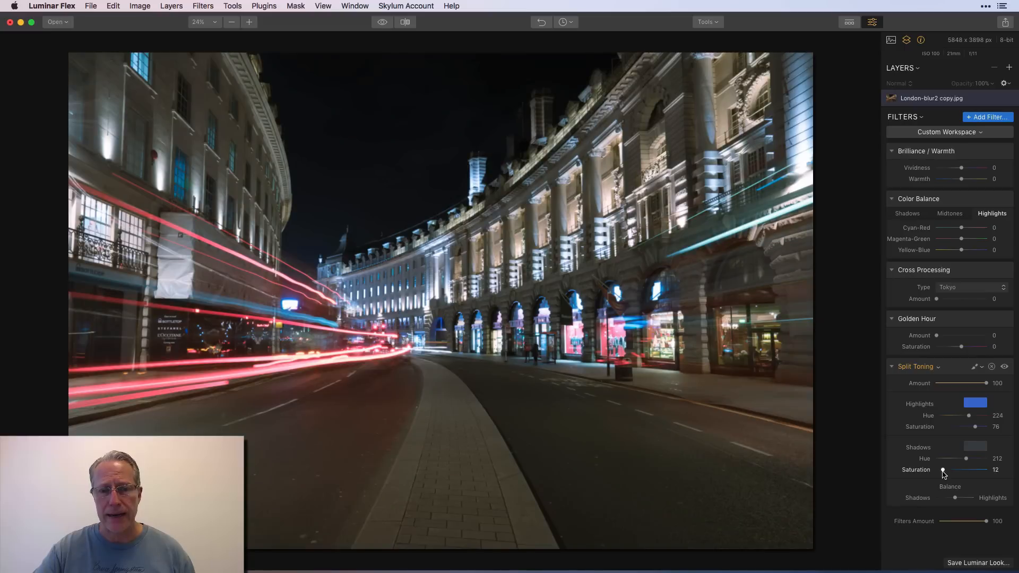
left_click_drag(967, 415, 972, 415)
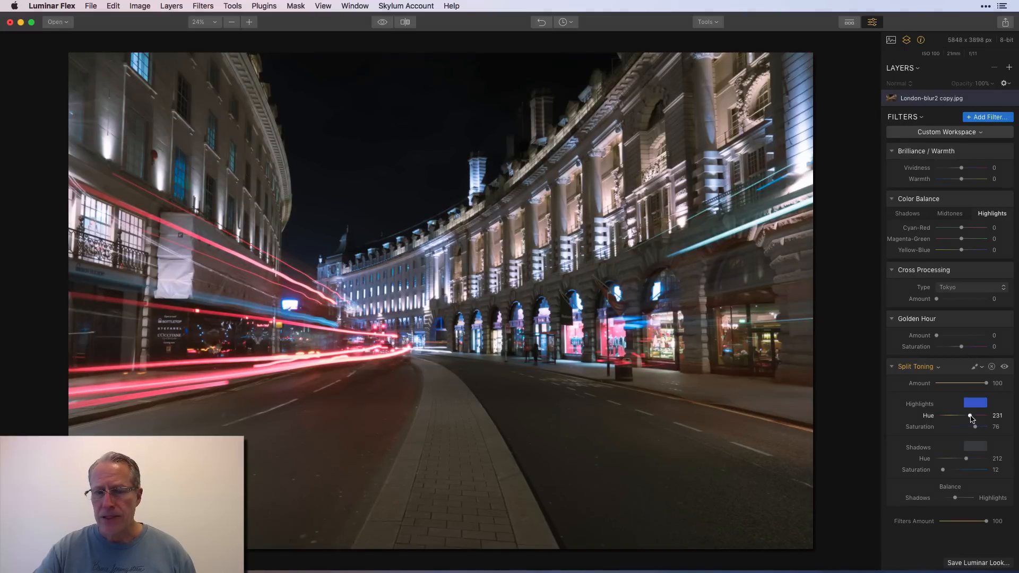
left_click_drag(958, 426, 975, 426)
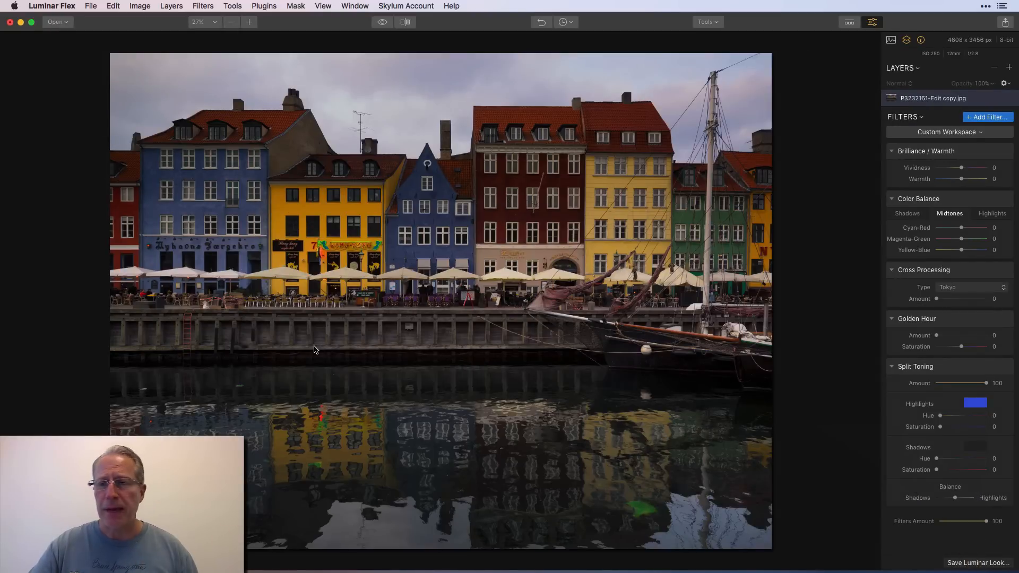
left_click_drag(961, 167, 964, 167)
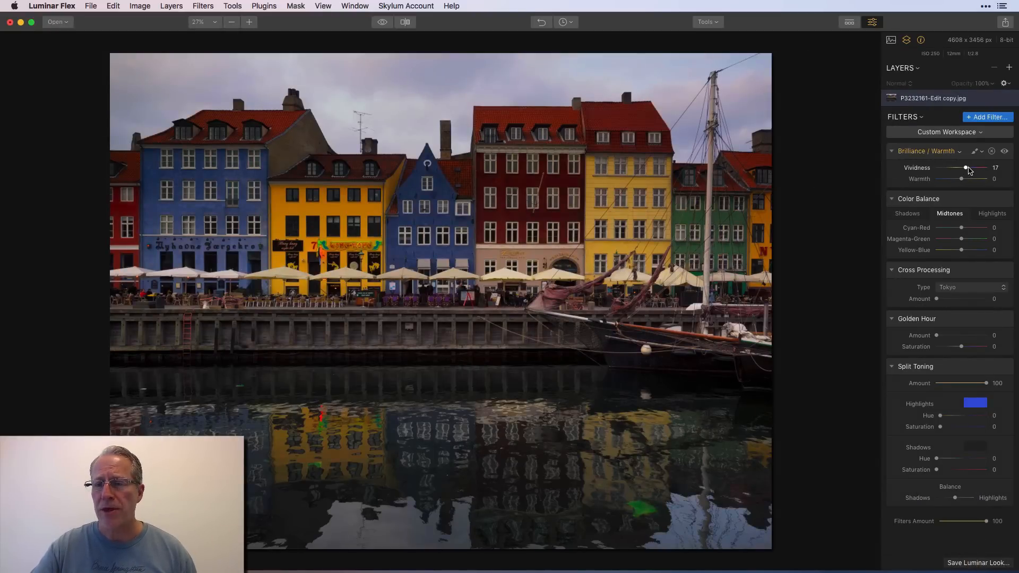
left_click_drag(964, 167, 969, 168)
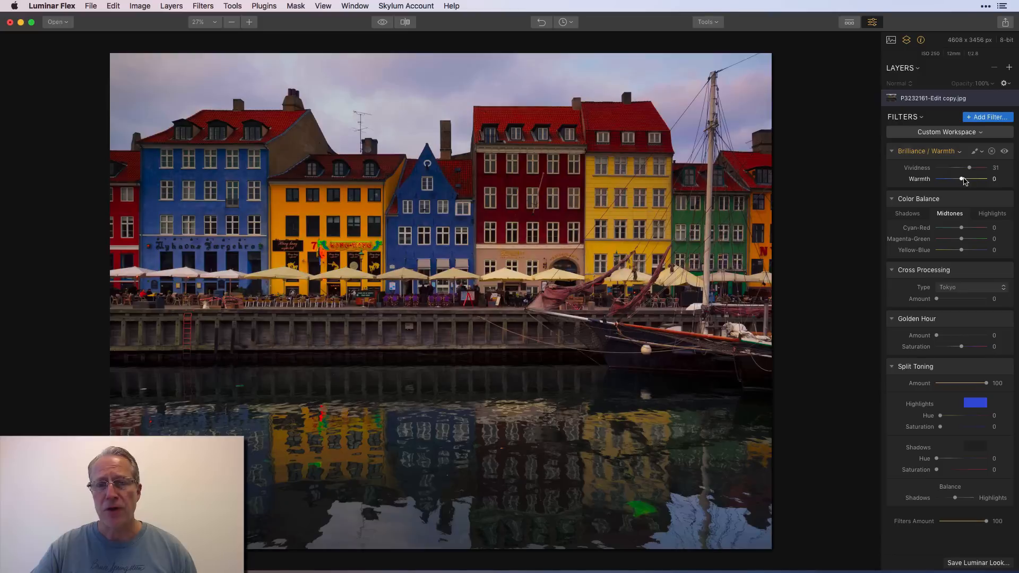
left_click_drag(961, 179, 979, 179)
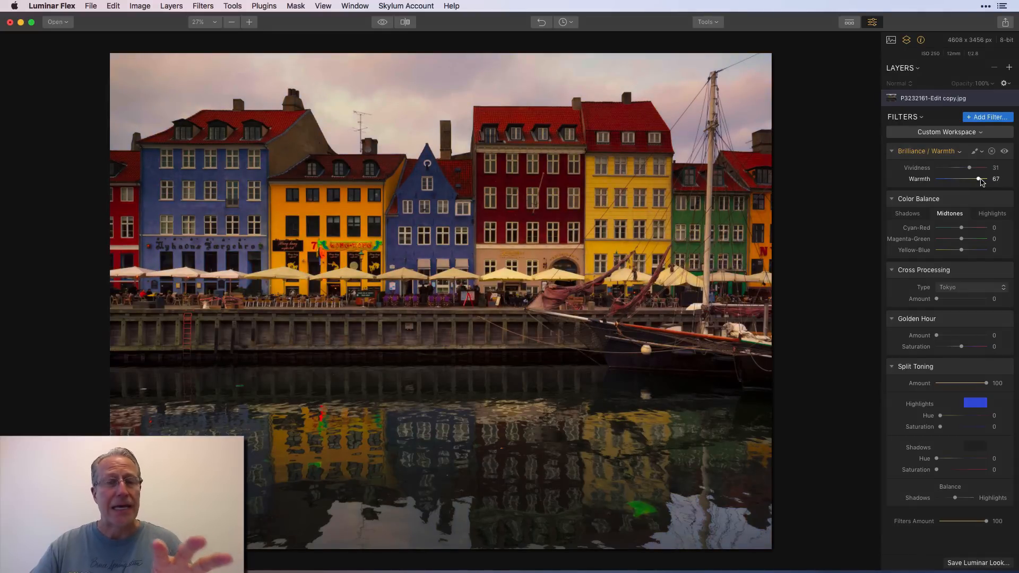
left_click_drag(978, 179, 944, 178)
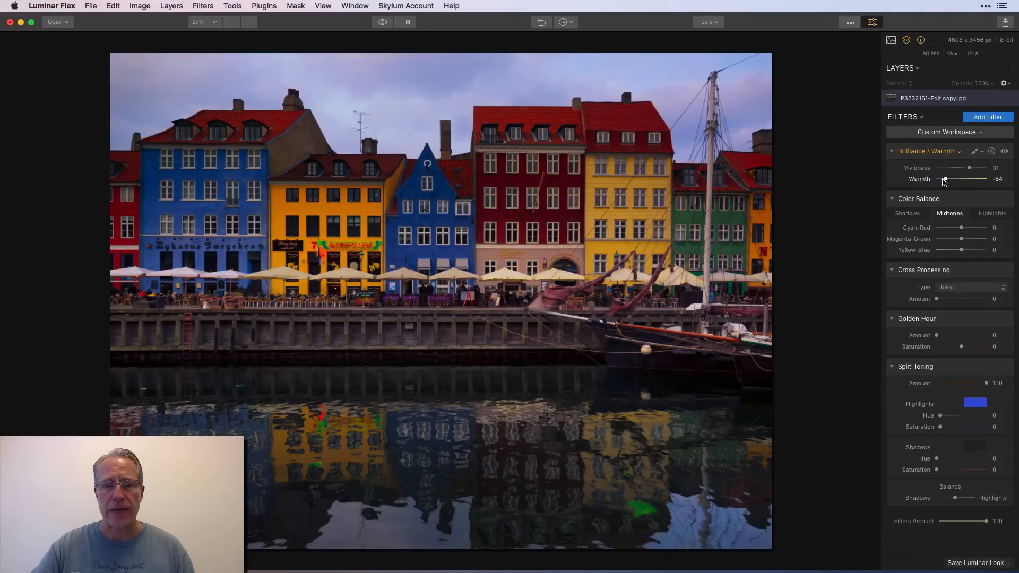
left_click_drag(945, 179, 946, 179)
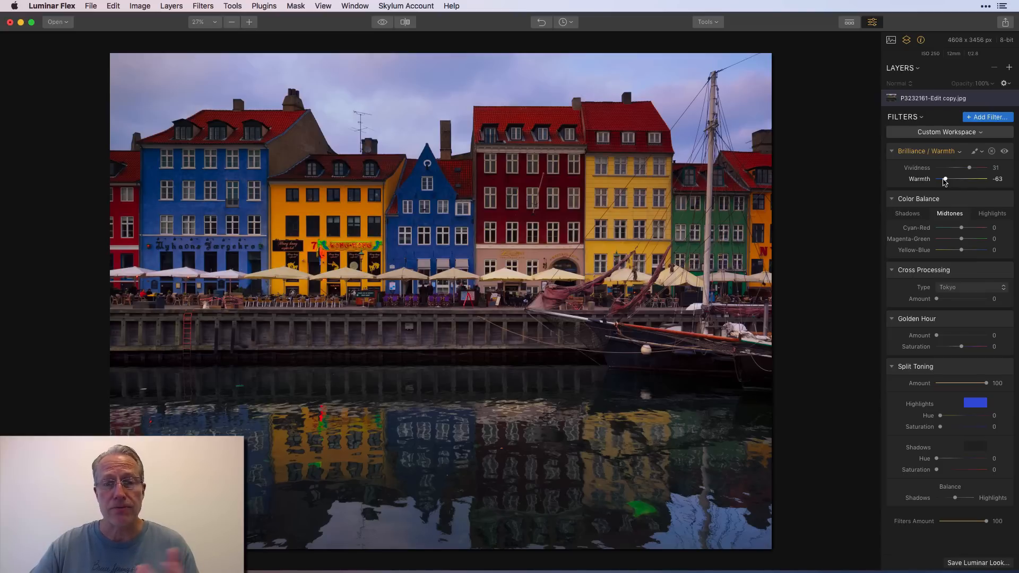
left_click(976, 151)
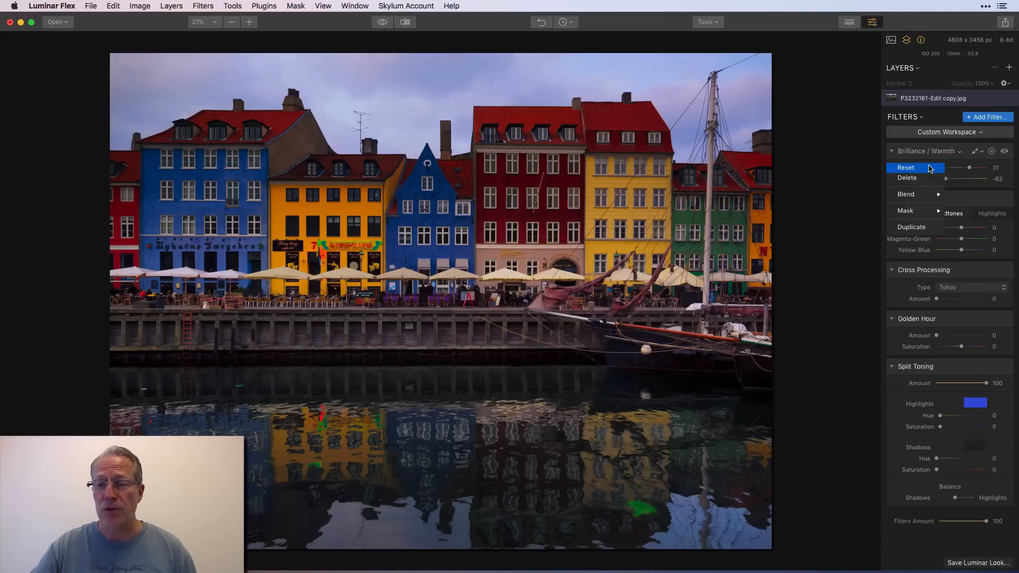
left_click(905, 167)
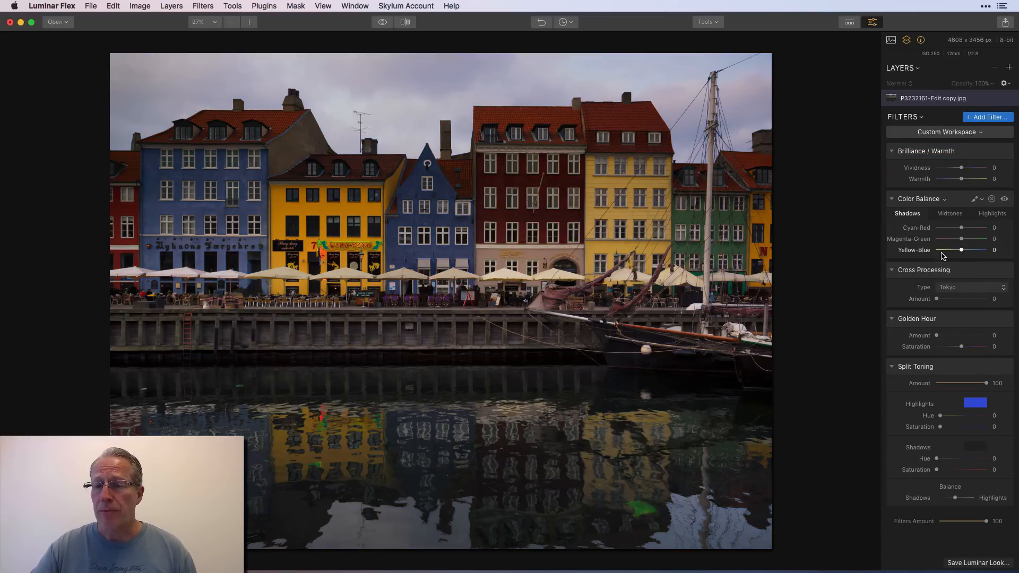
Set Color Balance Shadows Yellow-Blue 15, Highlights Cyan-Red -36 and Yellow-Blue 11
left_click_drag(961, 250, 981, 250)
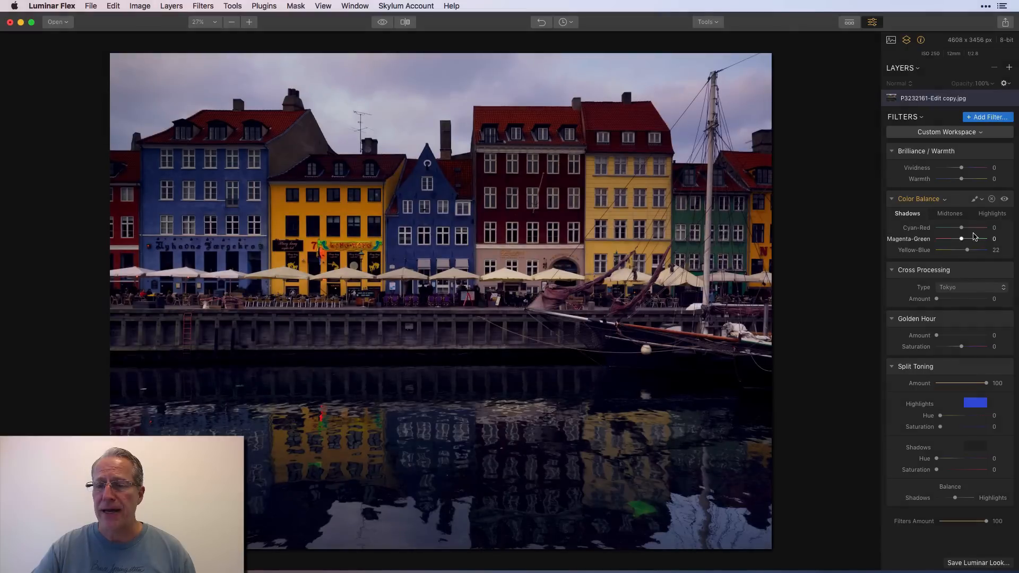
left_click_drag(983, 250, 965, 250)
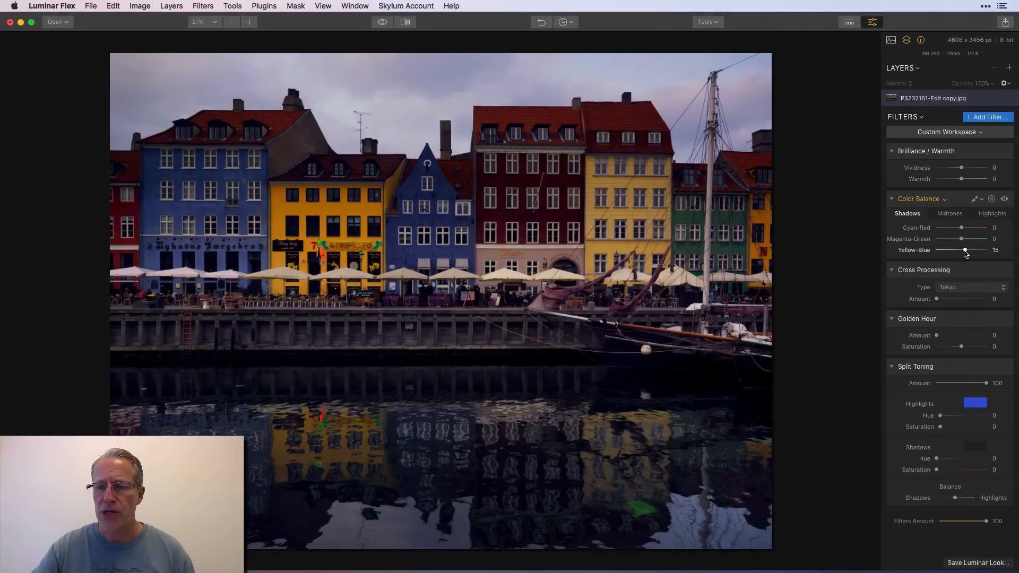
left_click(992, 214)
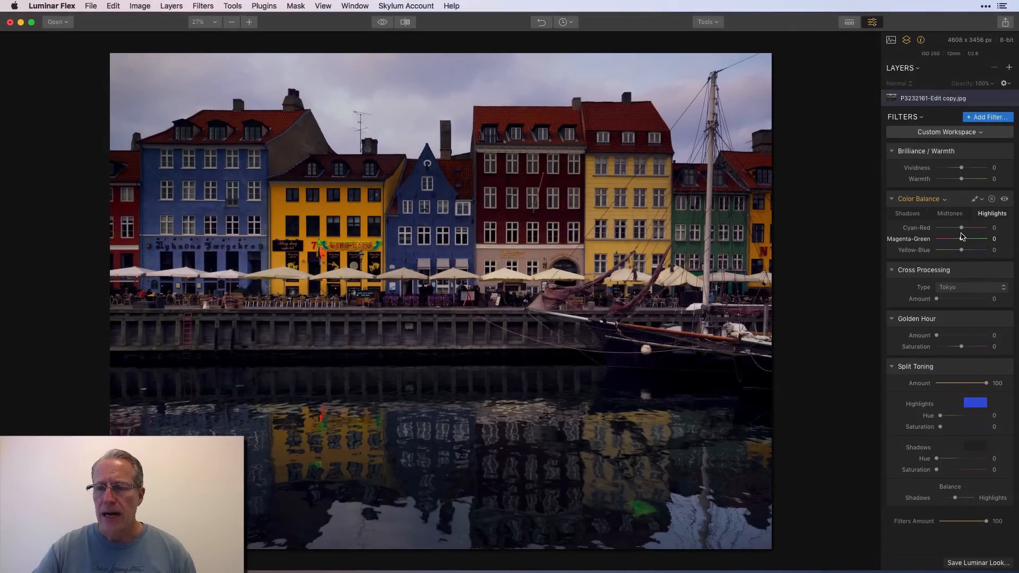
left_click_drag(961, 228, 950, 227)
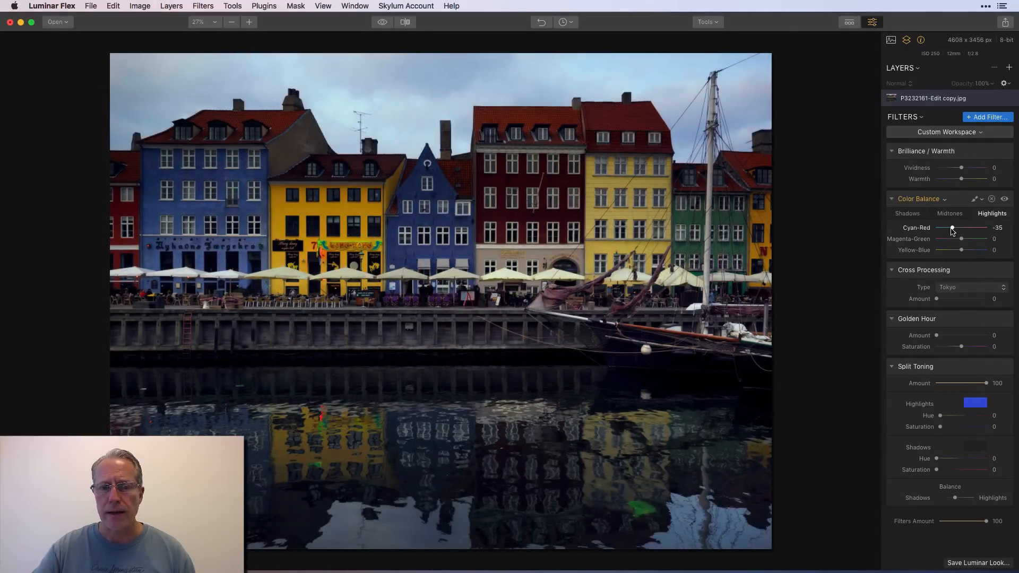
left_click_drag(961, 249, 976, 249)
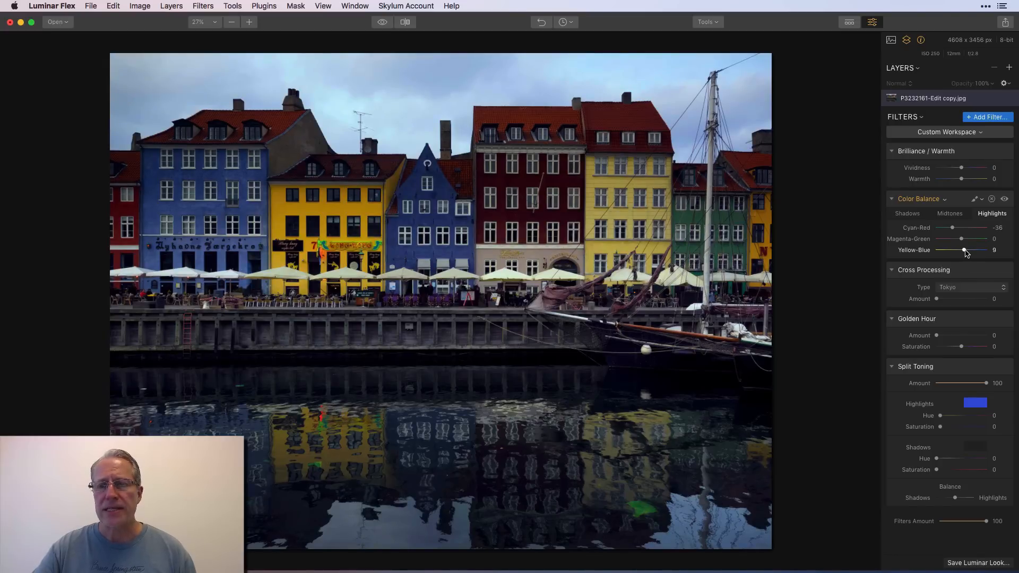
left_click_drag(963, 249, 966, 250)
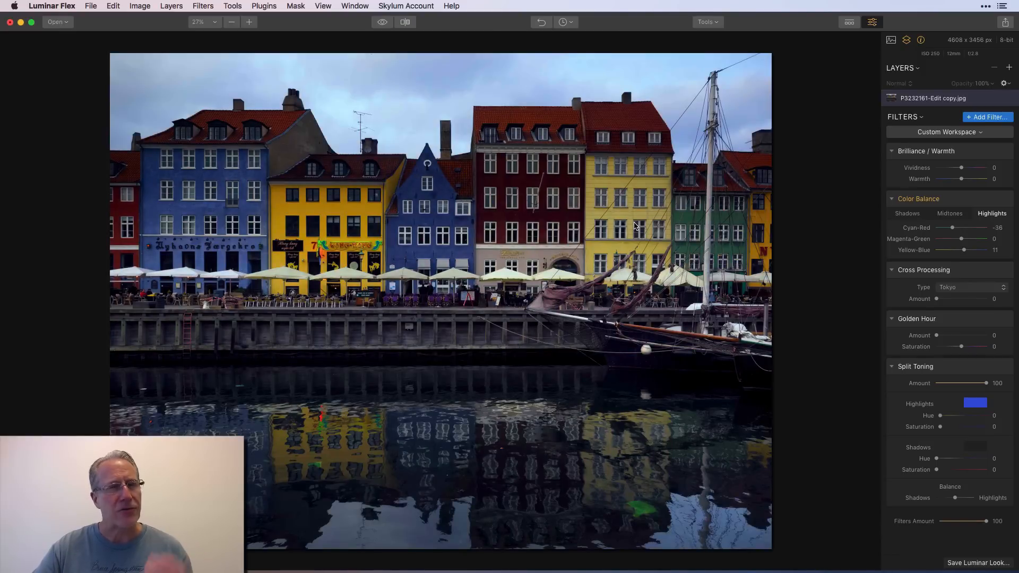
mouse_move(936, 199)
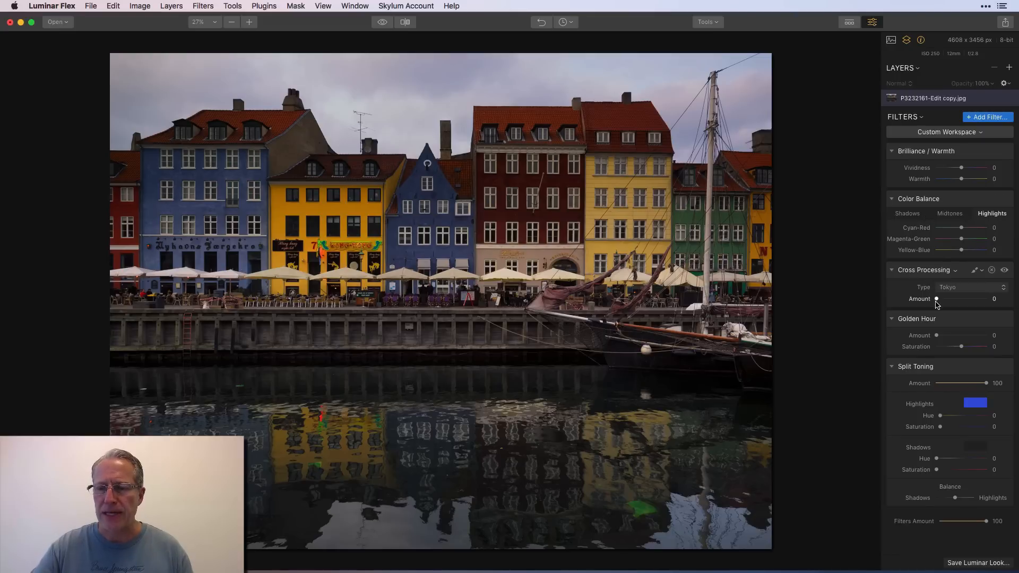
left_click_drag(937, 298, 980, 298)
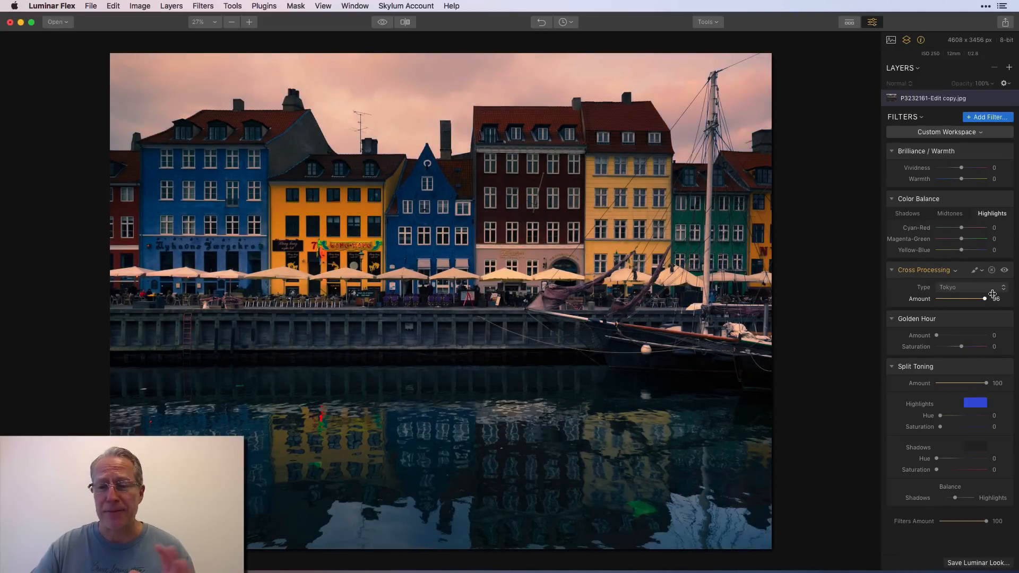
left_click(971, 287)
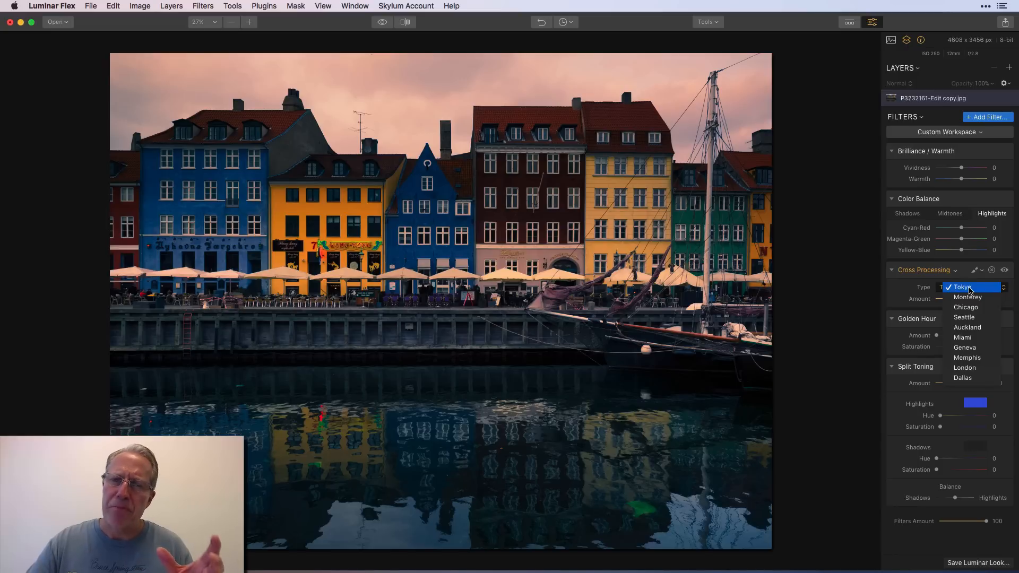
mouse_move(967, 297)
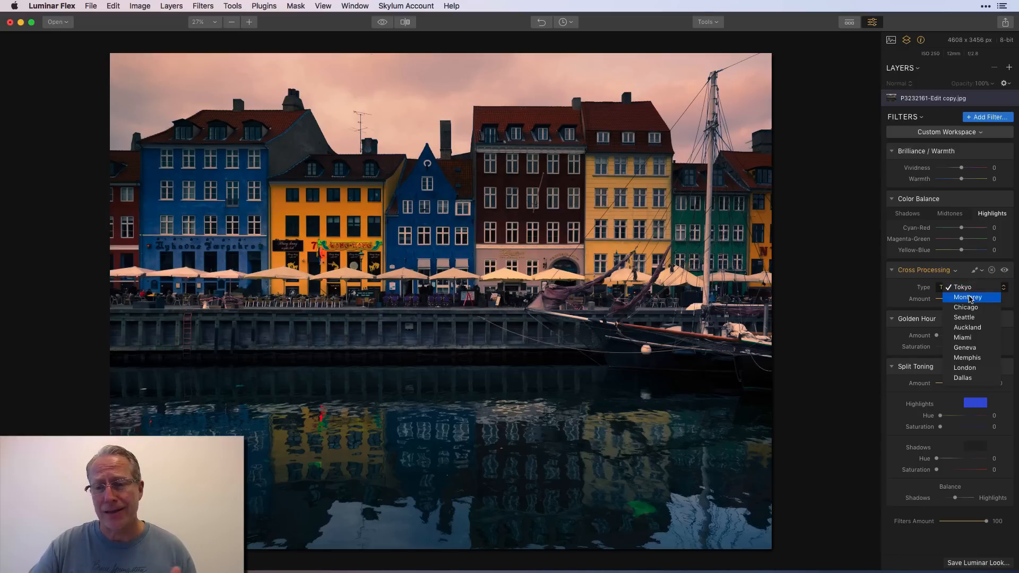
left_click(967, 297)
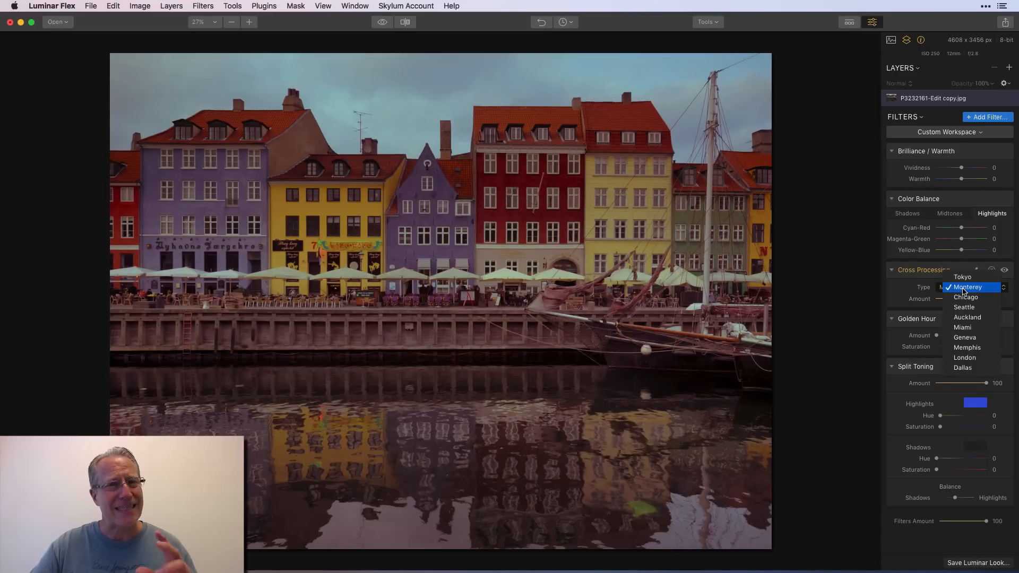
left_click(966, 297)
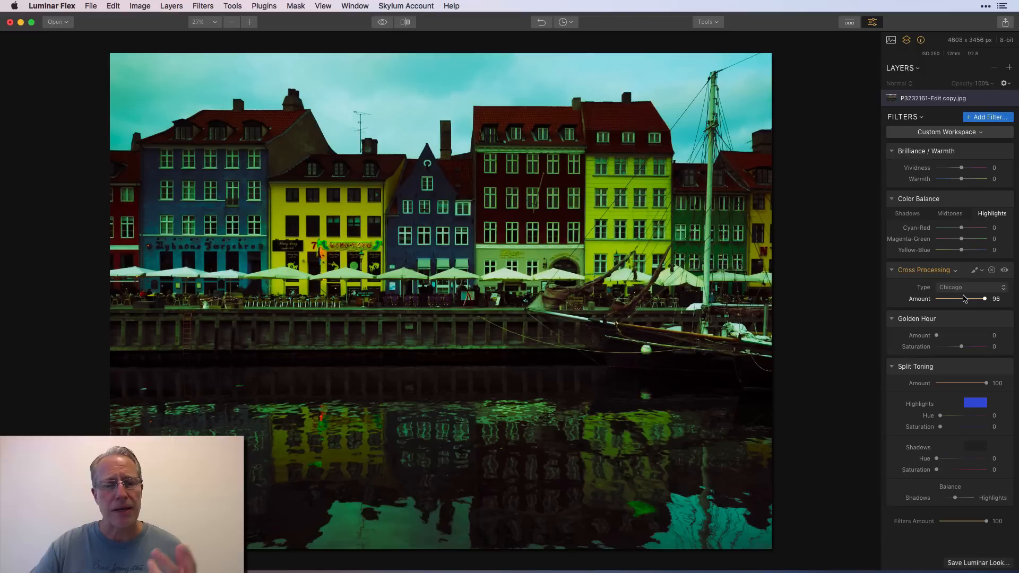
left_click_drag(983, 299, 965, 298)
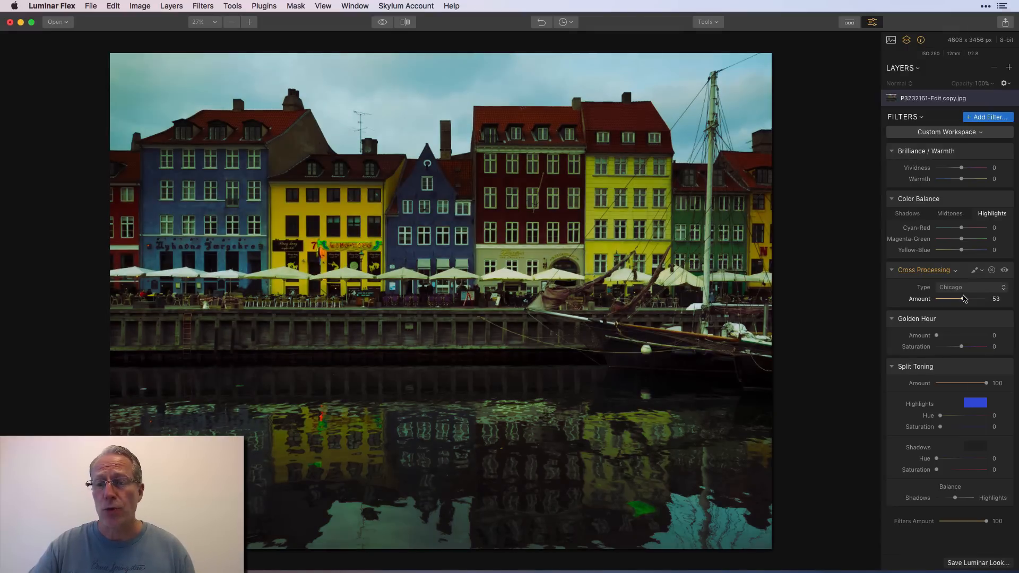
left_click(971, 287)
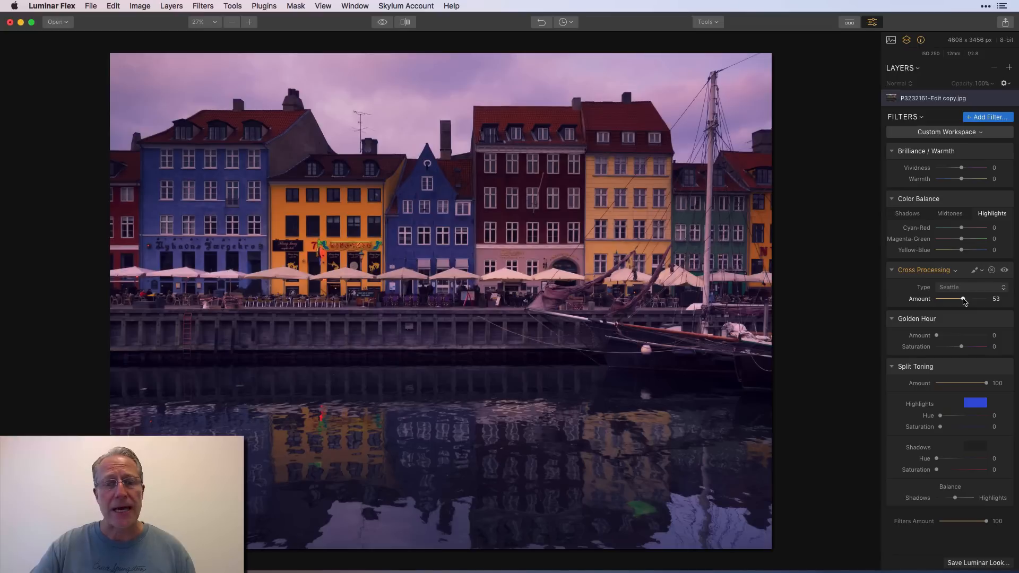
left_click_drag(965, 299, 961, 298)
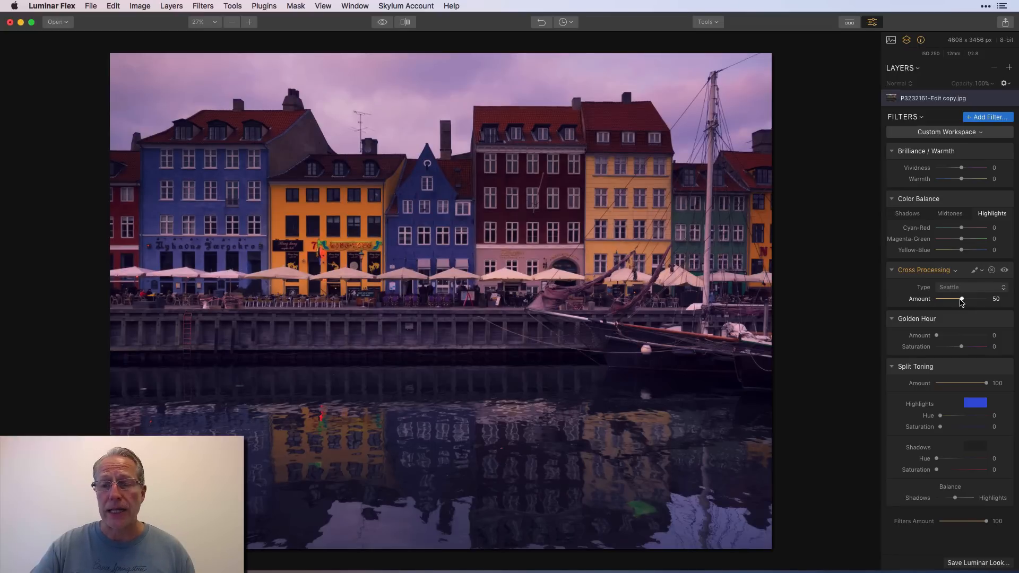
left_click_drag(961, 299, 947, 298)
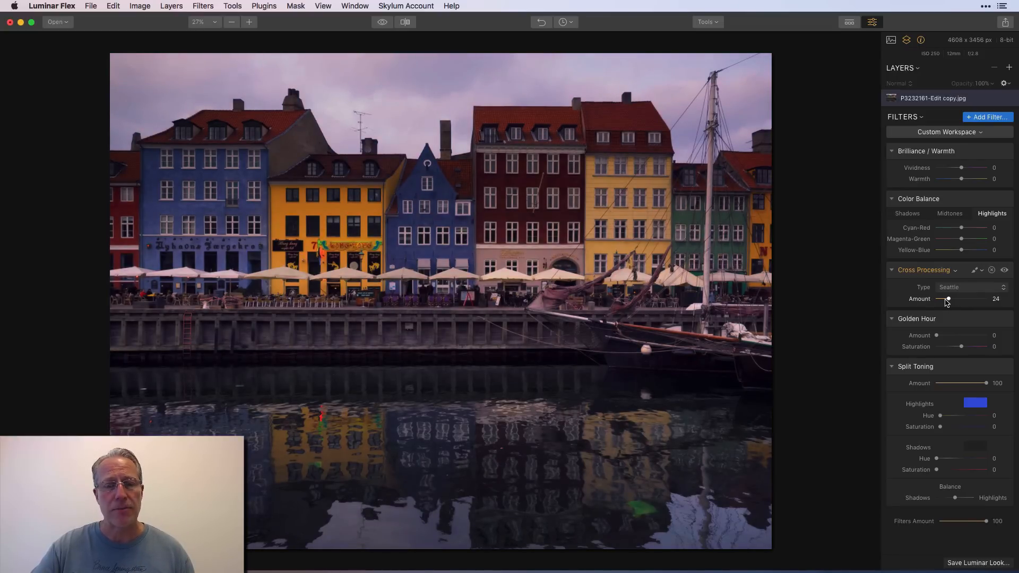
left_click(970, 287)
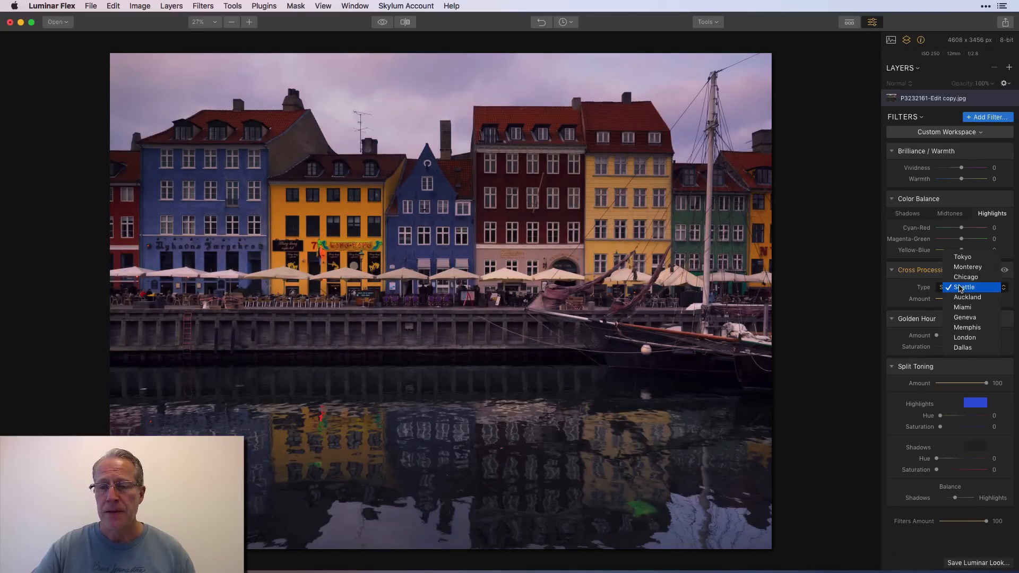
left_click(962, 307)
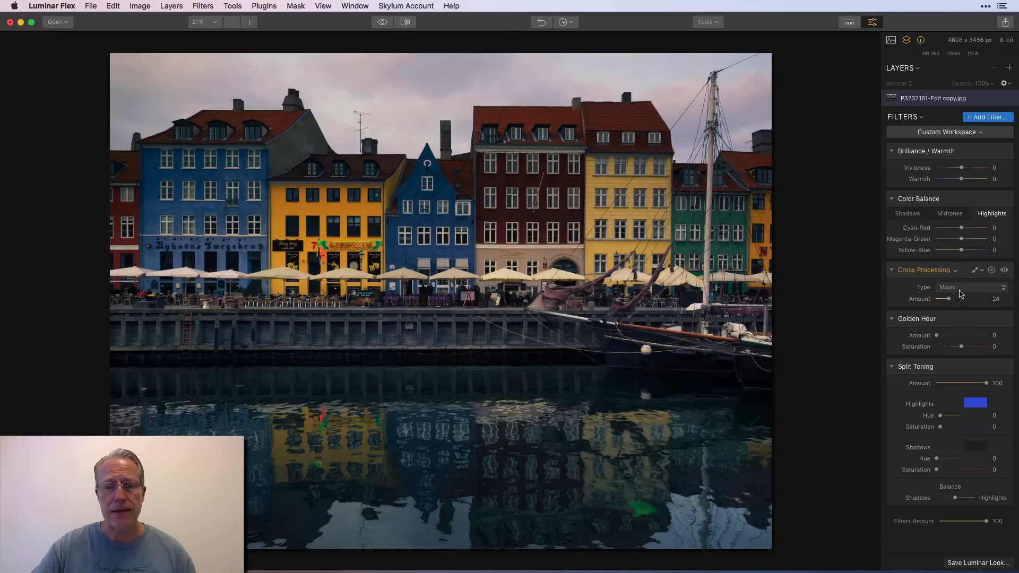
left_click_drag(942, 298, 962, 298)
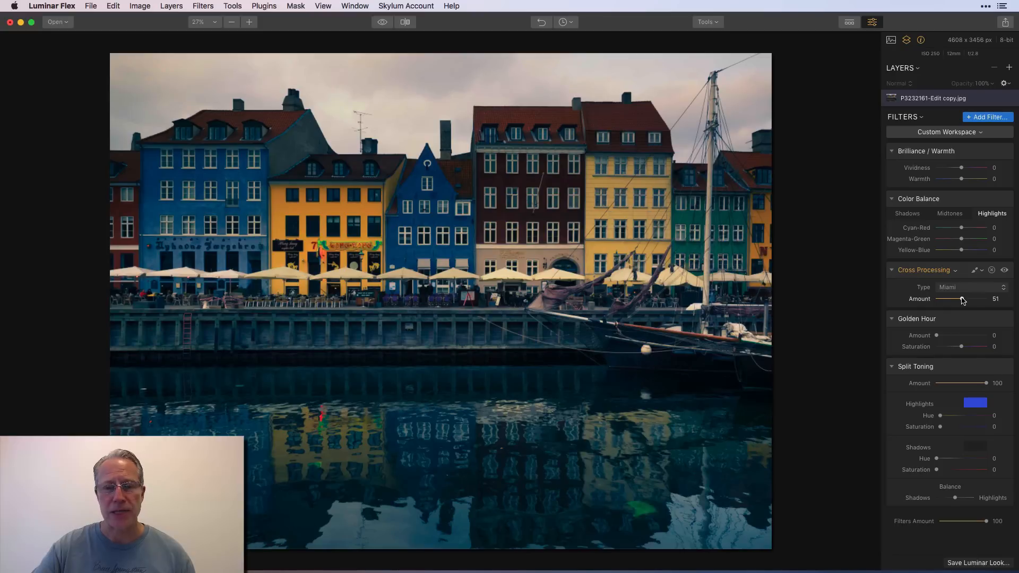
left_click_drag(961, 299, 960, 299)
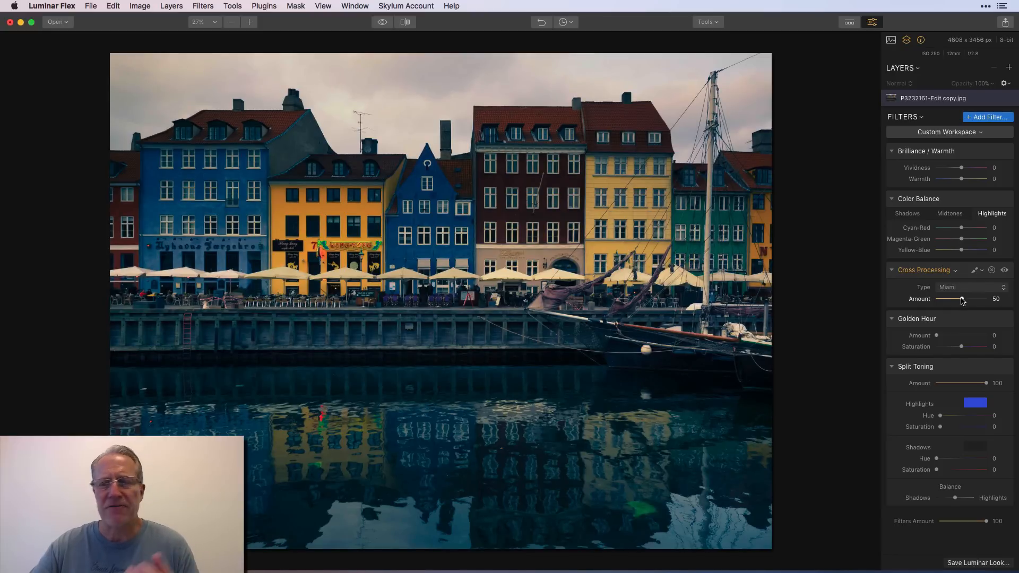
left_click(971, 287)
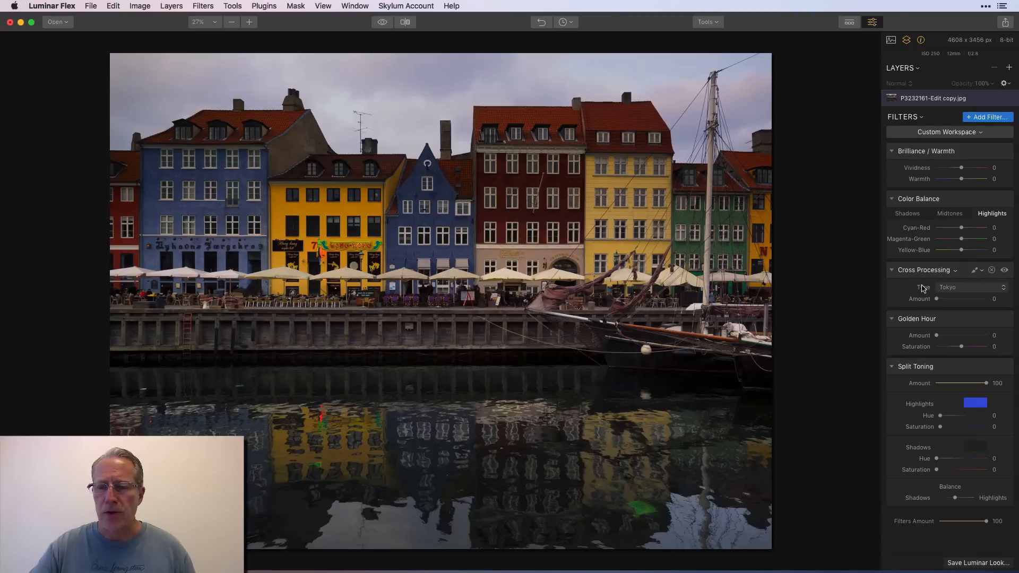
Adjust Golden Hour saturation and amount to 49, toggling its visibility to compare
left_click_drag(941, 335, 967, 335)
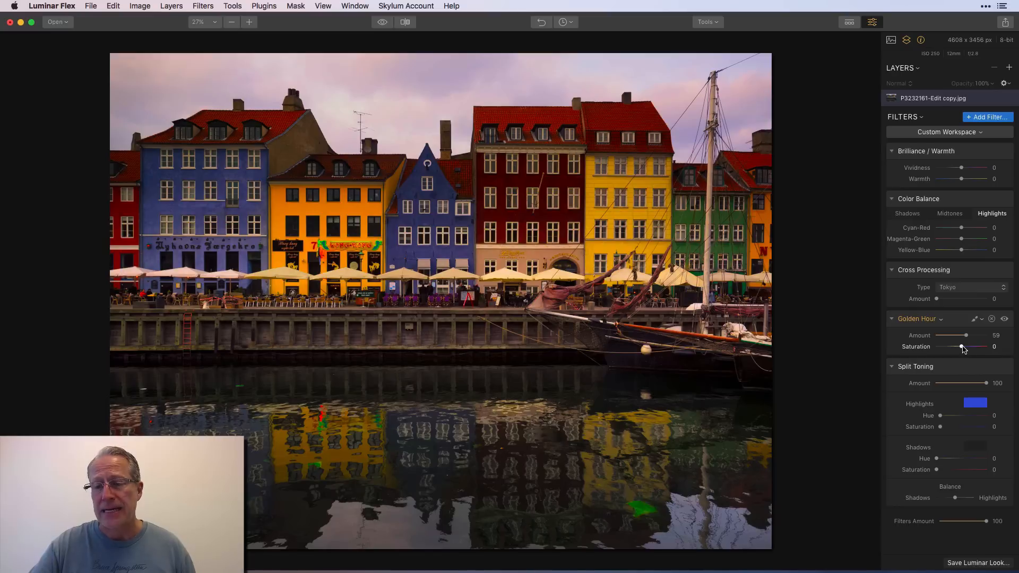
left_click_drag(963, 347, 946, 346)
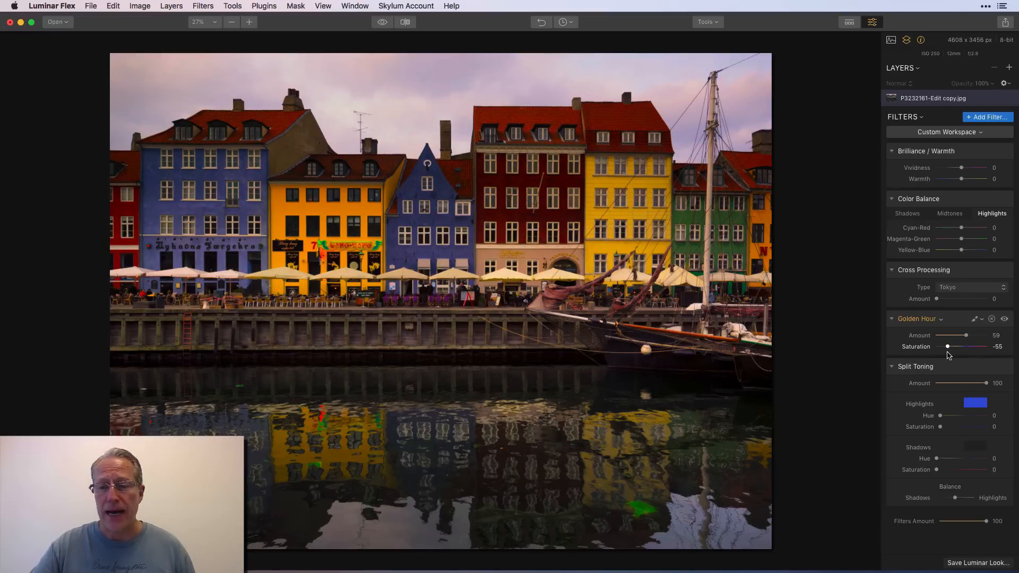
left_click_drag(947, 346, 955, 346)
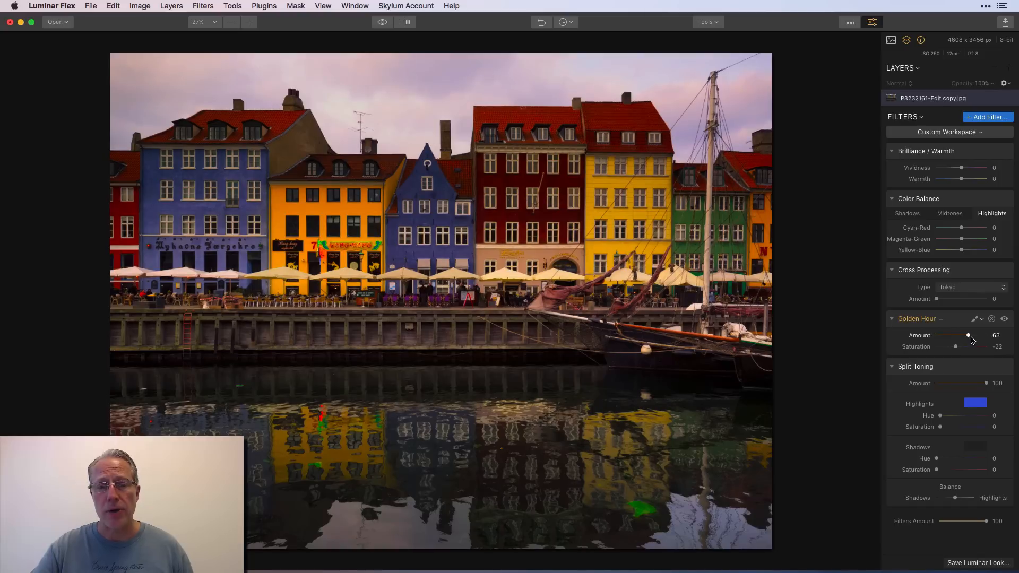
left_click_drag(968, 335, 961, 335)
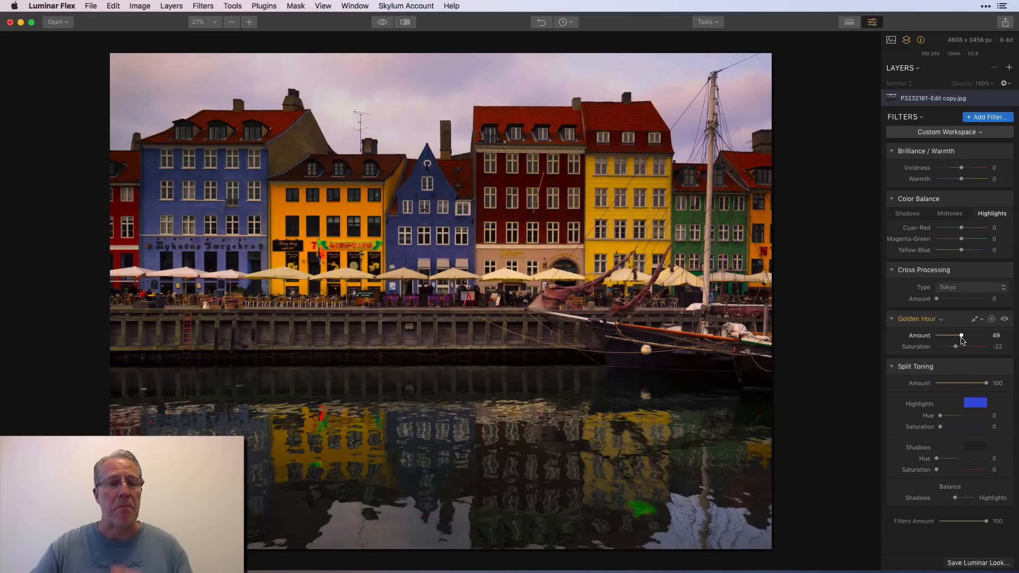
left_click(1005, 319)
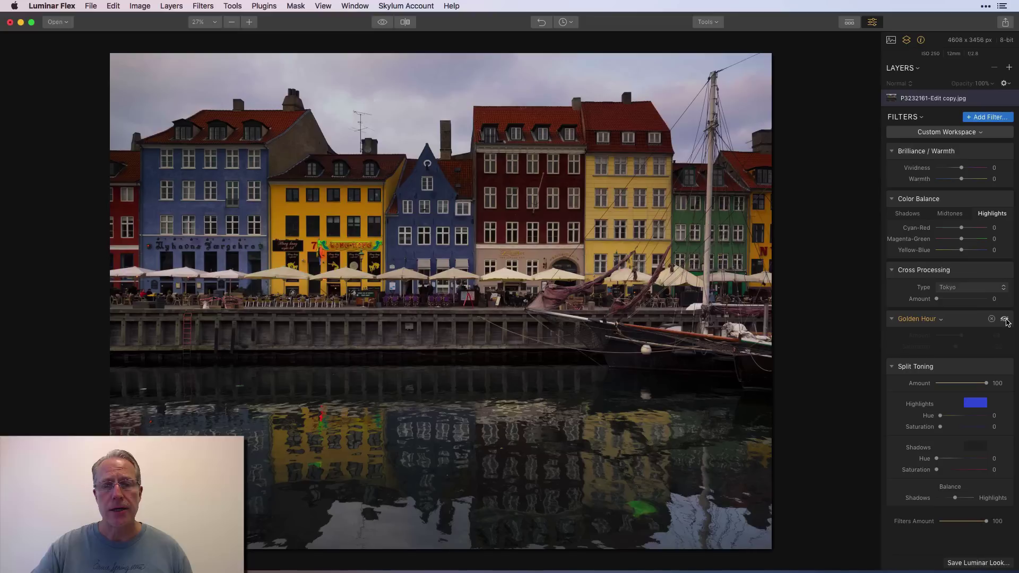
left_click(1004, 319)
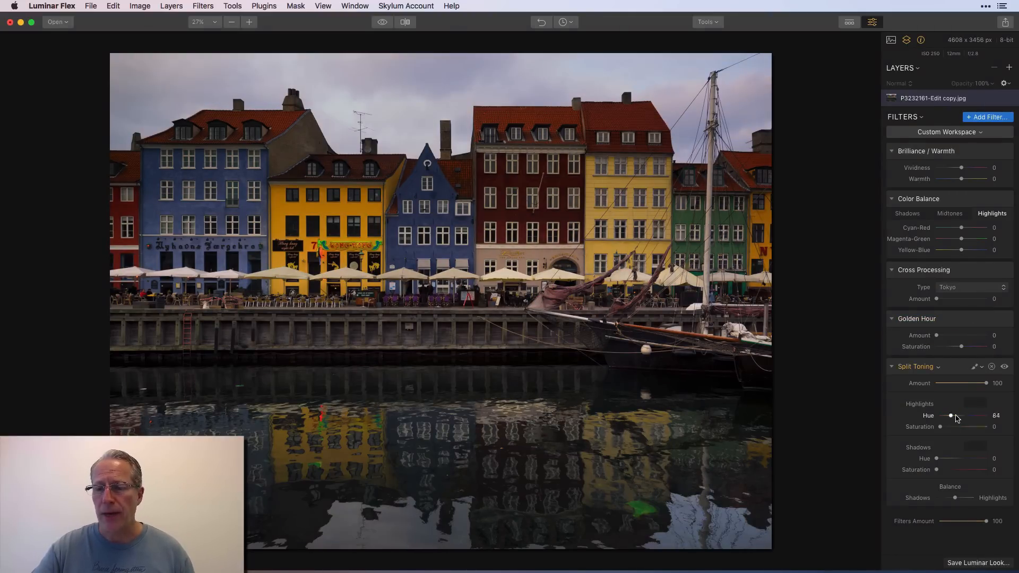
Set Split Toning Highlights Hue to 227 and Saturation to 82
left_click_drag(951, 415, 965, 415)
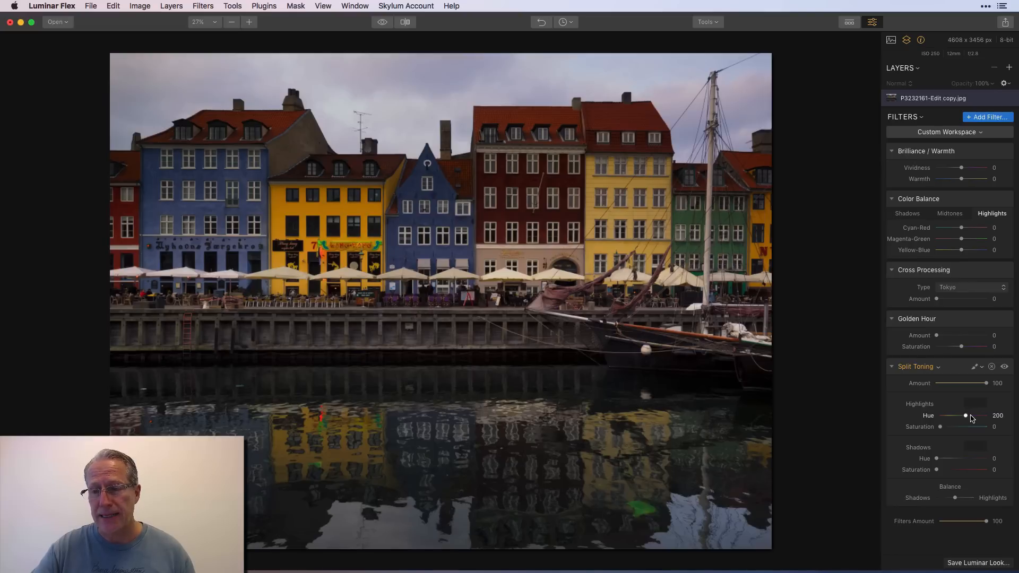
left_click_drag(964, 415, 969, 414)
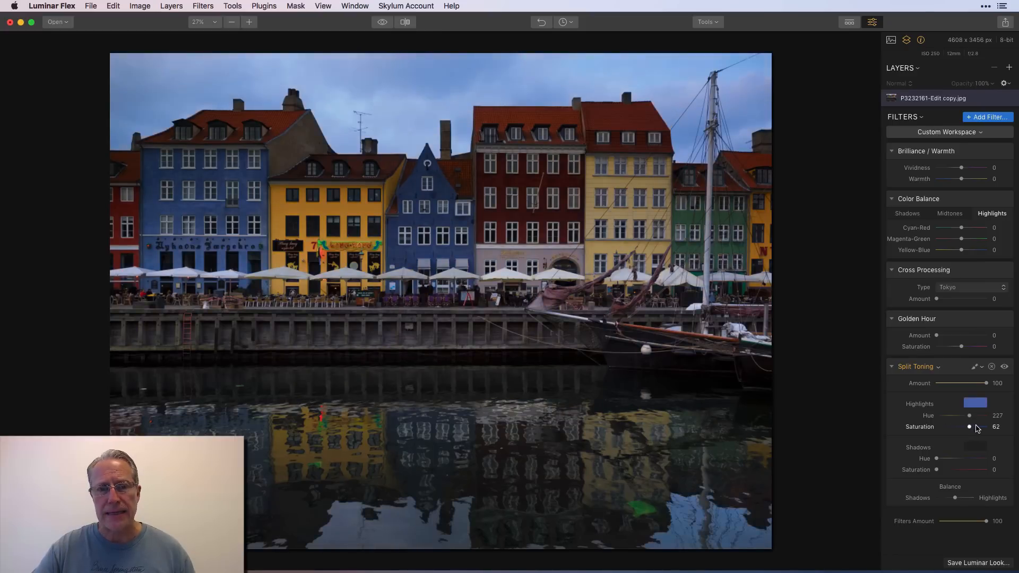
left_click_drag(969, 426, 978, 426)
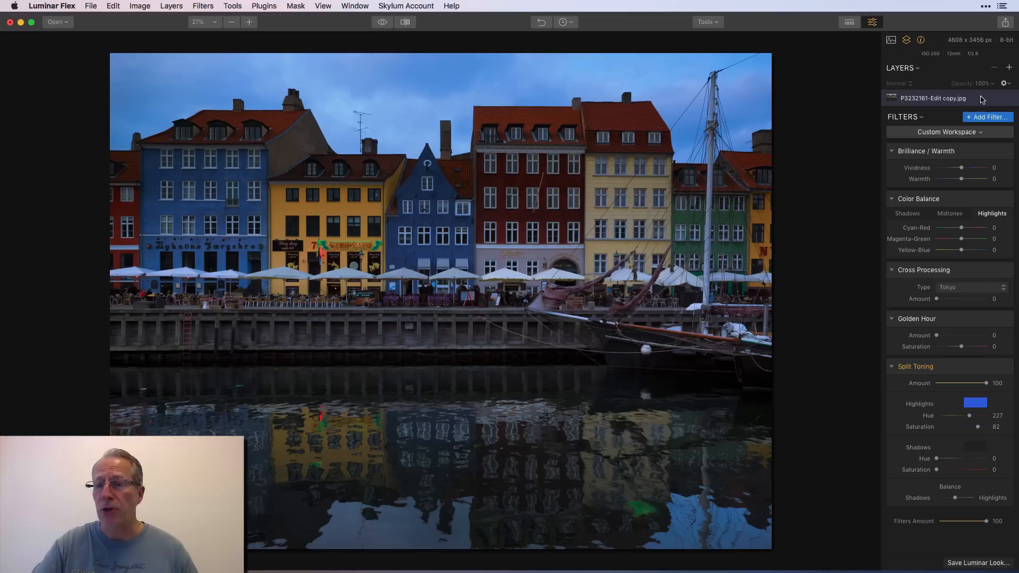
Add Highlights / Shadows with Highlights at -100, then reset it and Split Toning
left_click(987, 117)
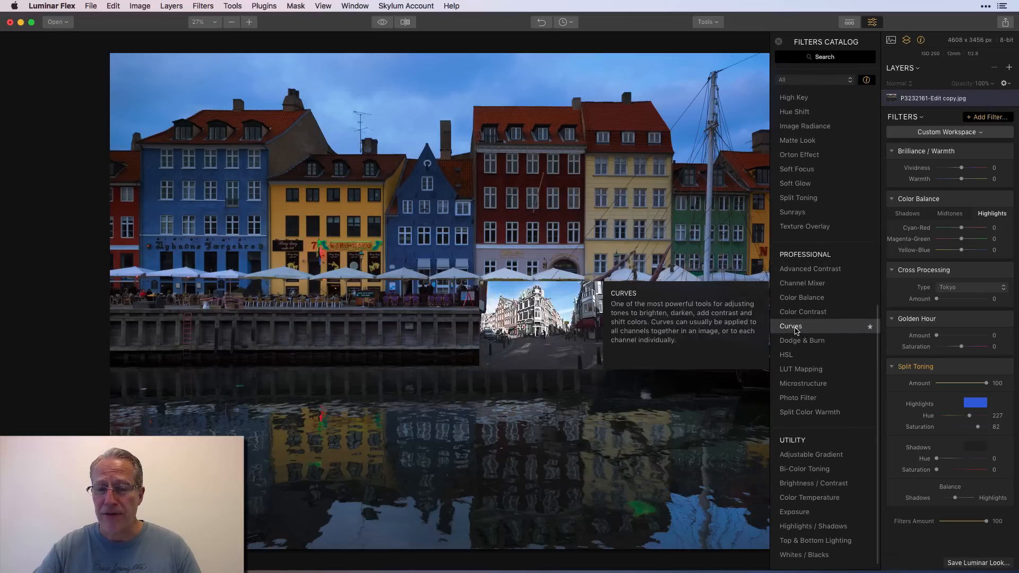
mouse_move(805, 435)
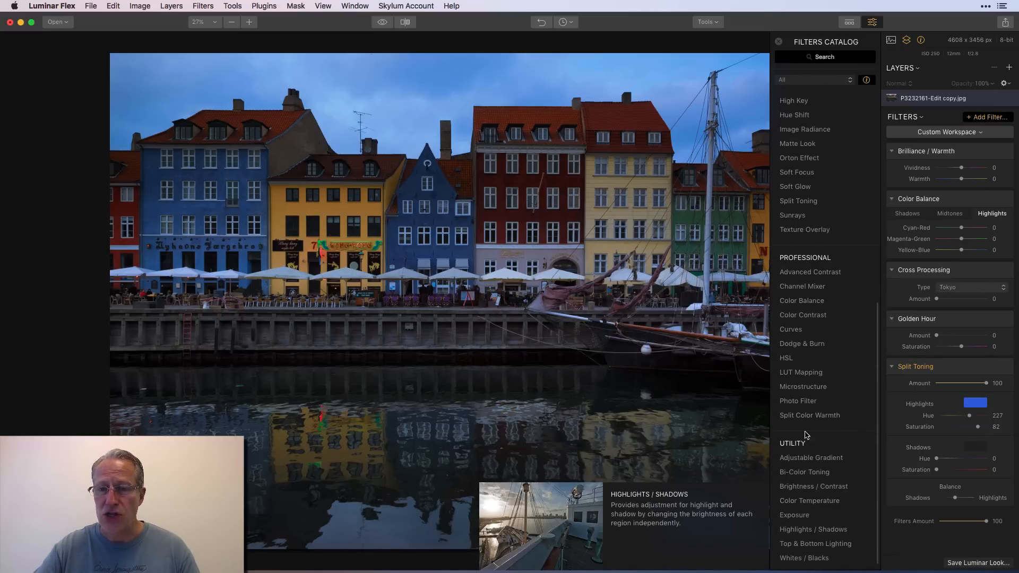
left_click(813, 529)
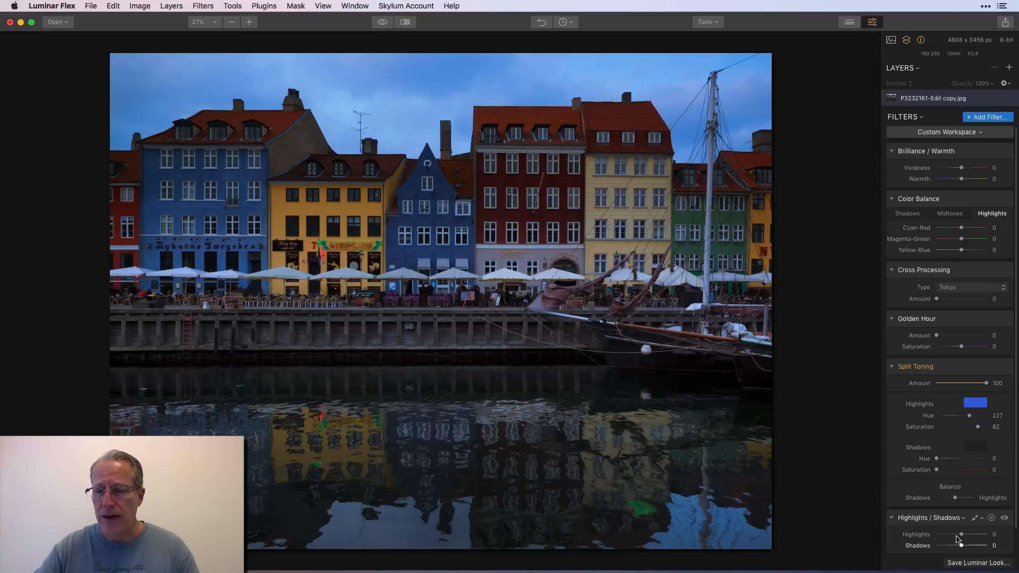
left_click_drag(961, 534, 918, 534)
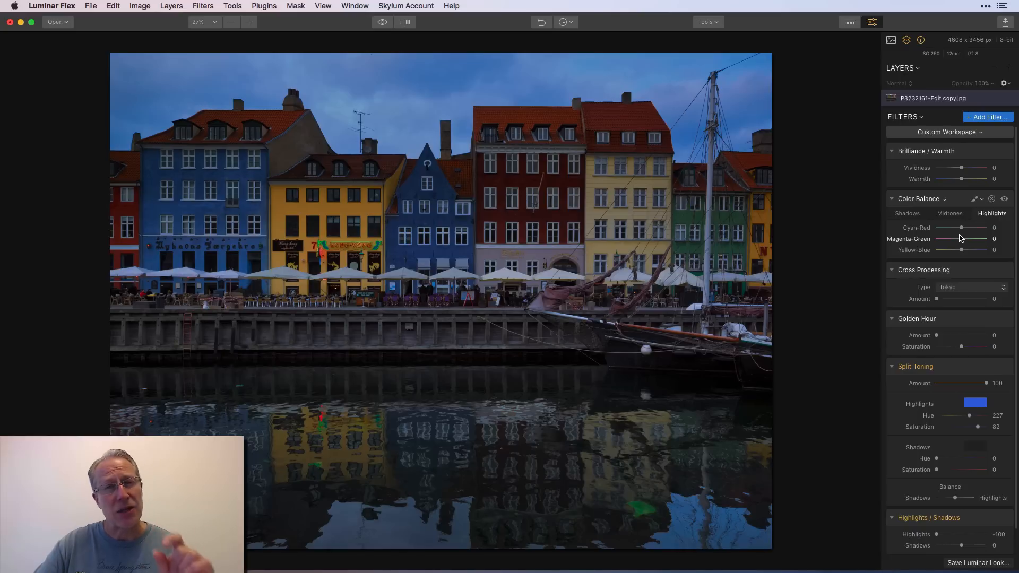
mouse_move(641, 123)
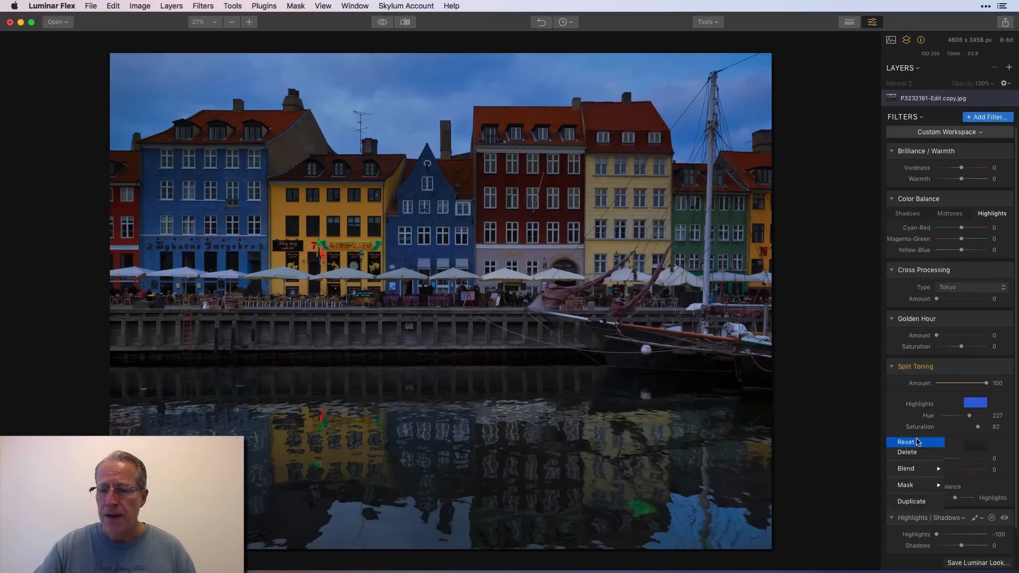
left_click(905, 442)
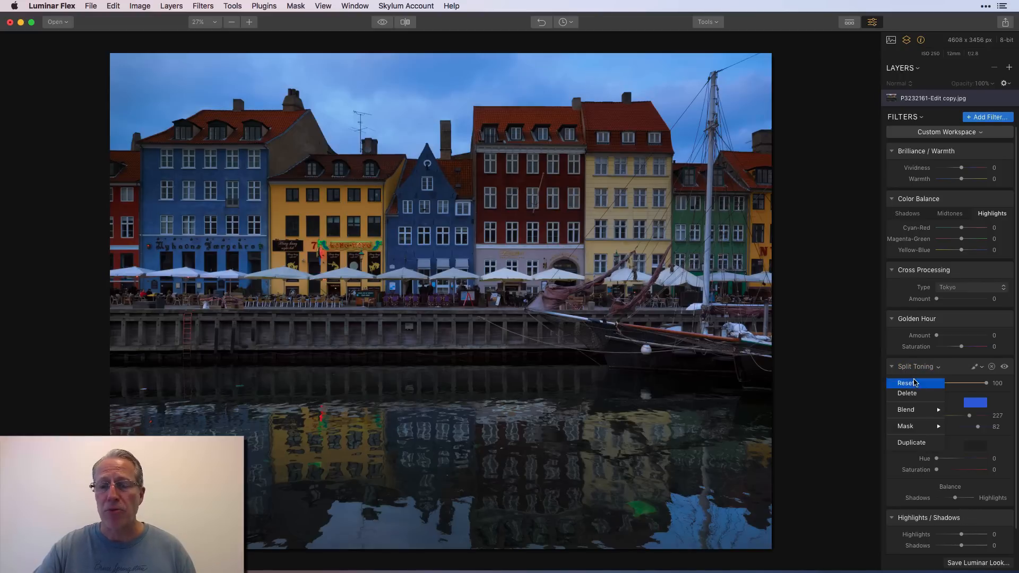
left_click(906, 383)
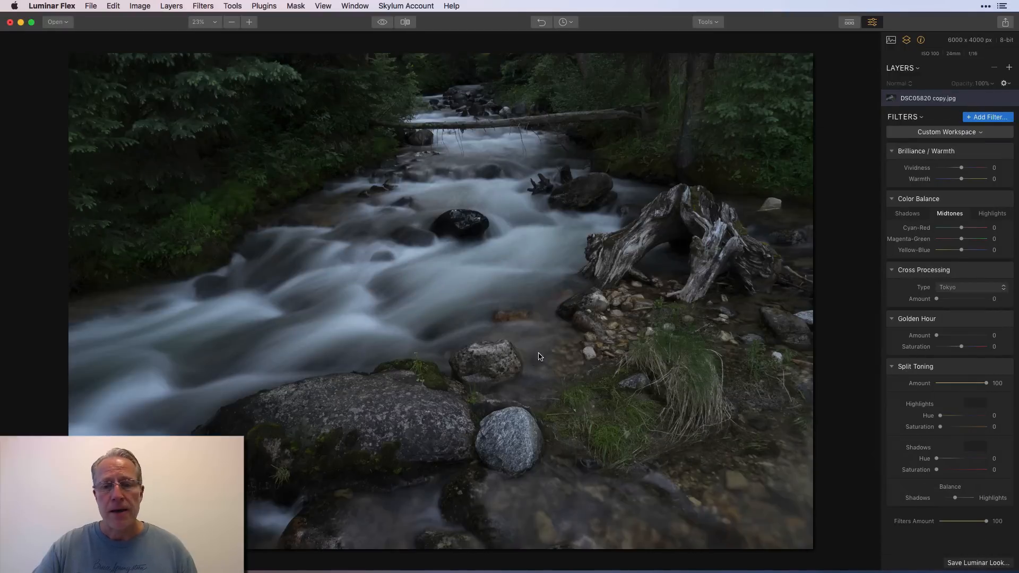
mouse_move(557, 357)
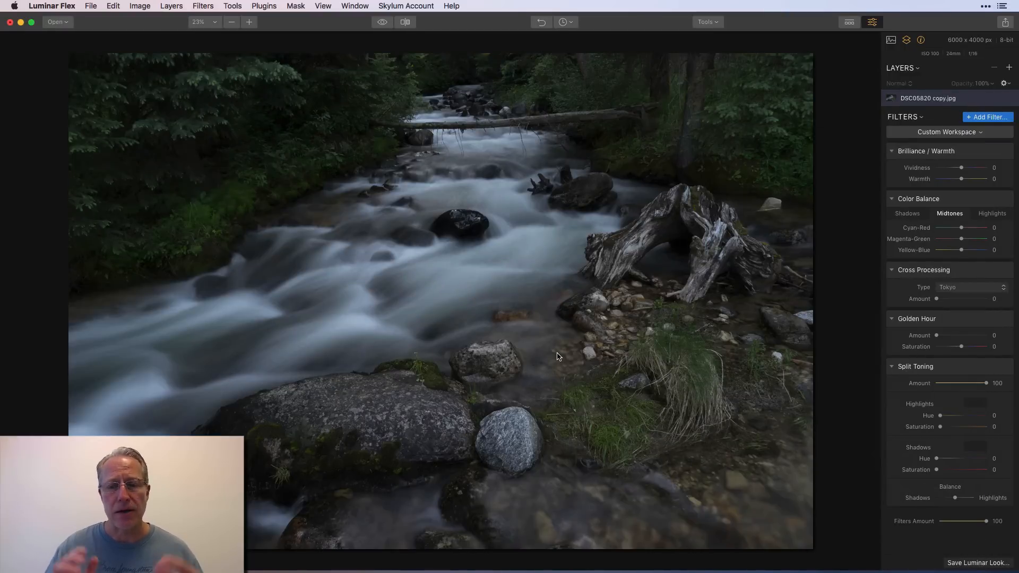
mouse_move(911, 293)
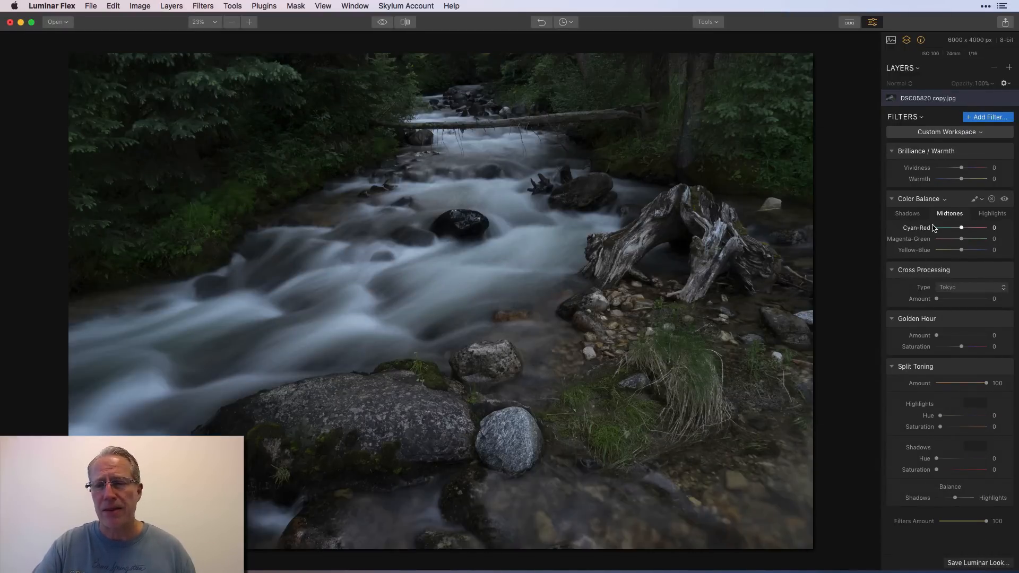
left_click_drag(960, 168, 980, 167)
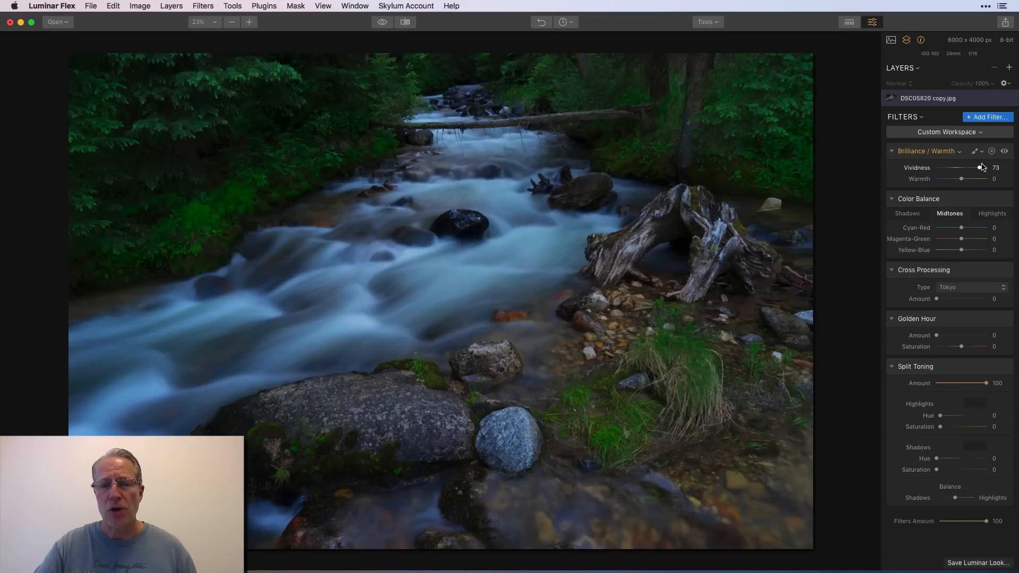
left_click_drag(980, 167, 972, 168)
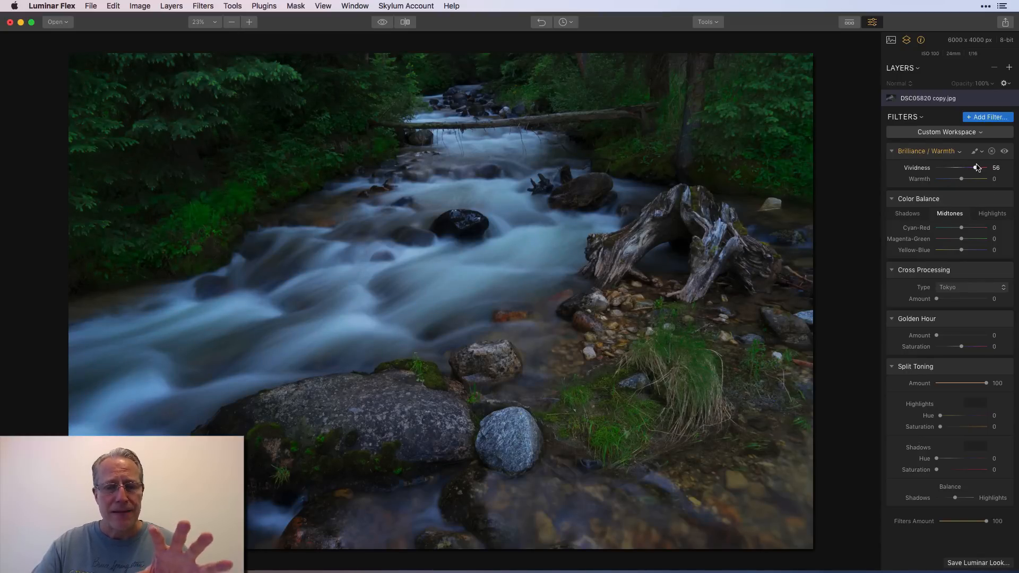
left_click_drag(964, 179, 946, 179)
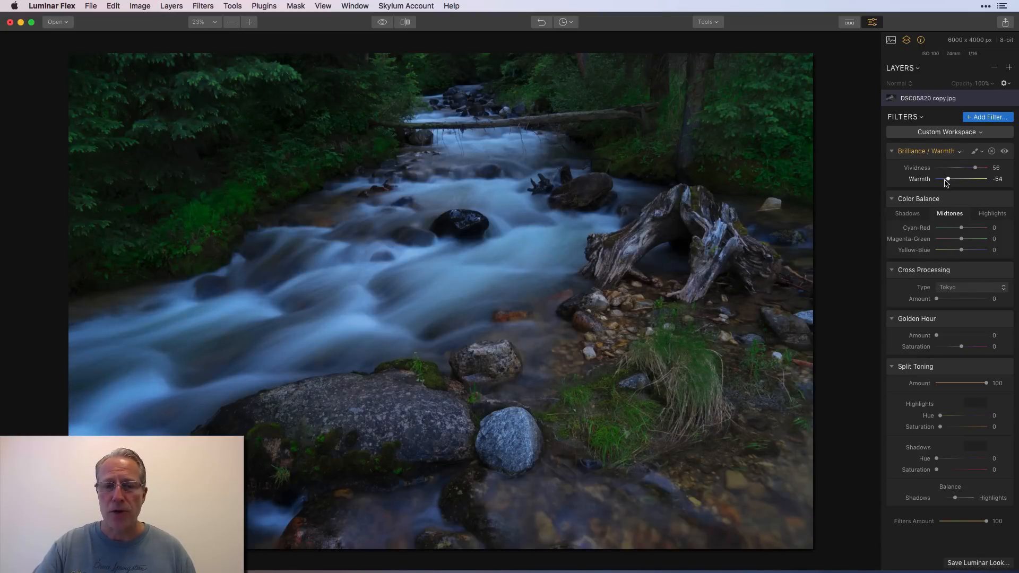
left_click_drag(947, 179, 978, 179)
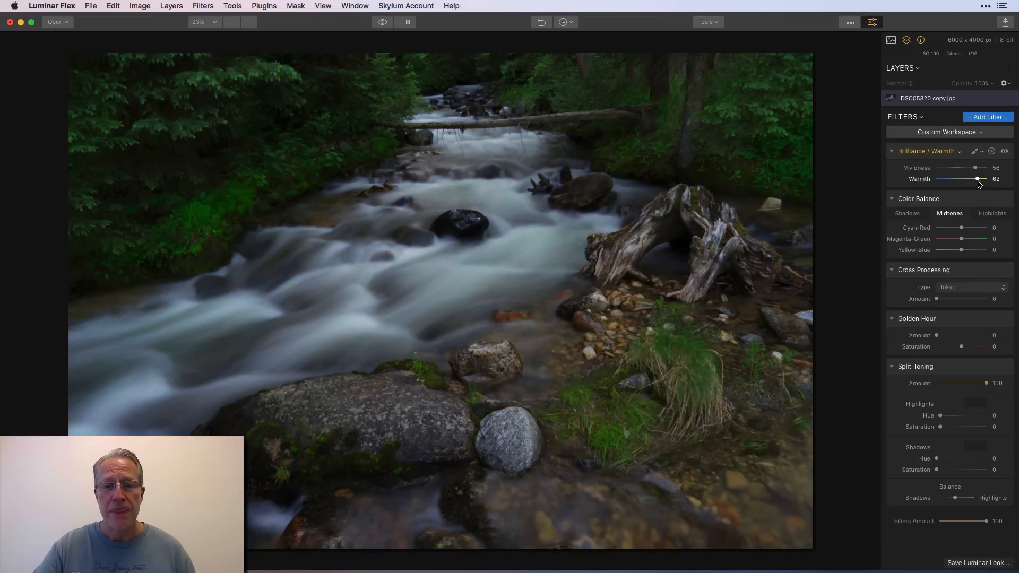
left_click_drag(973, 168, 975, 167)
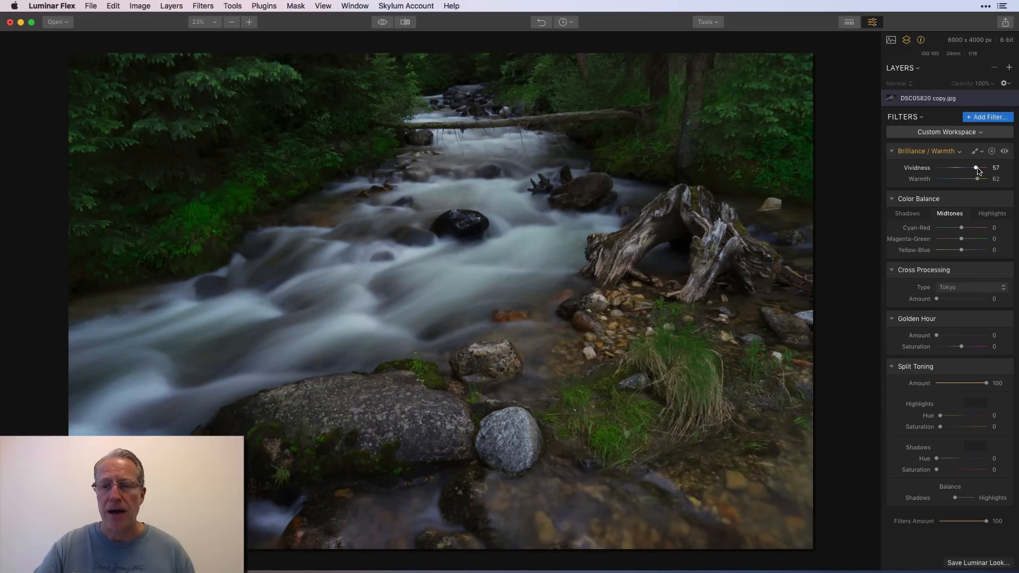
left_click_drag(974, 167, 979, 168)
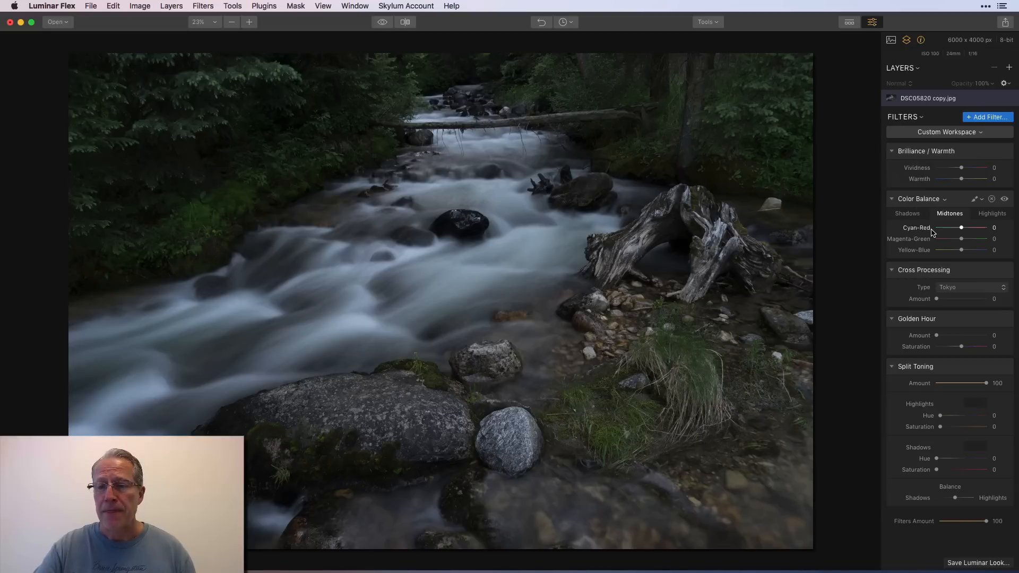
Select the Color Balance Shadows tab and make a small slider adjustment
left_click(907, 214)
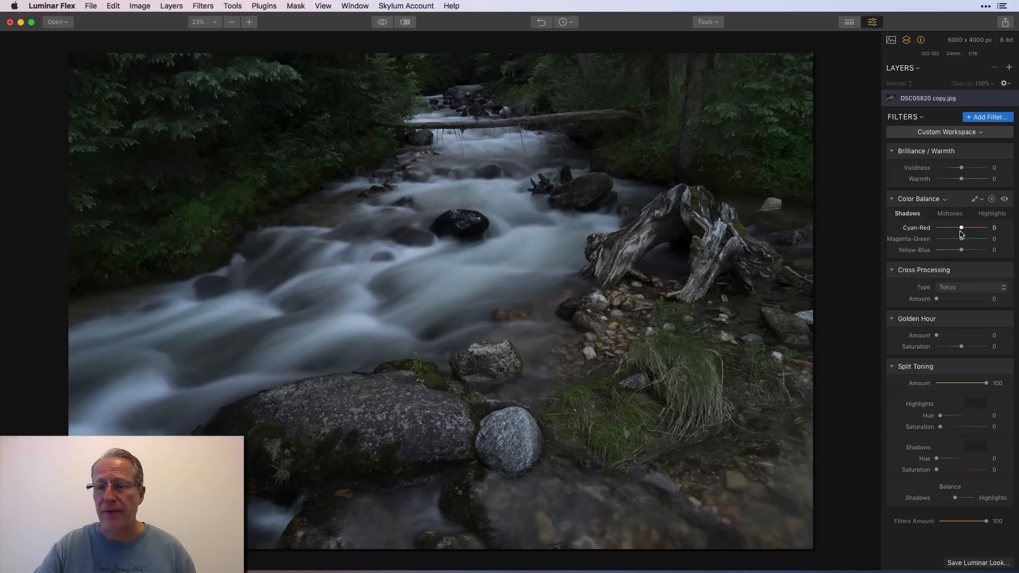
left_click_drag(961, 227, 956, 228)
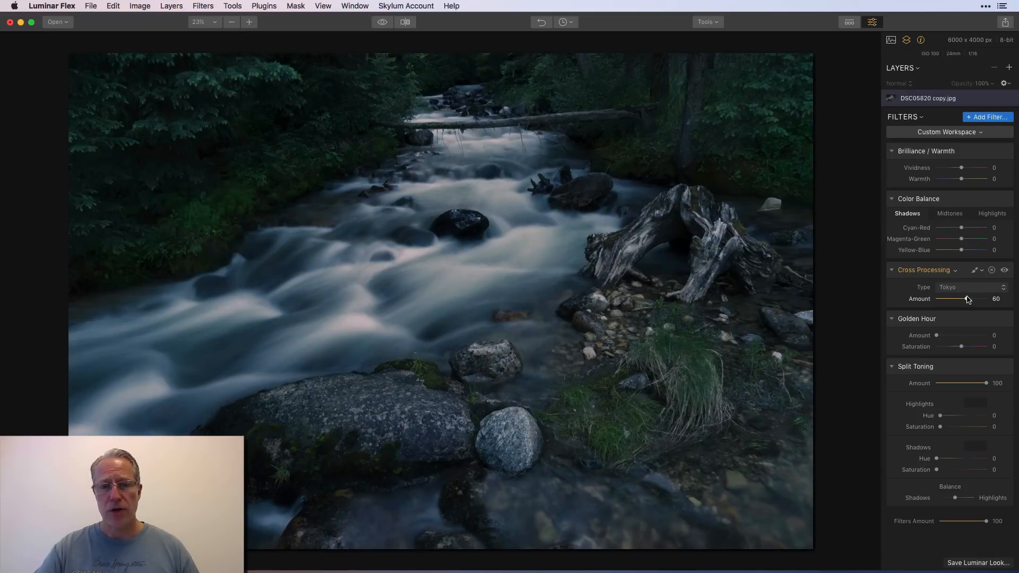
Lower cross-processing strength to 17, toggling it off and on to compare
left_click_drag(965, 298, 953, 298)
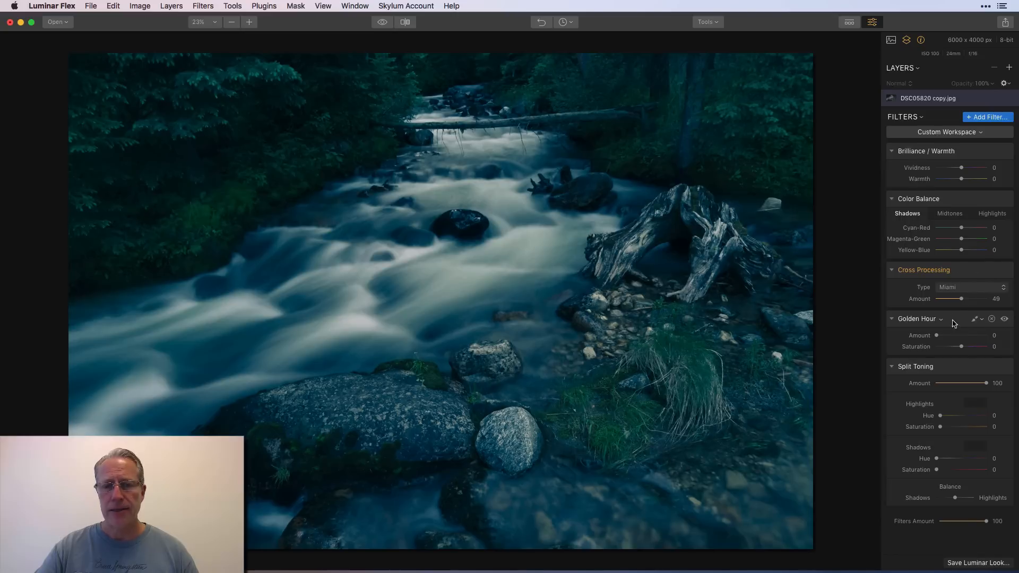
left_click_drag(964, 298, 948, 298)
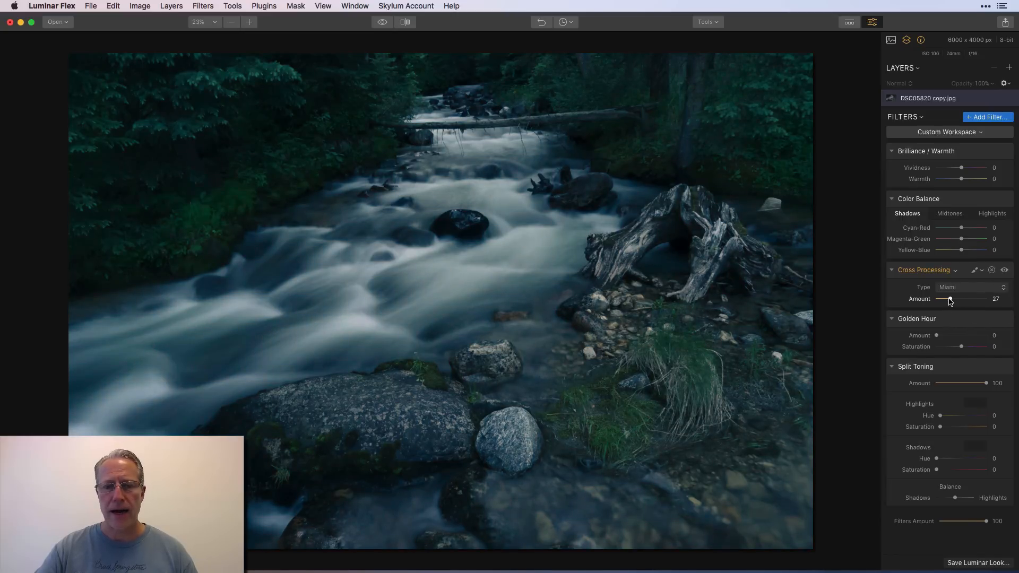
left_click_drag(951, 299, 943, 298)
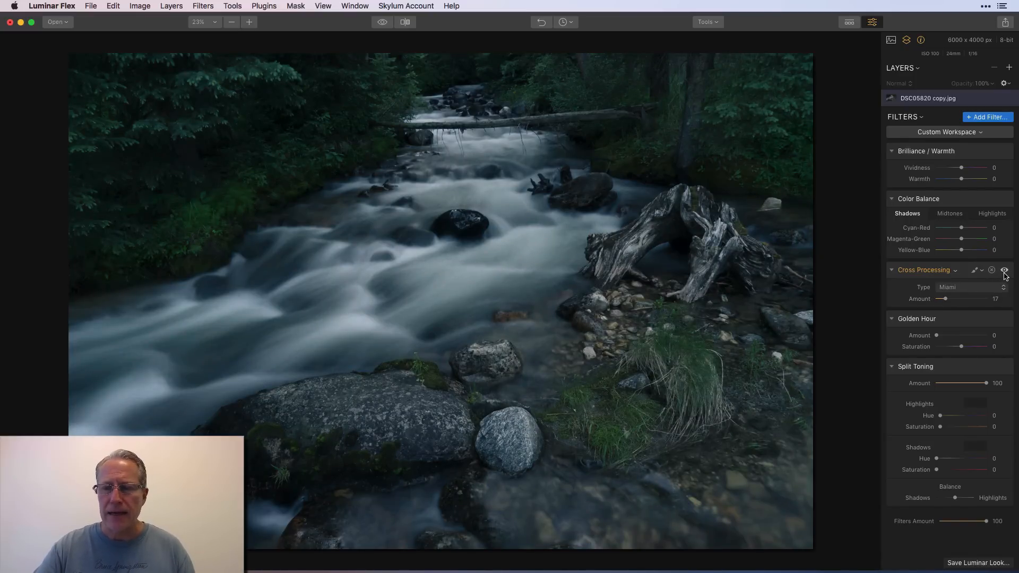
left_click(1003, 269)
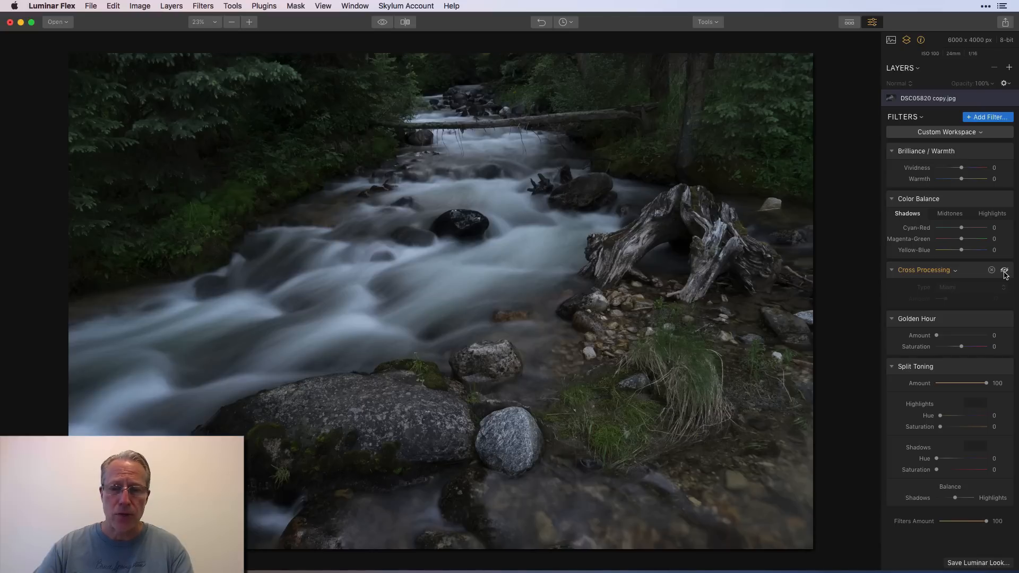
left_click(1004, 270)
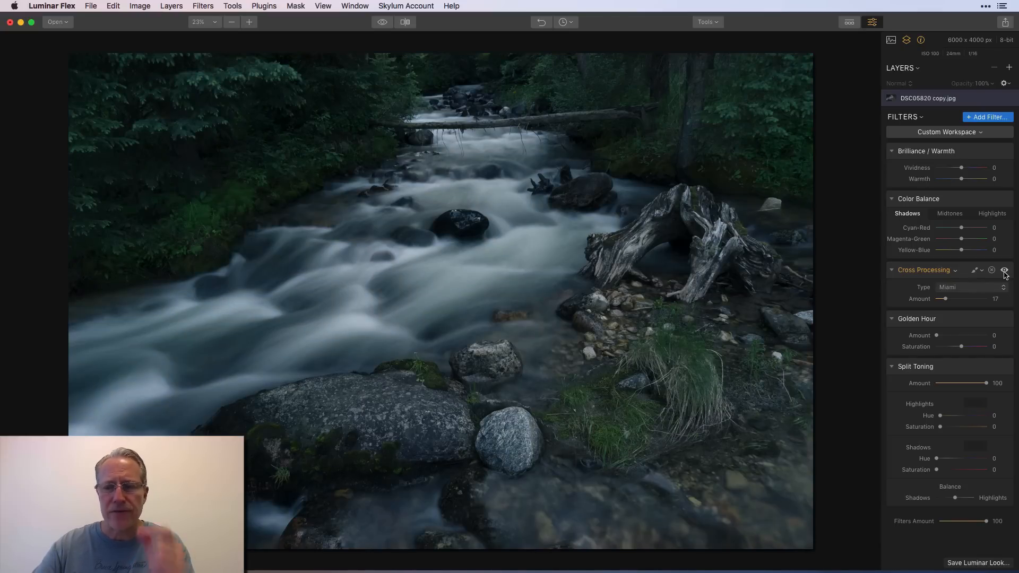
Try the Geneva cross-processing look, then bring its strength back to zero
left_click(971, 287)
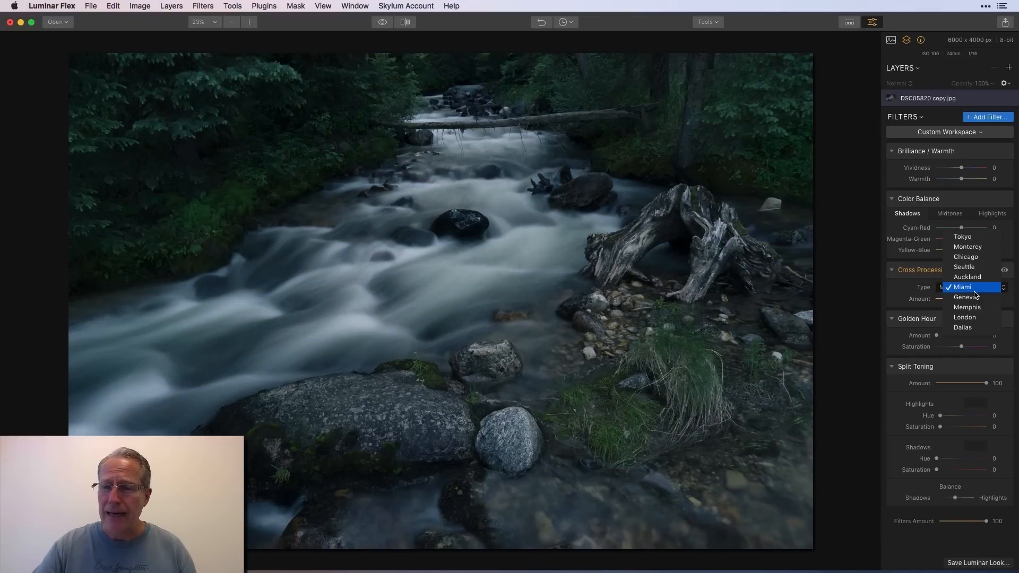
left_click(965, 297)
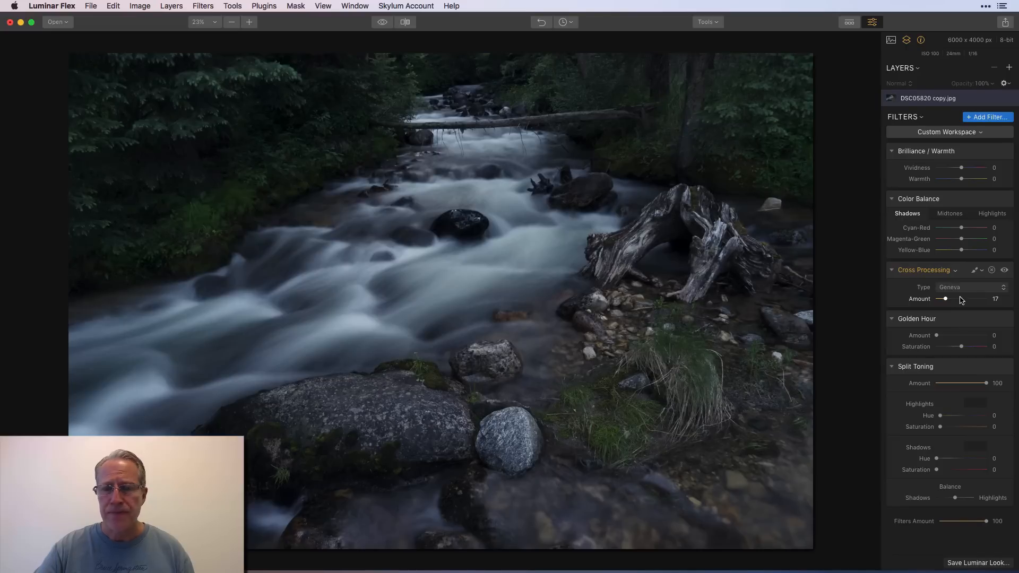
left_click_drag(943, 298, 952, 298)
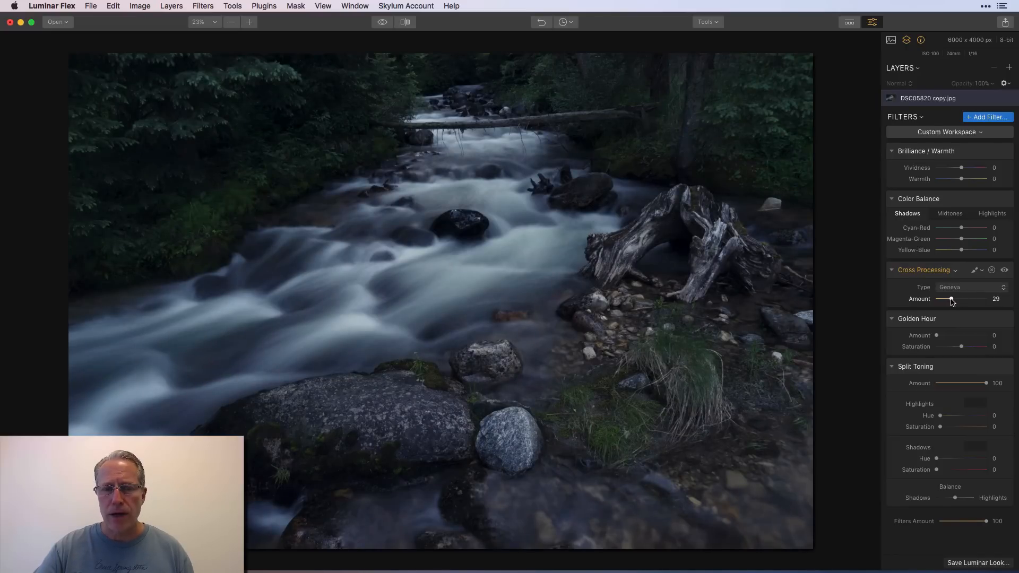
left_click_drag(951, 298, 946, 299)
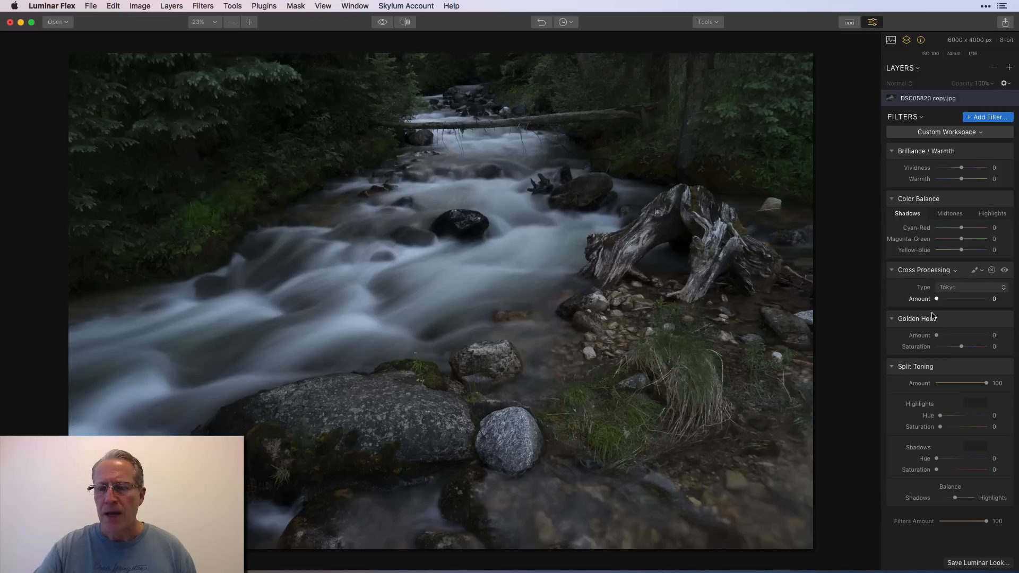
Set Golden Hour amount 69 and saturation 26, compare, then add an HSL filter
left_click_drag(938, 335, 962, 335)
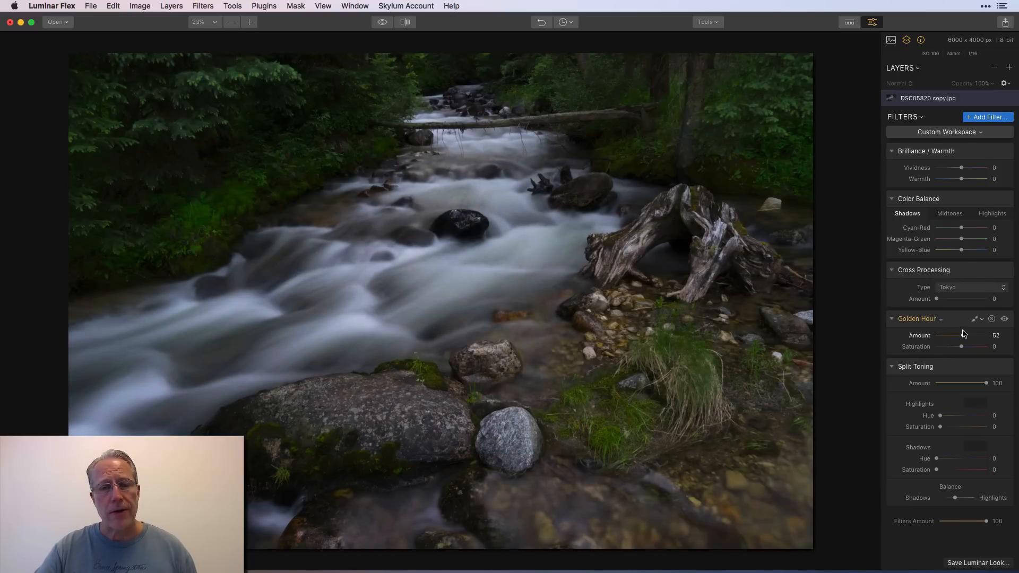
left_click_drag(961, 336, 972, 335)
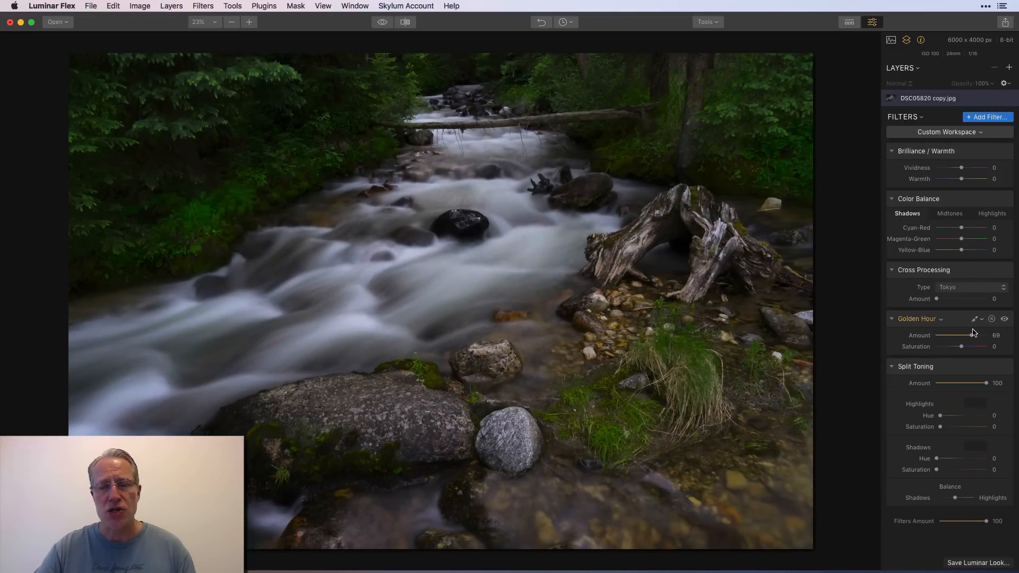
left_click_drag(955, 346, 969, 347)
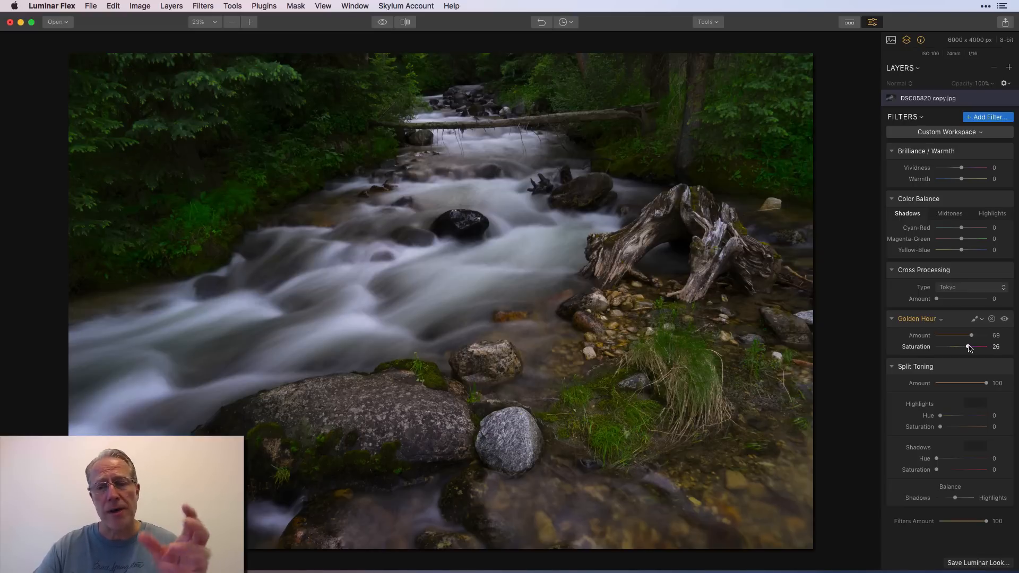
left_click(1004, 318)
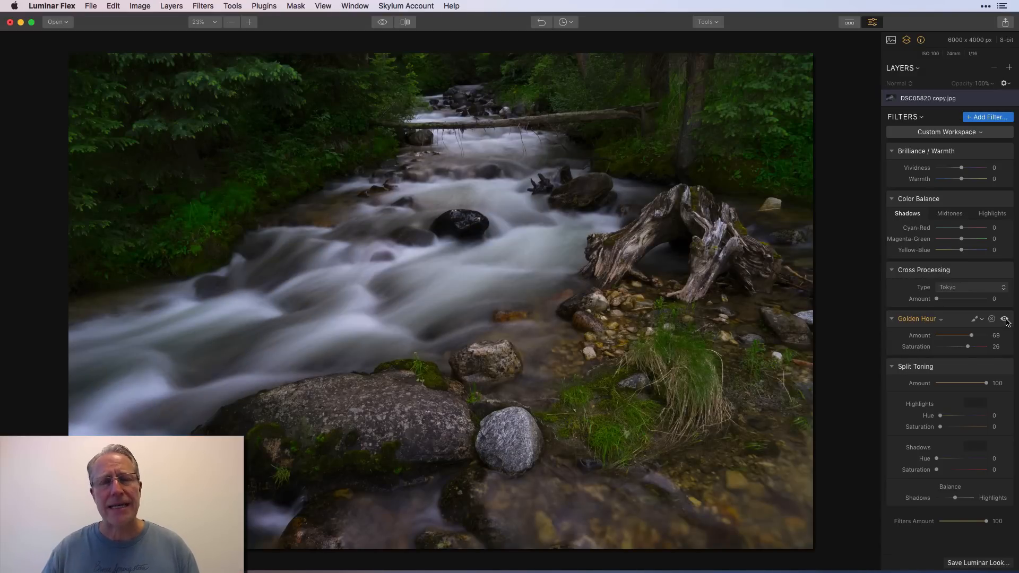
left_click(1005, 319)
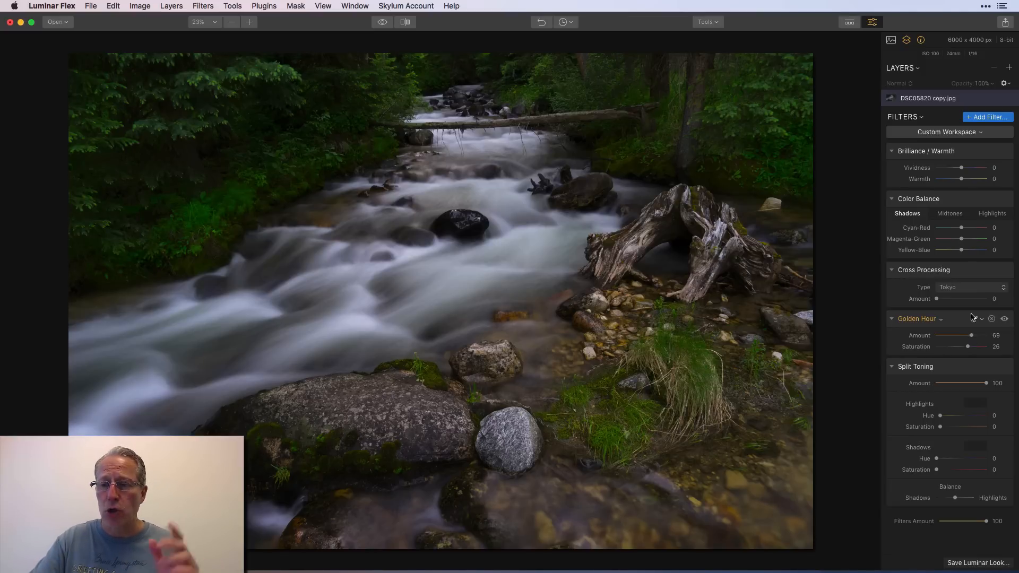
left_click(987, 117)
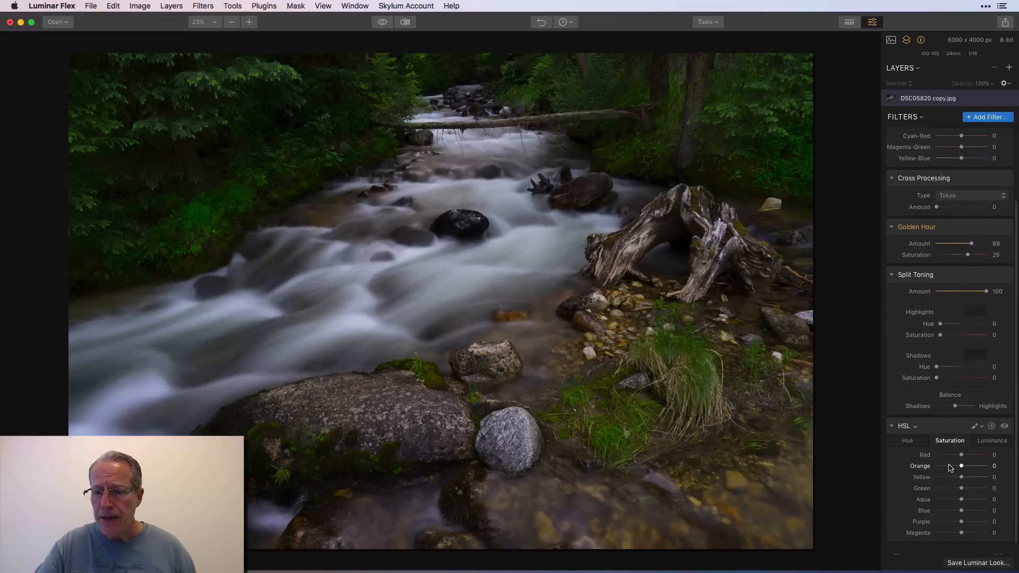
Darken greens with HSL Luminance, raise Golden Hour to 82, then delete HSL
left_click(991, 441)
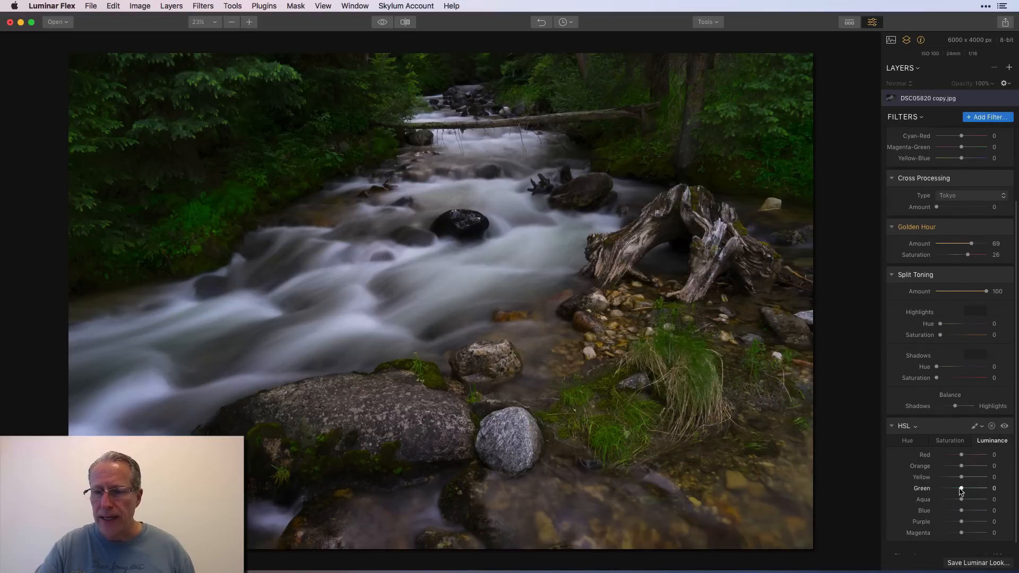
left_click_drag(965, 488, 949, 488)
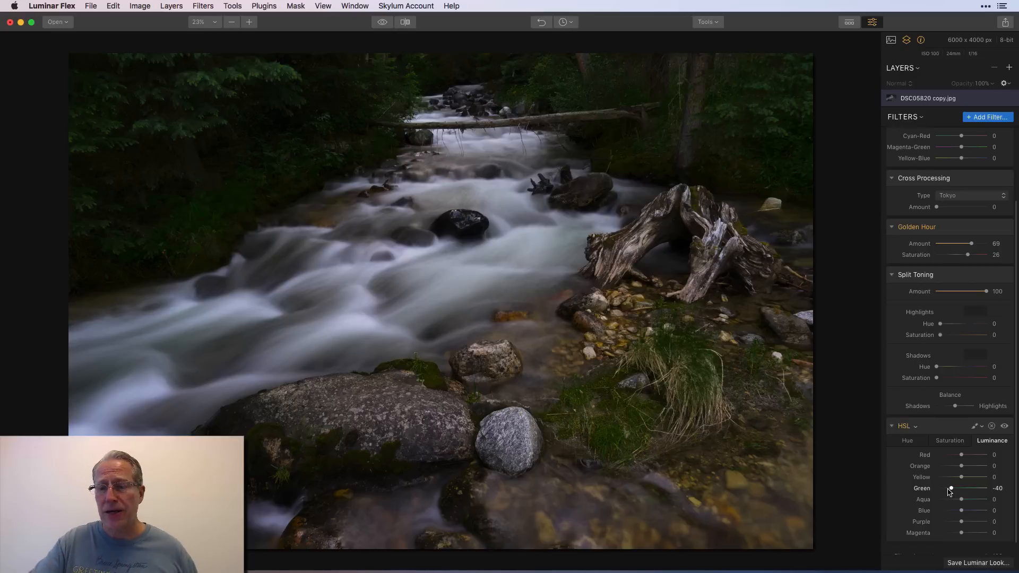
left_click_drag(969, 243, 973, 243)
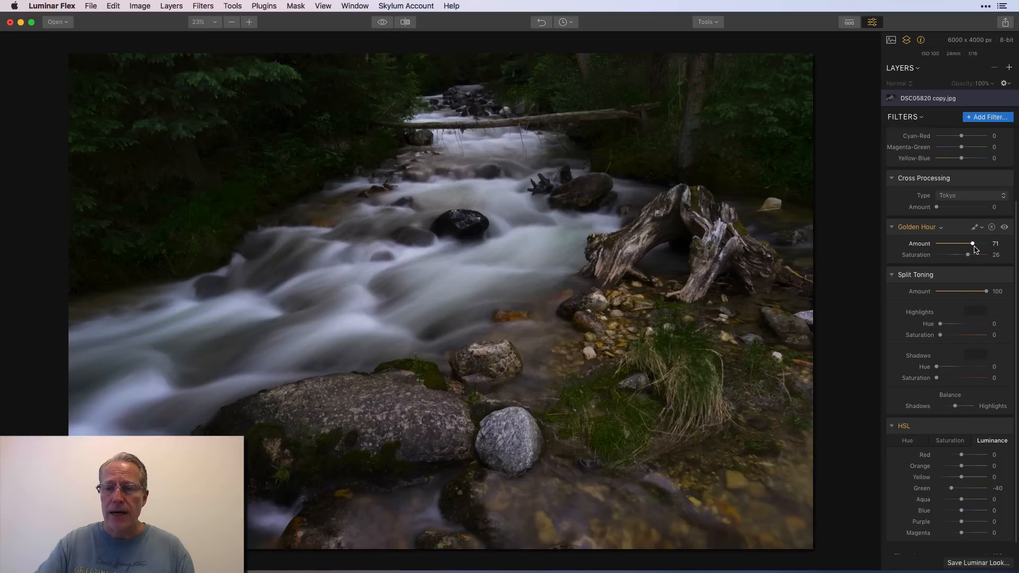
left_click_drag(972, 244, 977, 244)
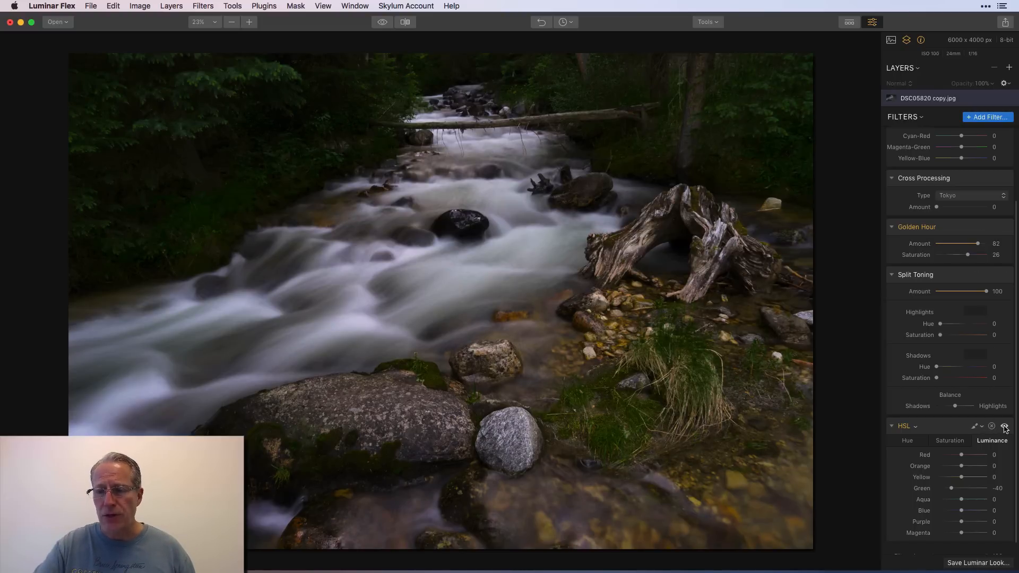
left_click(1004, 426)
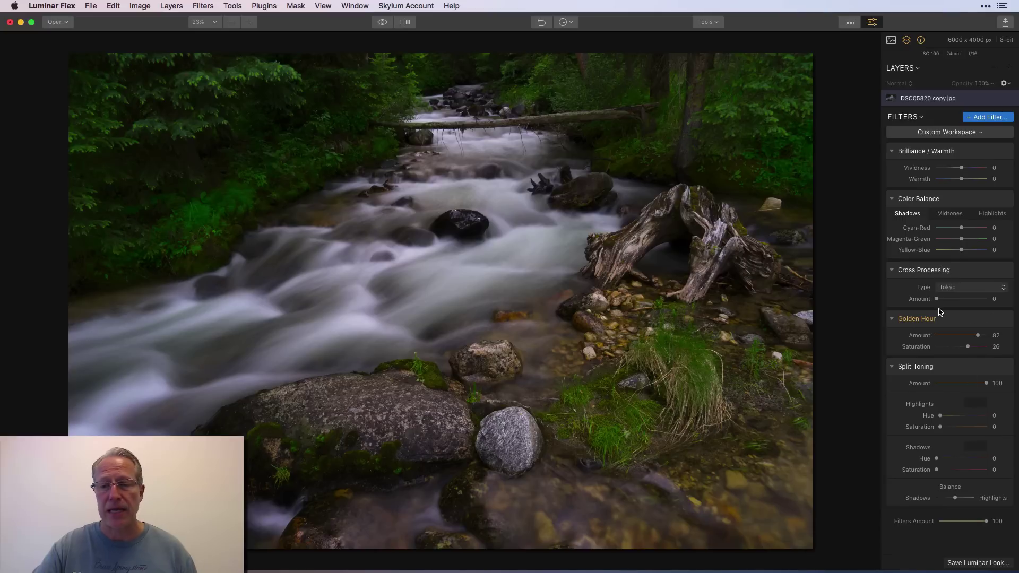
Zero Golden Hour and split-tone highlights blue (hue 222, saturation 31), with faintly warm shadows
left_click_drag(978, 335, 936, 336)
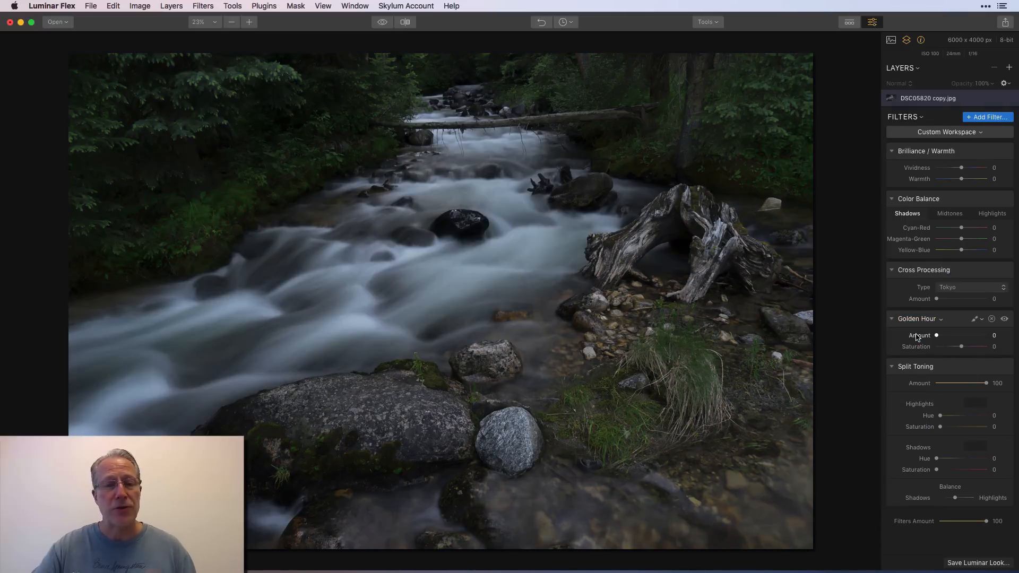
left_click_drag(940, 415, 945, 414)
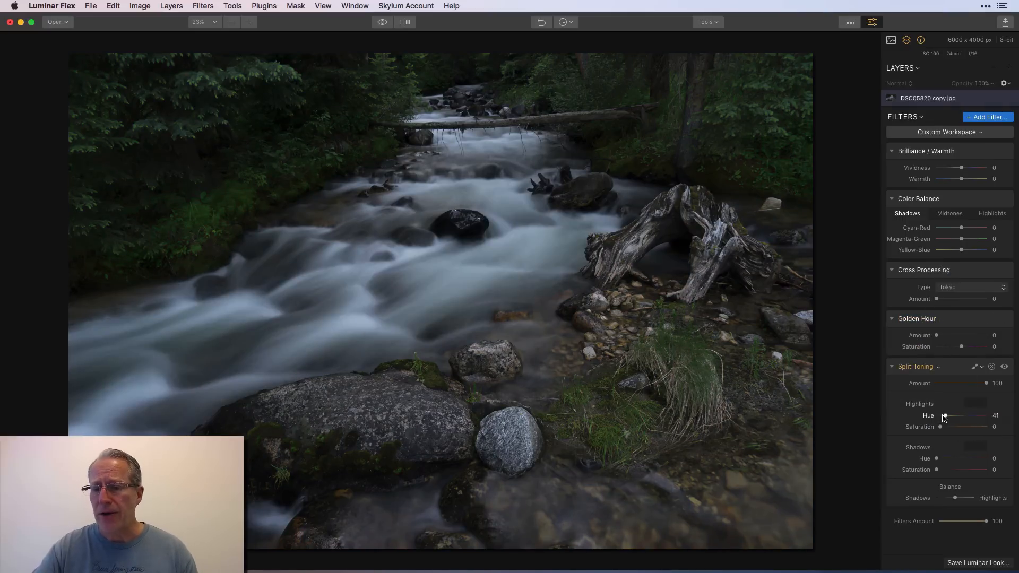
left_click_drag(945, 414, 967, 415)
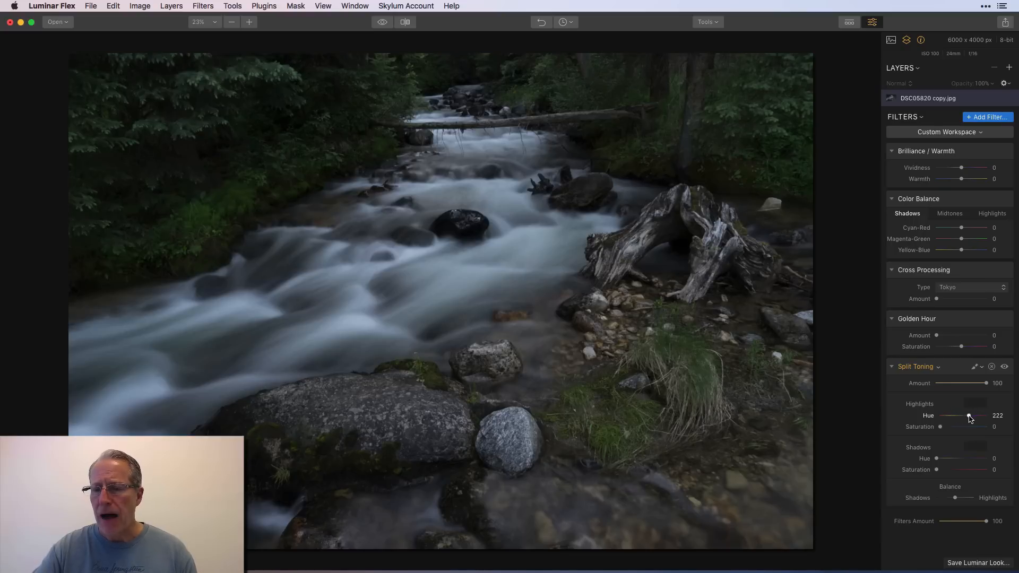
left_click_drag(940, 426, 958, 427)
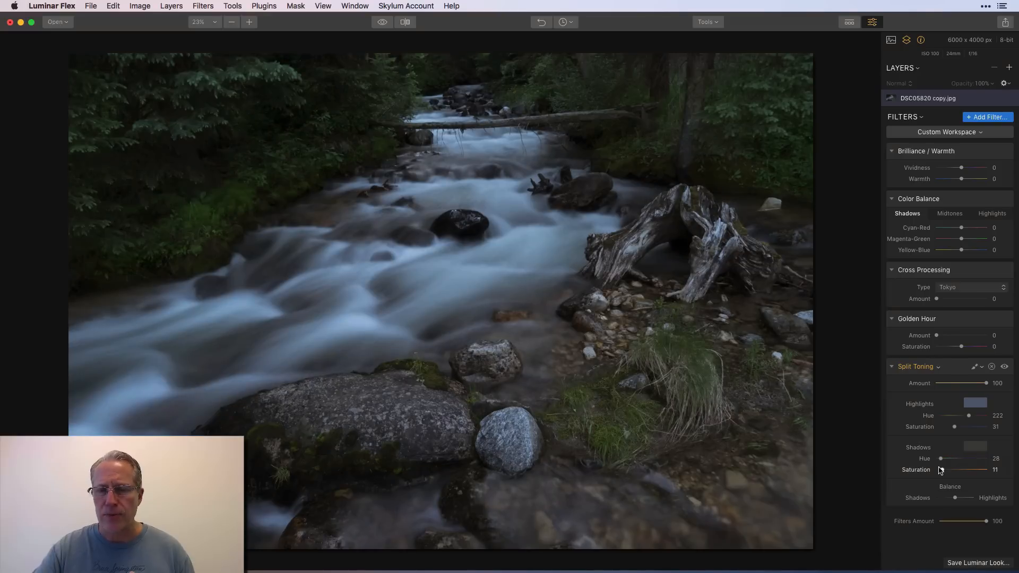
left_click_drag(954, 469, 966, 469)
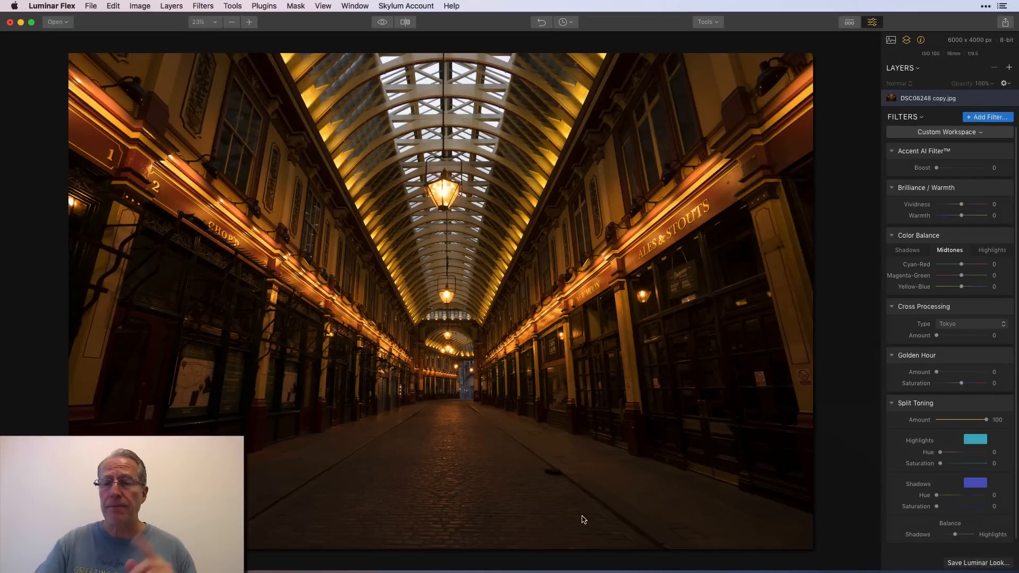
Raise the arcade photo's Accent AI Boost to 79 and toggle the filter to compare
left_click_drag(937, 168, 955, 168)
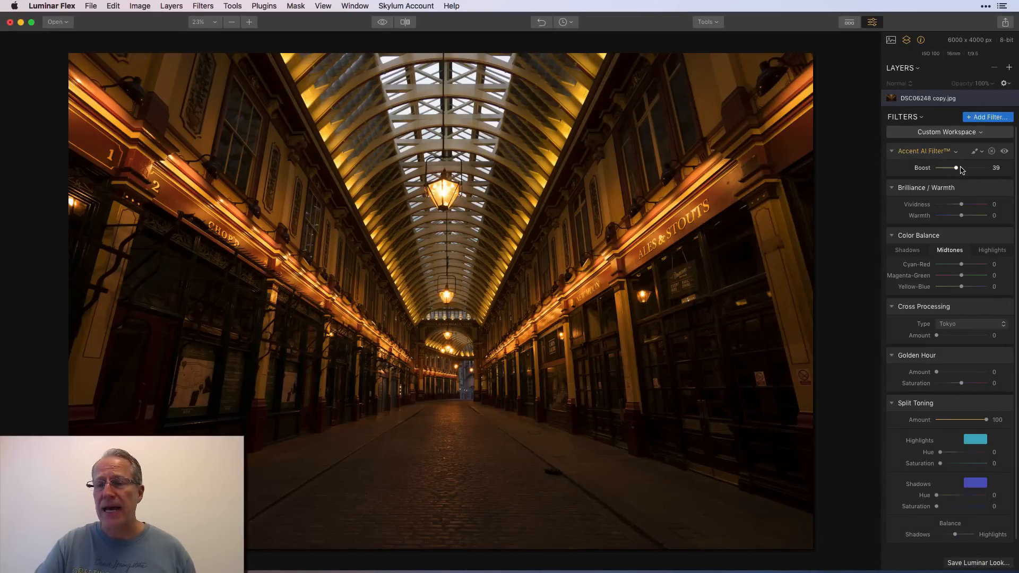
left_click_drag(955, 168, 975, 167)
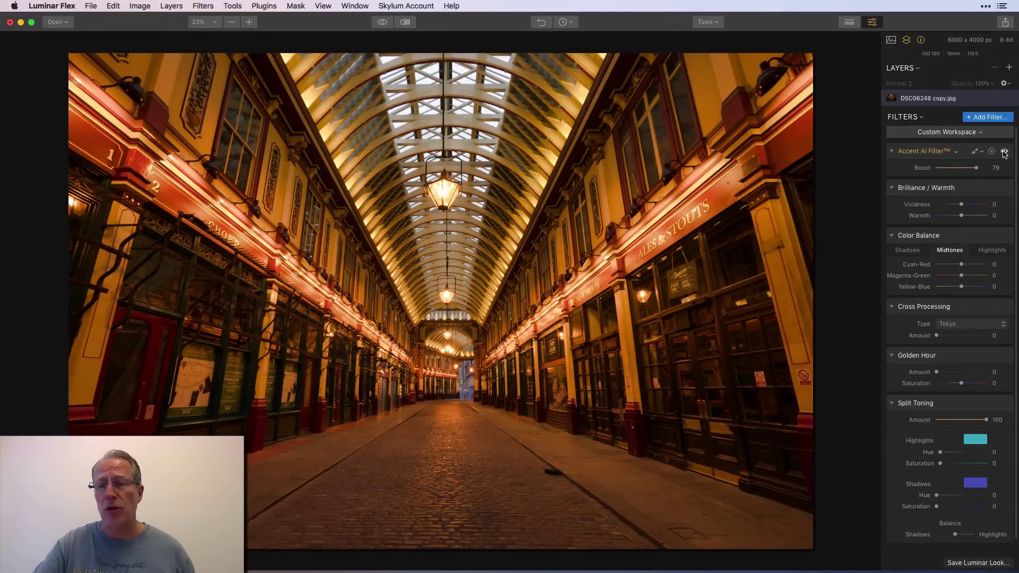
left_click(1005, 151)
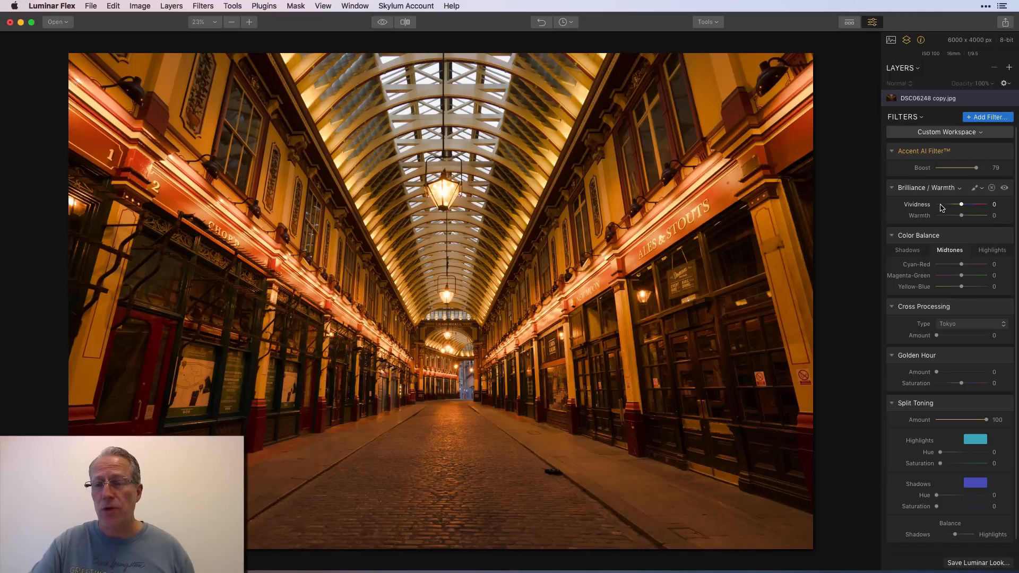
left_click_drag(952, 203, 973, 204)
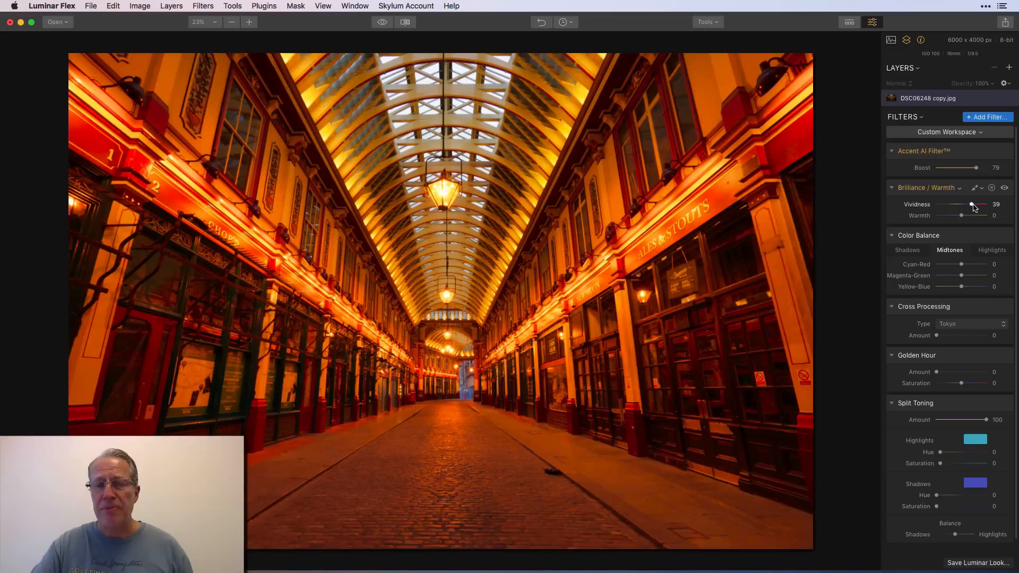
left_click_drag(974, 204, 955, 204)
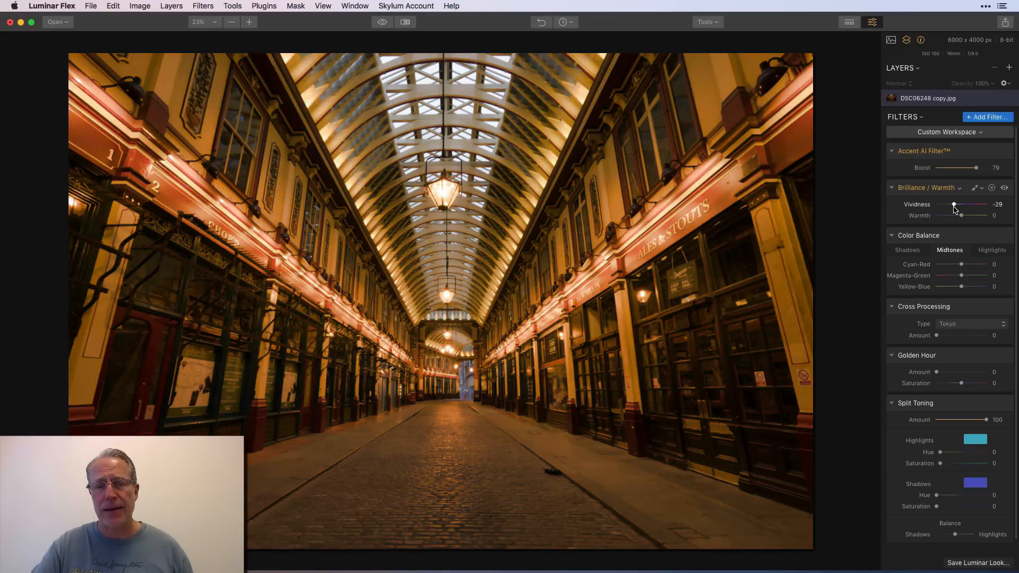
left_click_drag(967, 215, 948, 215)
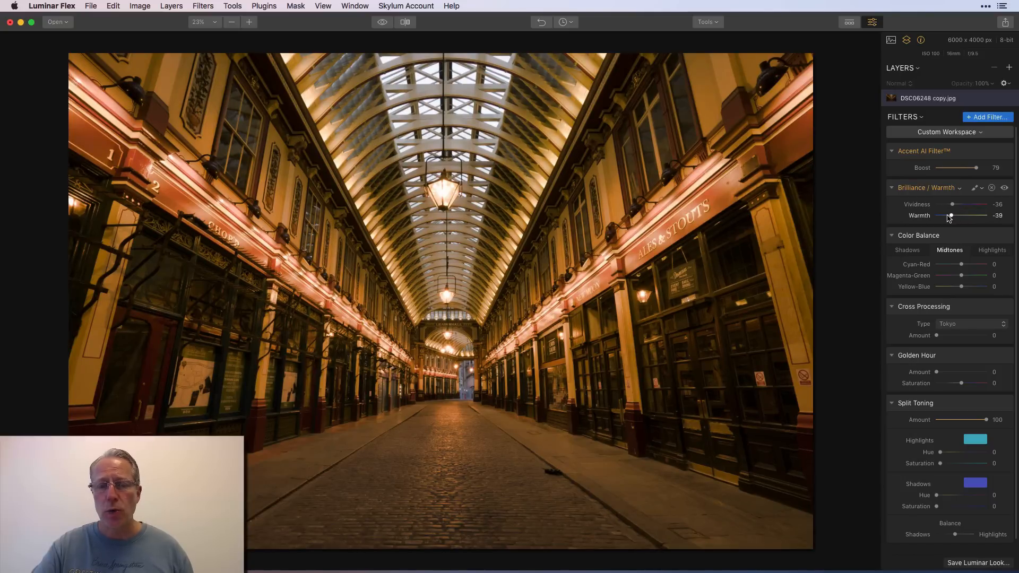
left_click_drag(955, 215, 935, 214)
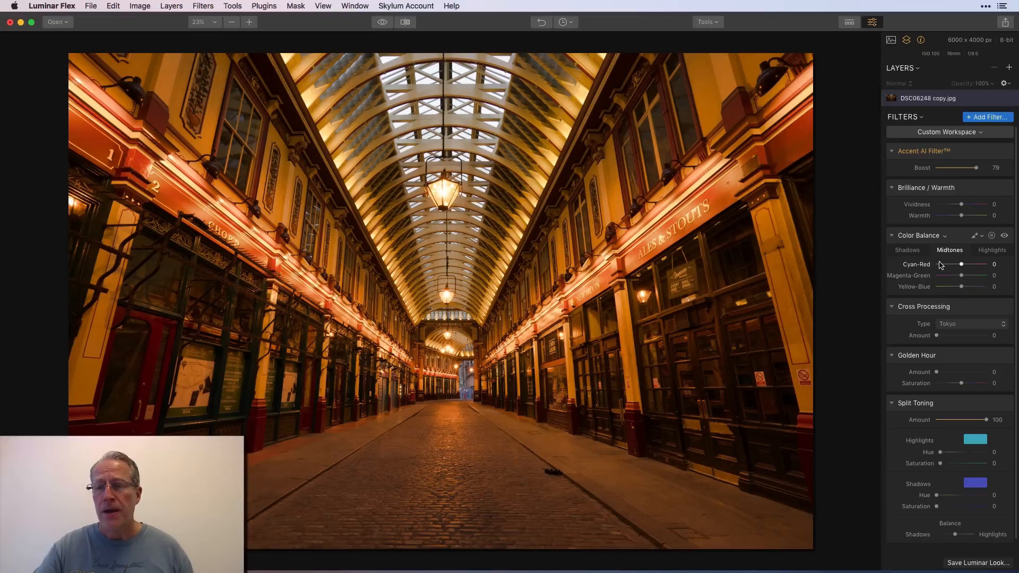
left_click(907, 250)
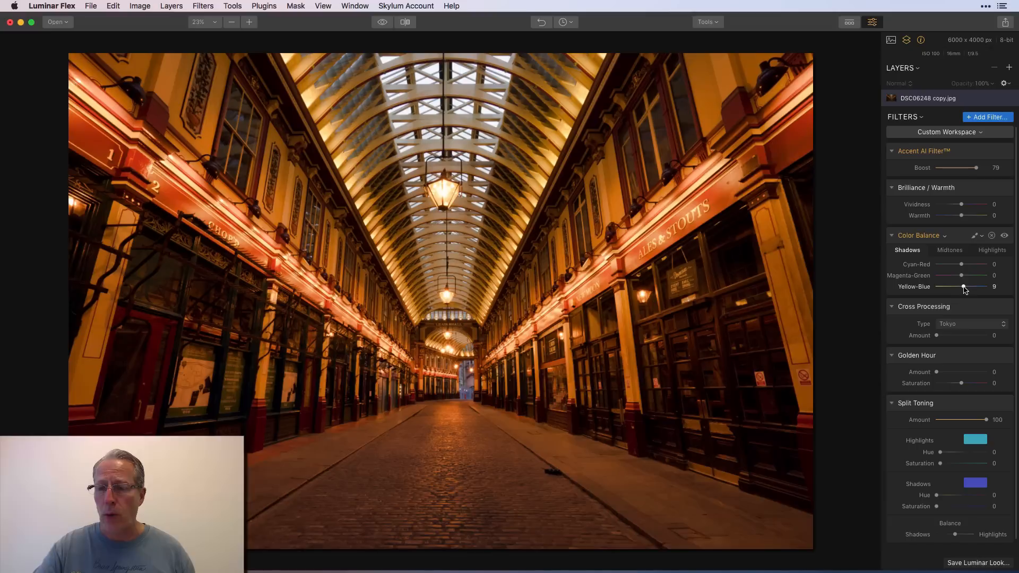
left_click_drag(961, 286, 977, 287)
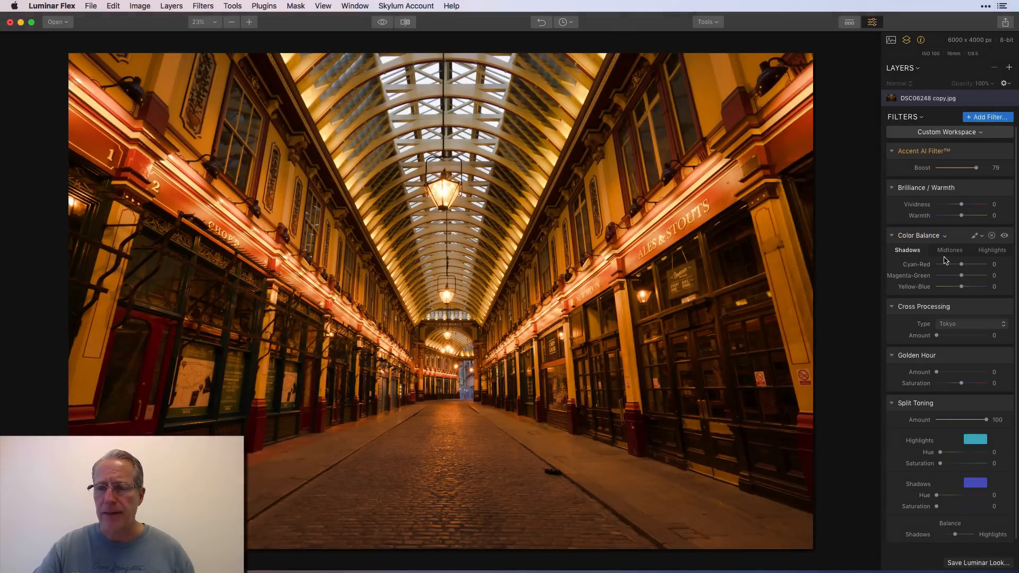
left_click_drag(960, 287, 981, 287)
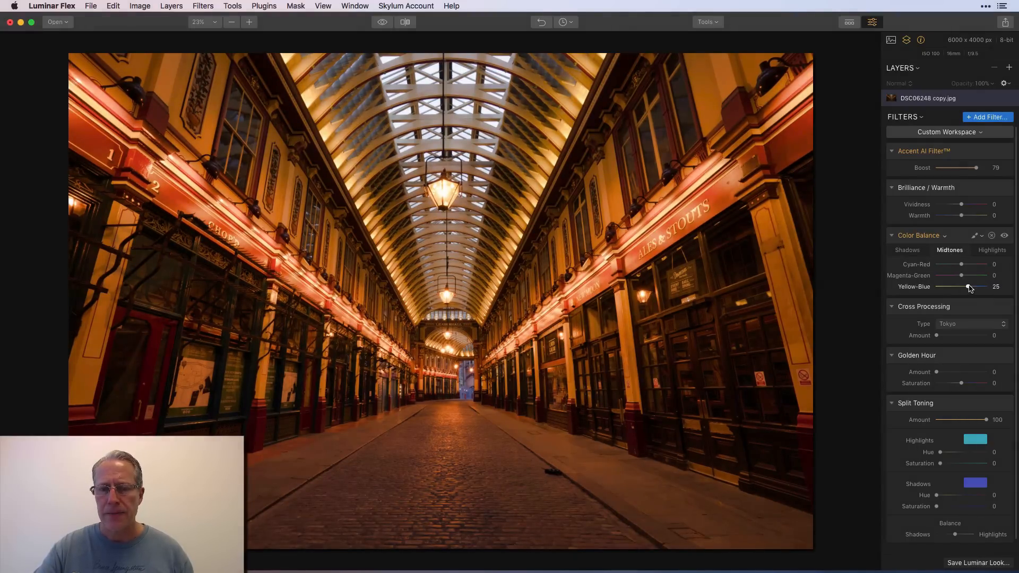
left_click_drag(967, 287, 986, 286)
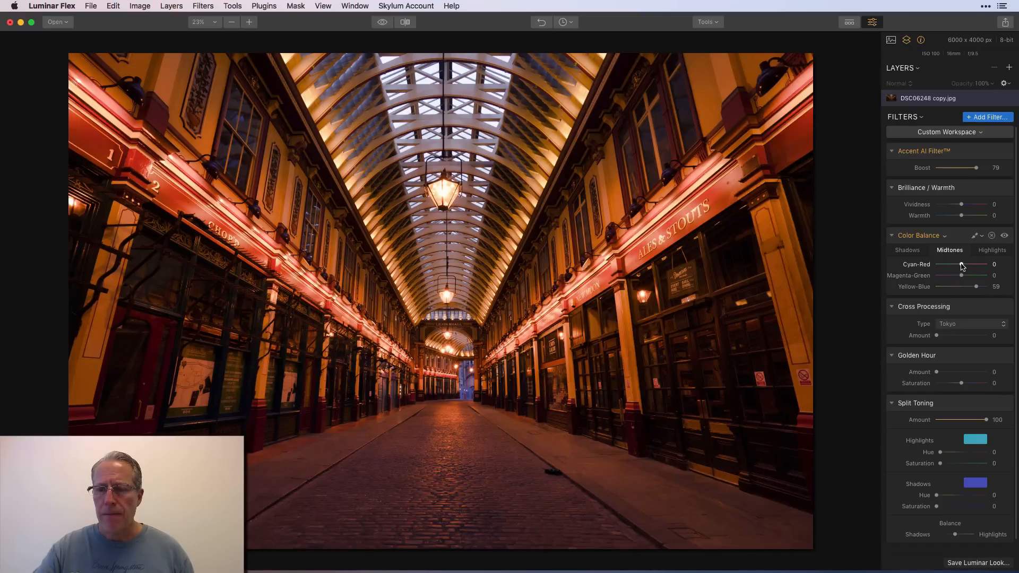
left_click_drag(964, 264, 945, 264)
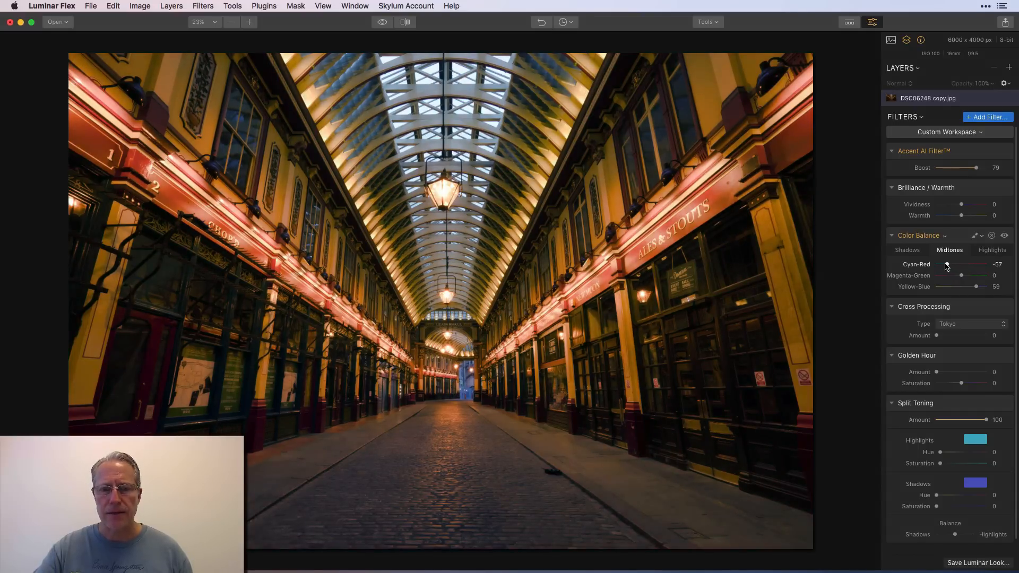
left_click_drag(962, 264, 955, 264)
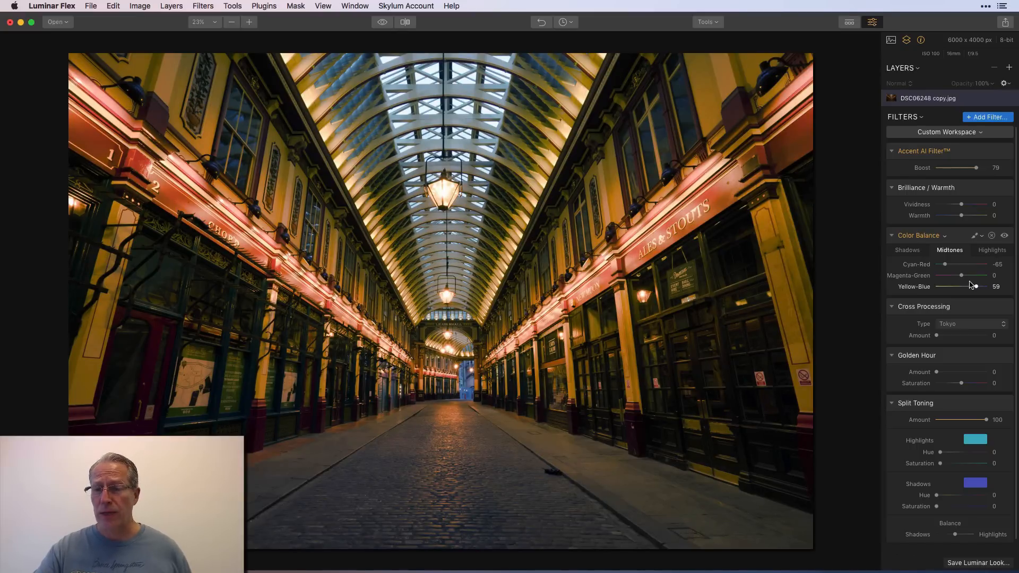
left_click(991, 249)
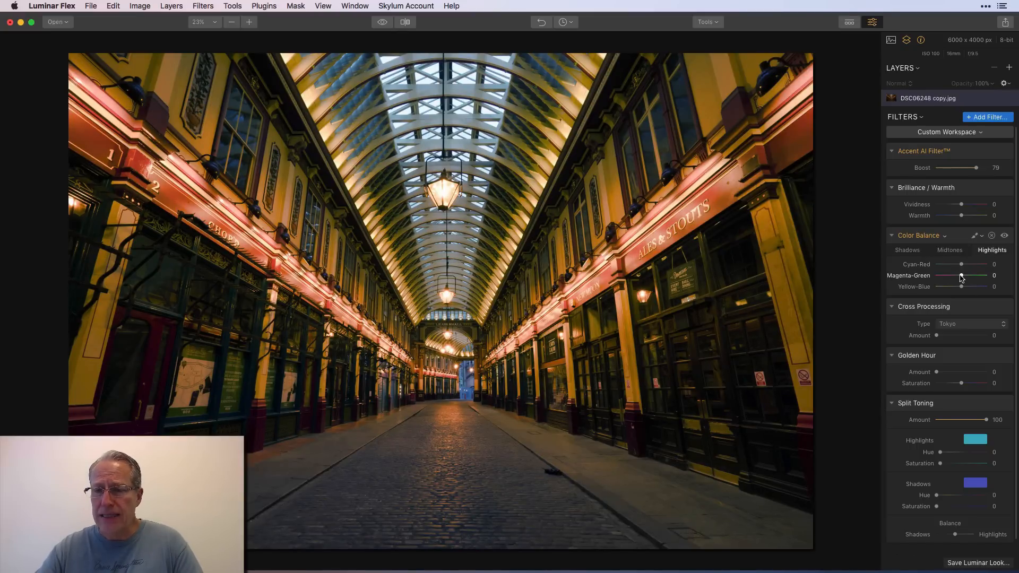
left_click_drag(962, 275, 951, 275)
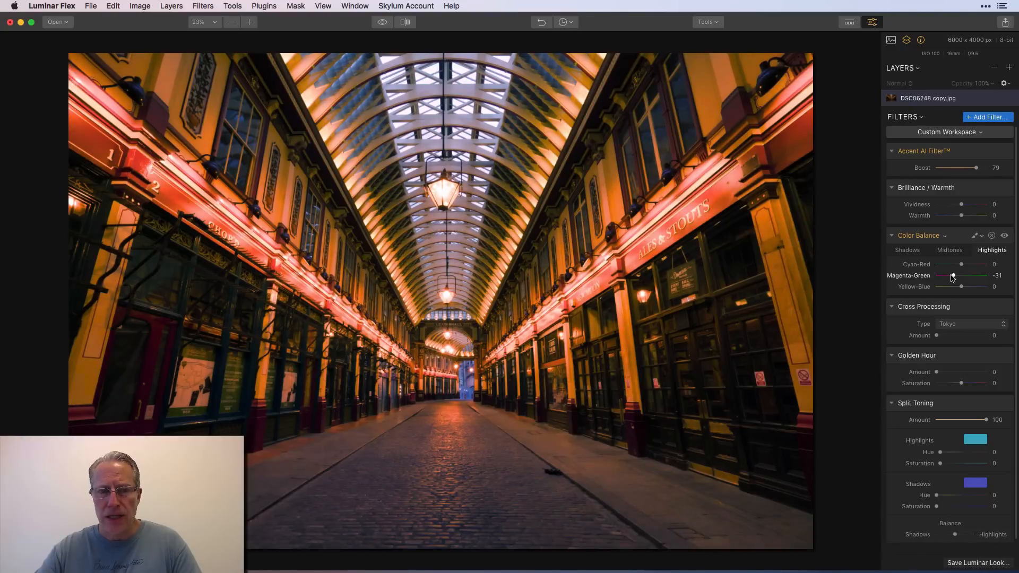
left_click_drag(961, 286, 963, 286)
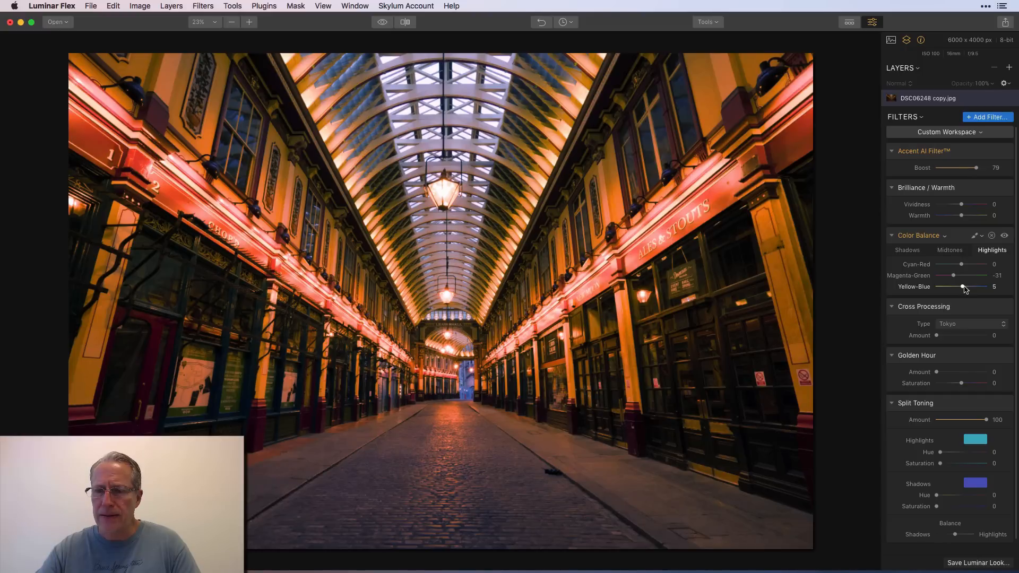
left_click_drag(964, 286, 969, 287)
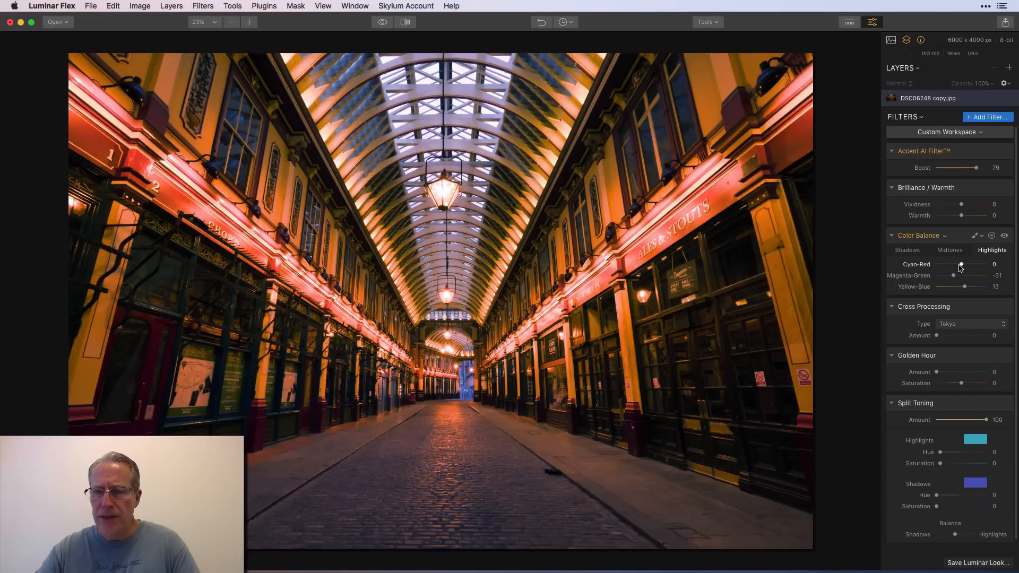
left_click_drag(962, 265, 953, 266)
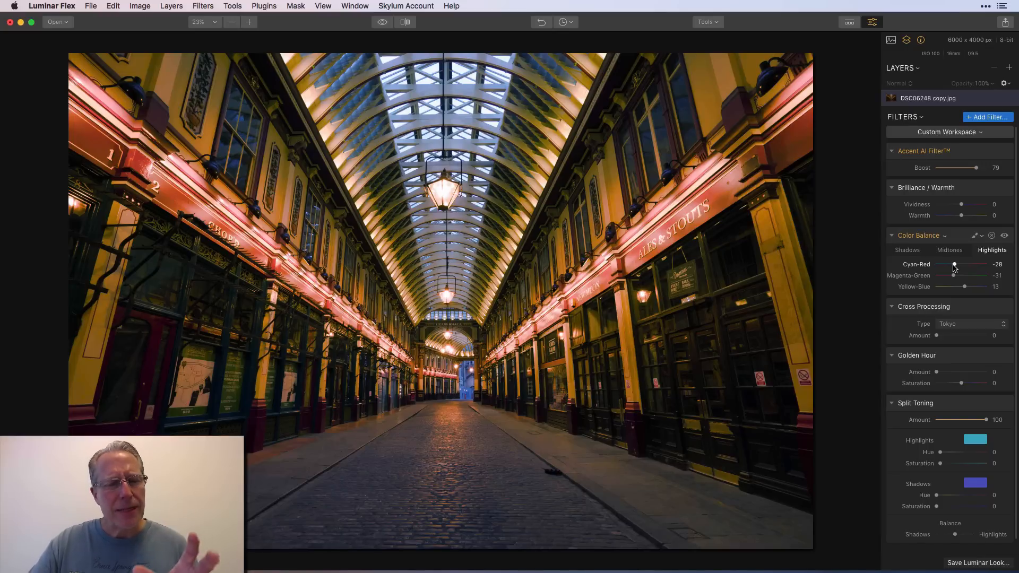
mouse_move(931, 251)
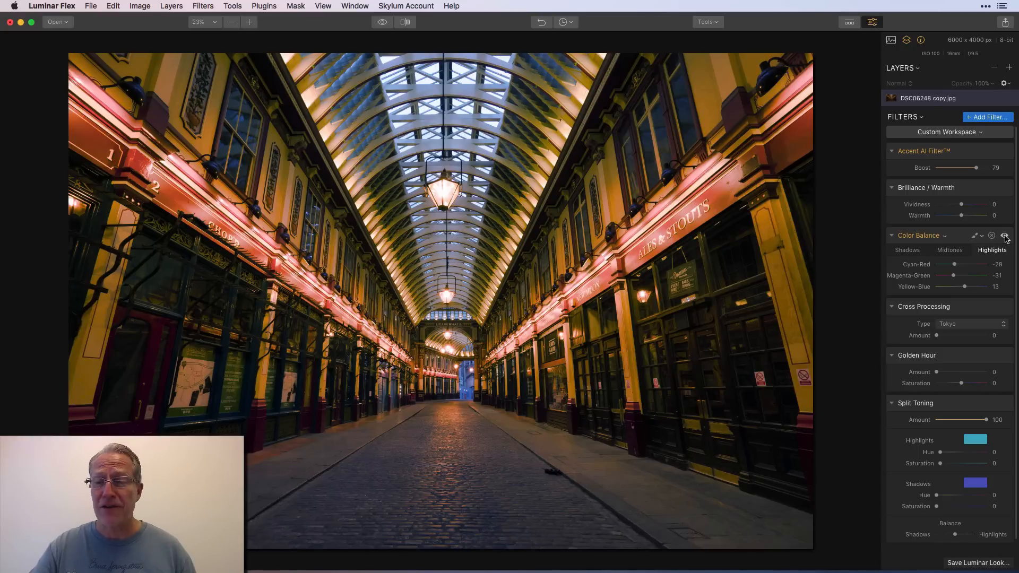
left_click(1004, 235)
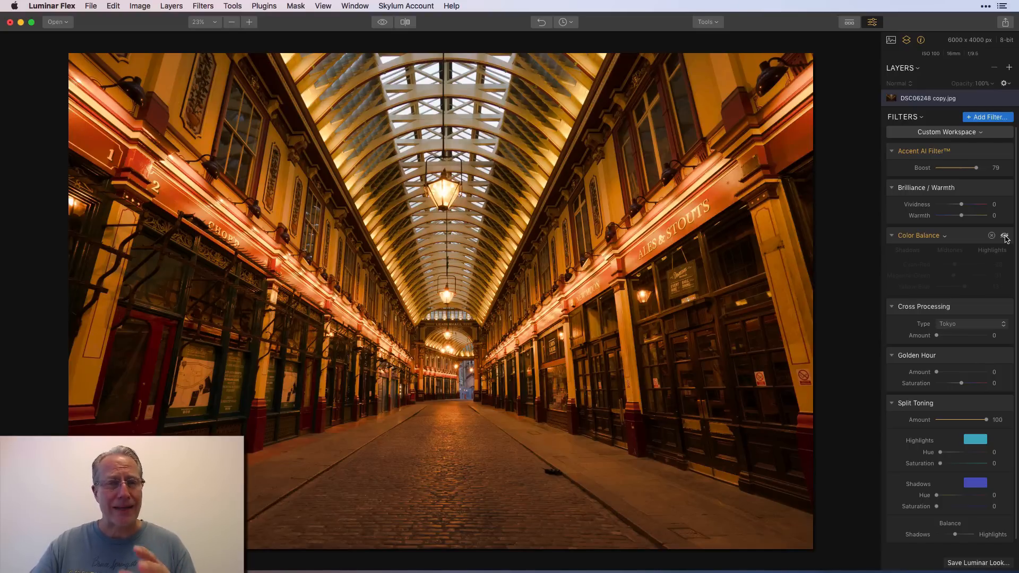
left_click(1005, 235)
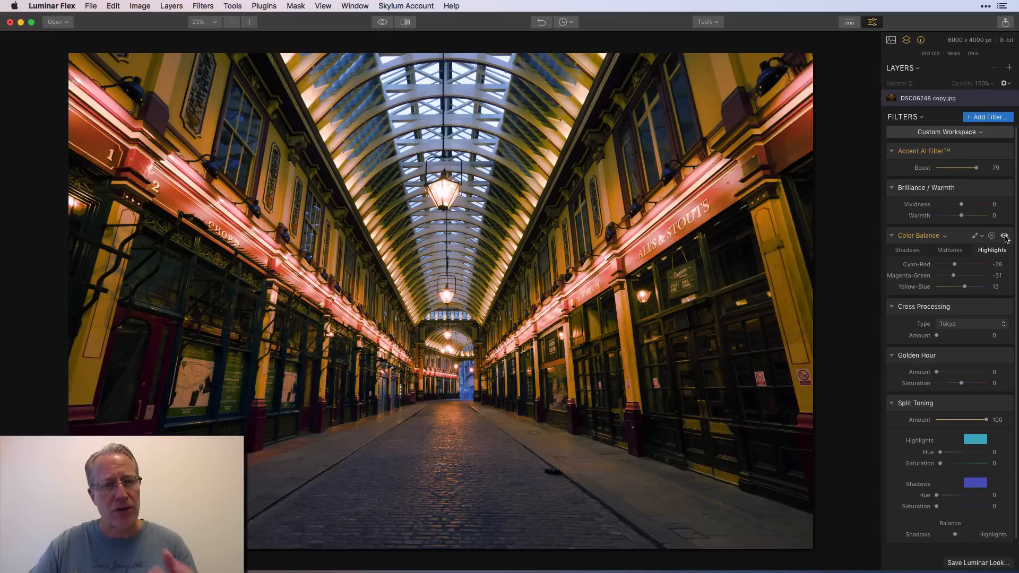
left_click(1005, 235)
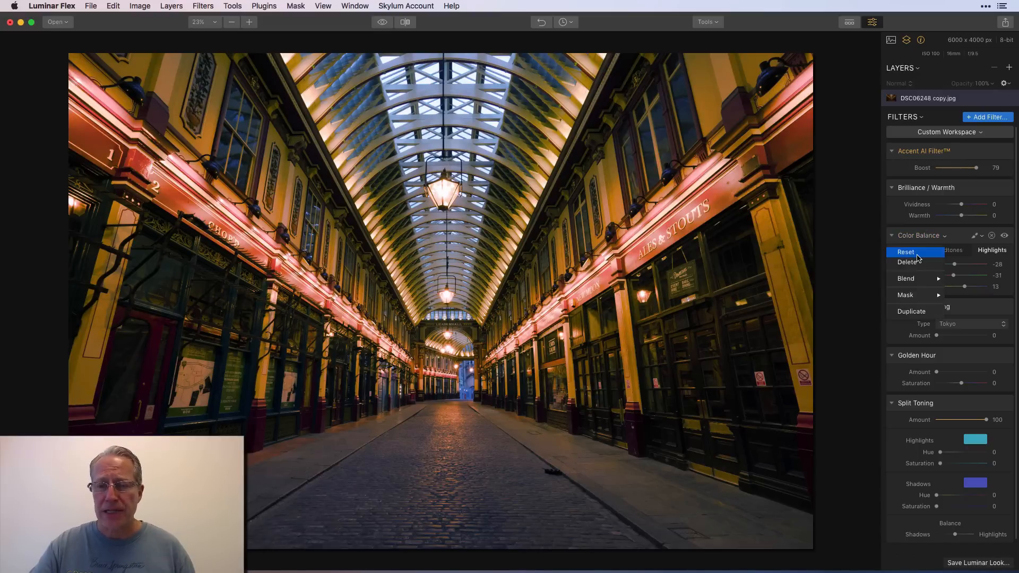
left_click(905, 252)
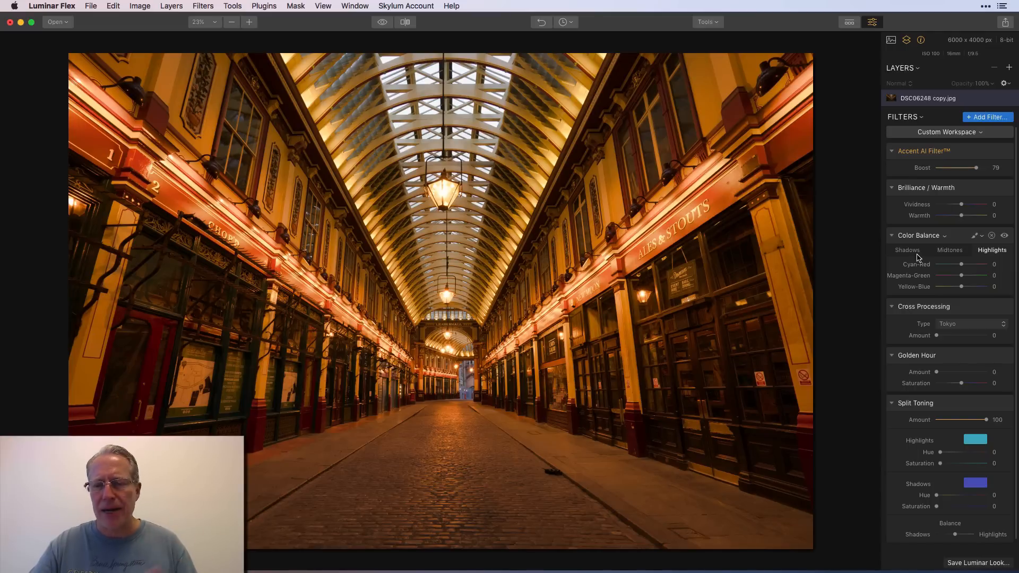
Apply Cross Processing at about half strength and try the Miami, Geneva and London looks
left_click_drag(937, 335, 961, 335)
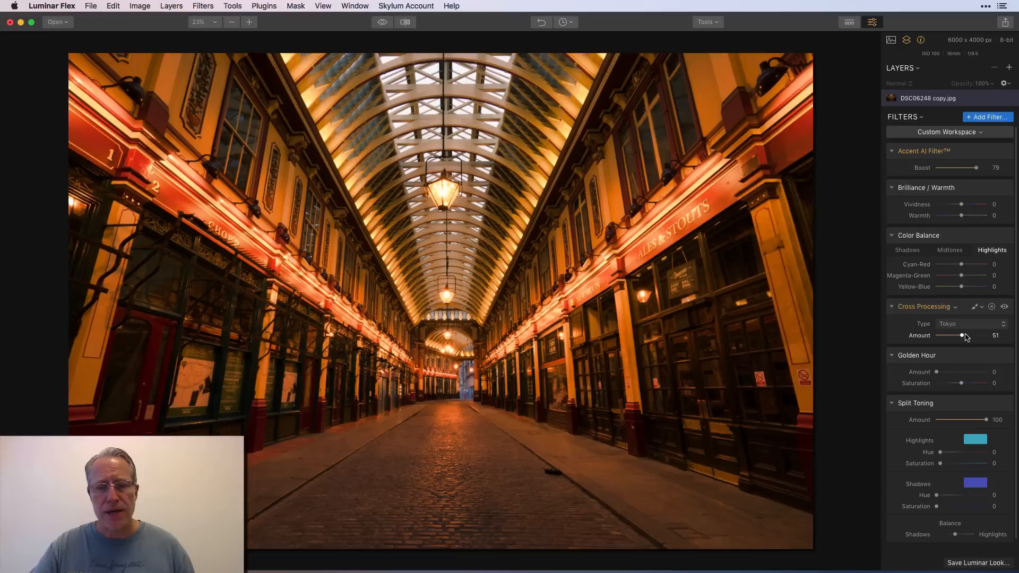
left_click(972, 323)
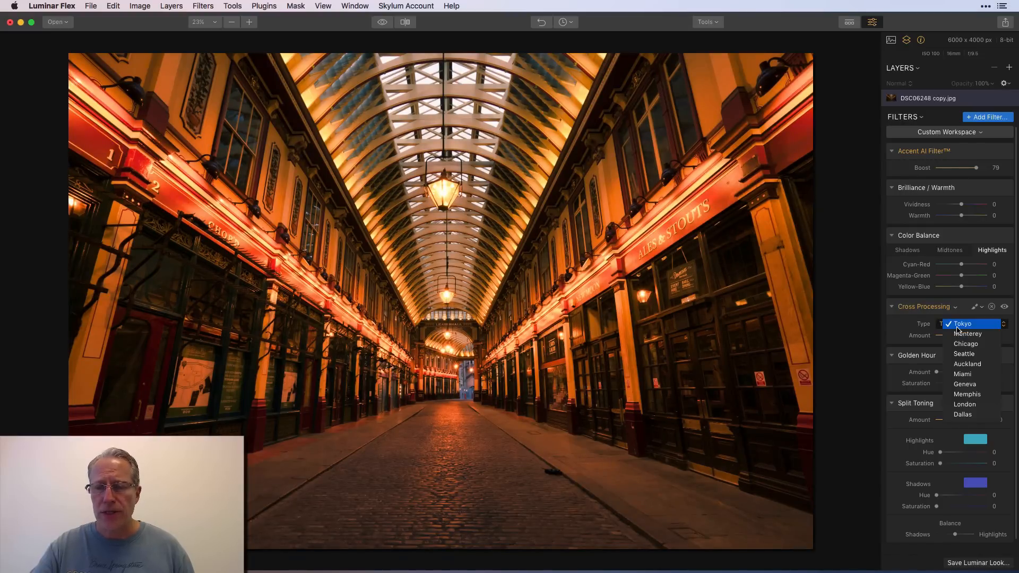
left_click(962, 373)
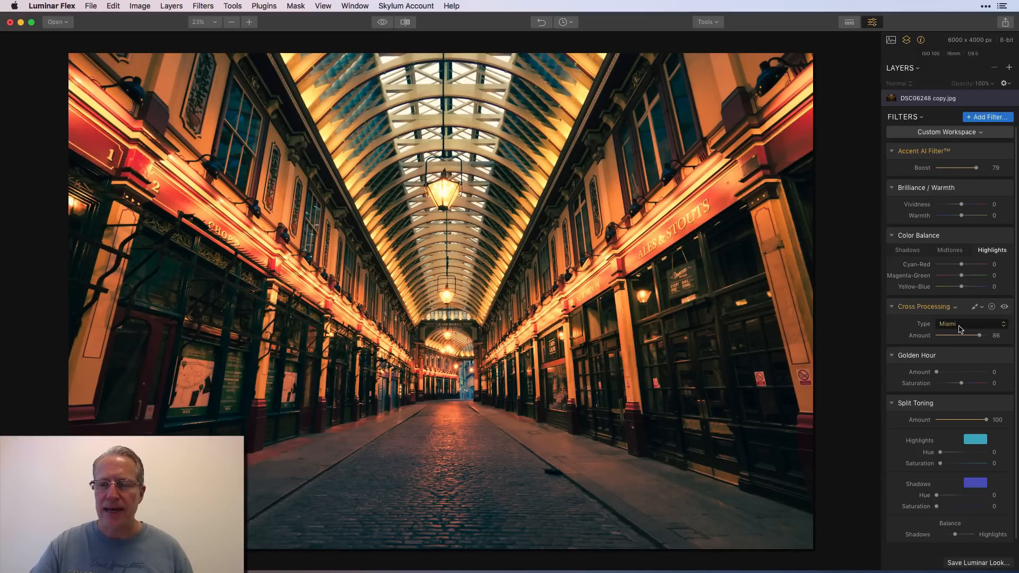
left_click(972, 324)
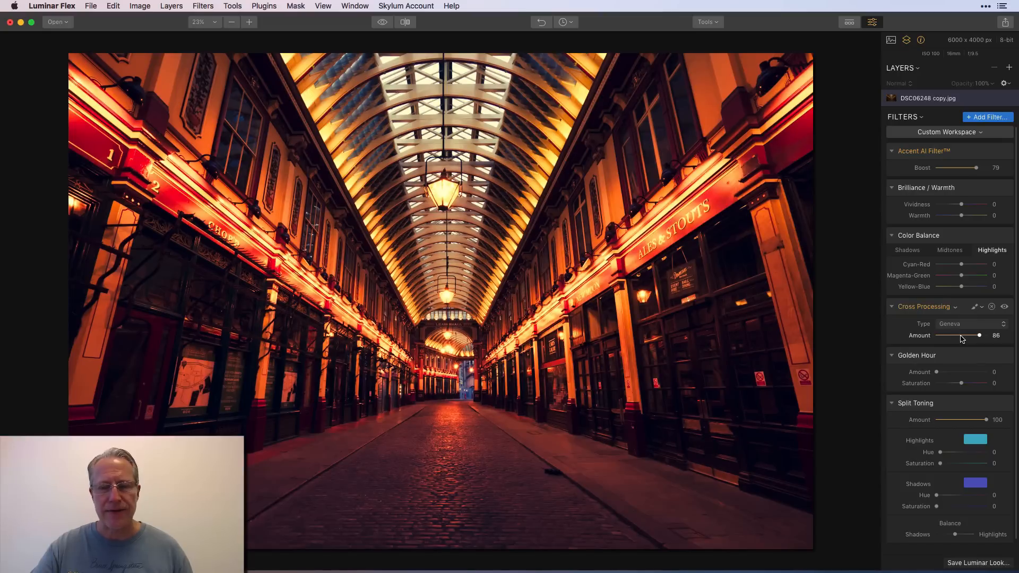
left_click(972, 324)
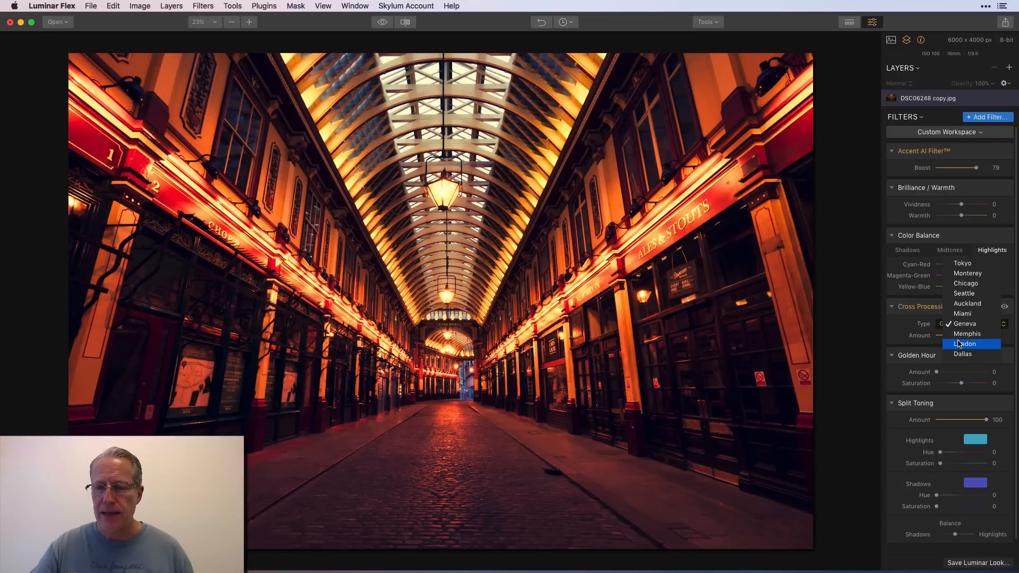
left_click(967, 334)
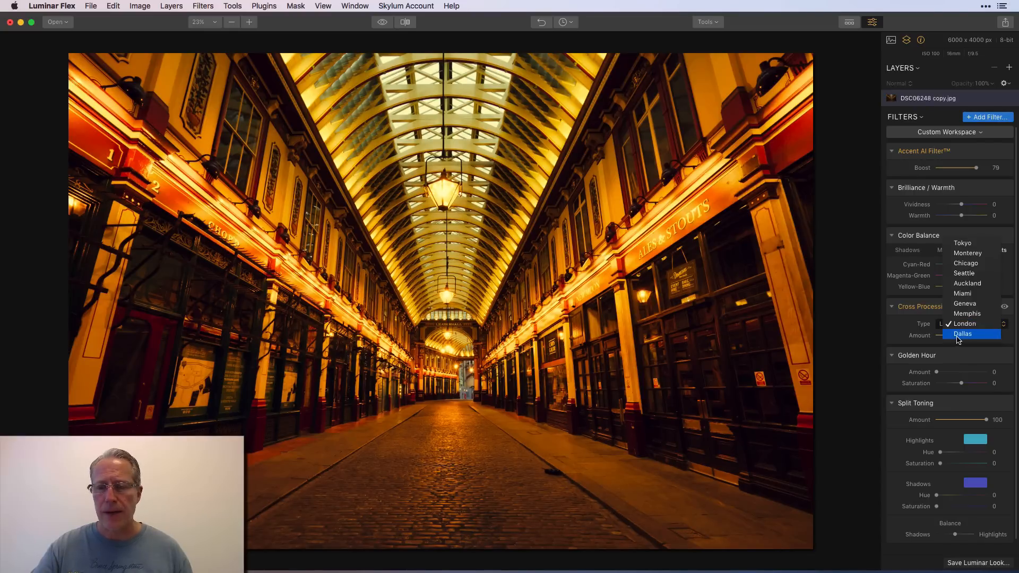
Try the Dallas, Tokyo and Miami looks, then reset Cross Processing and Golden Hour amounts
left_click(962, 333)
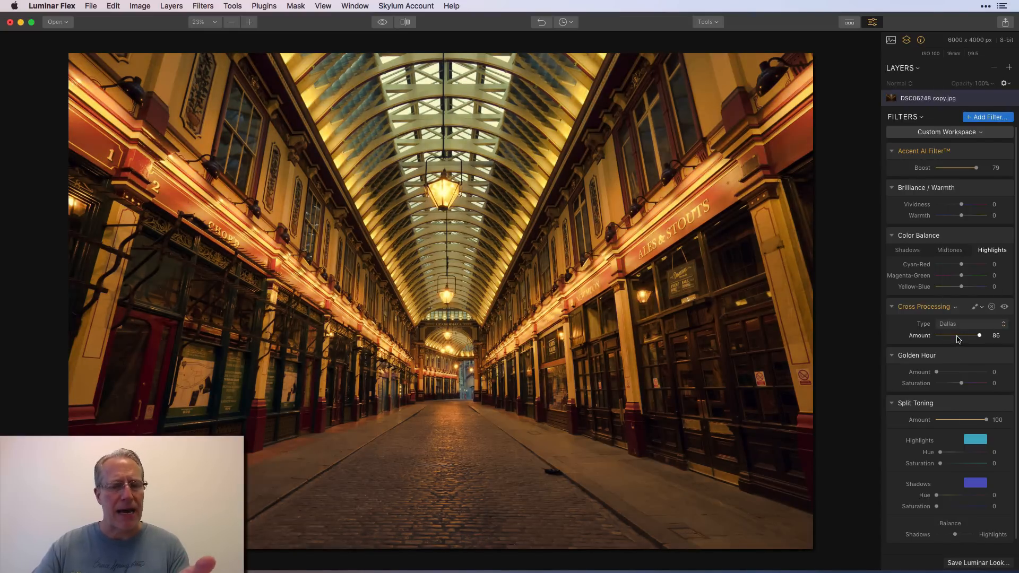
left_click(971, 323)
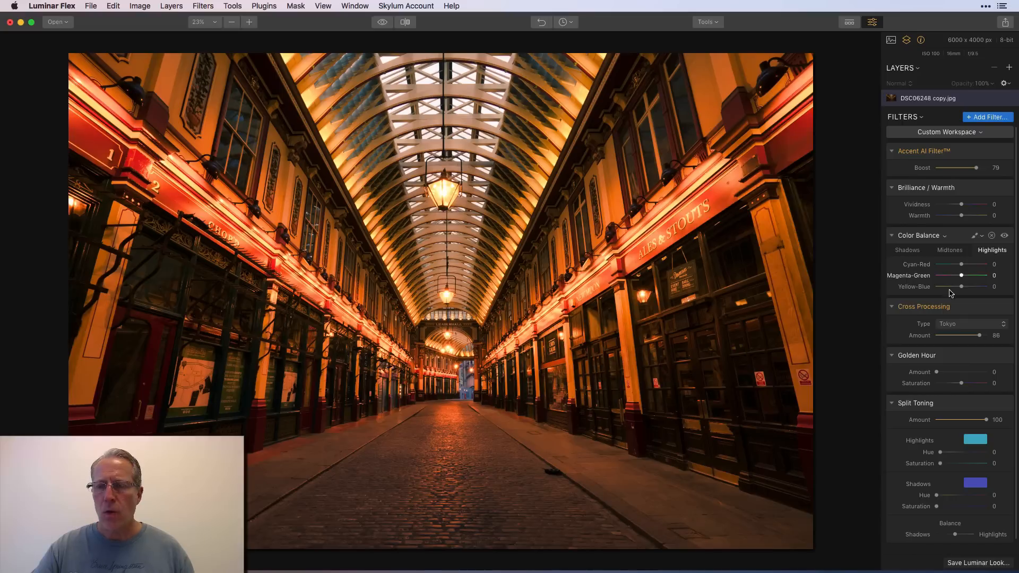
left_click(970, 323)
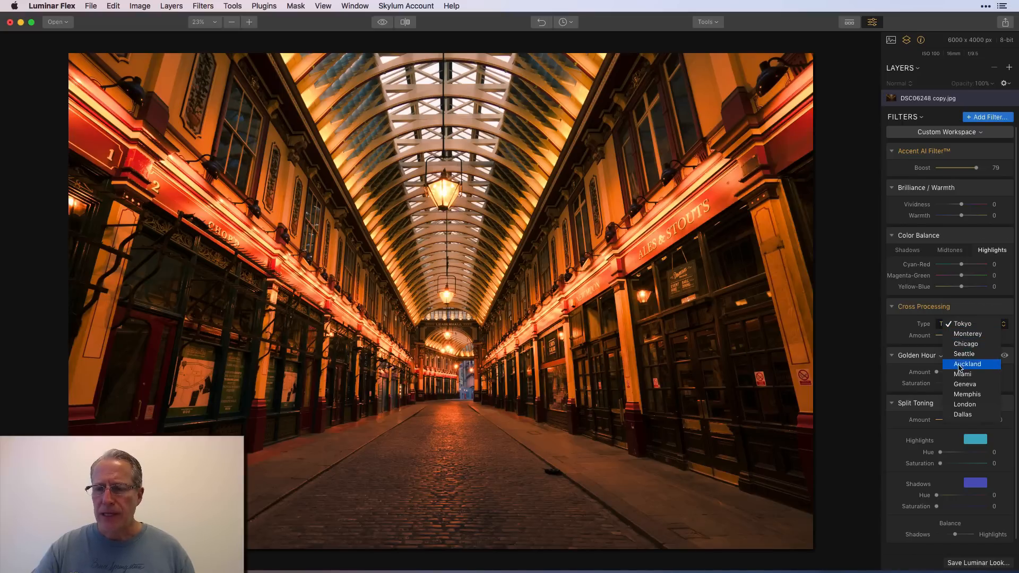
left_click(966, 373)
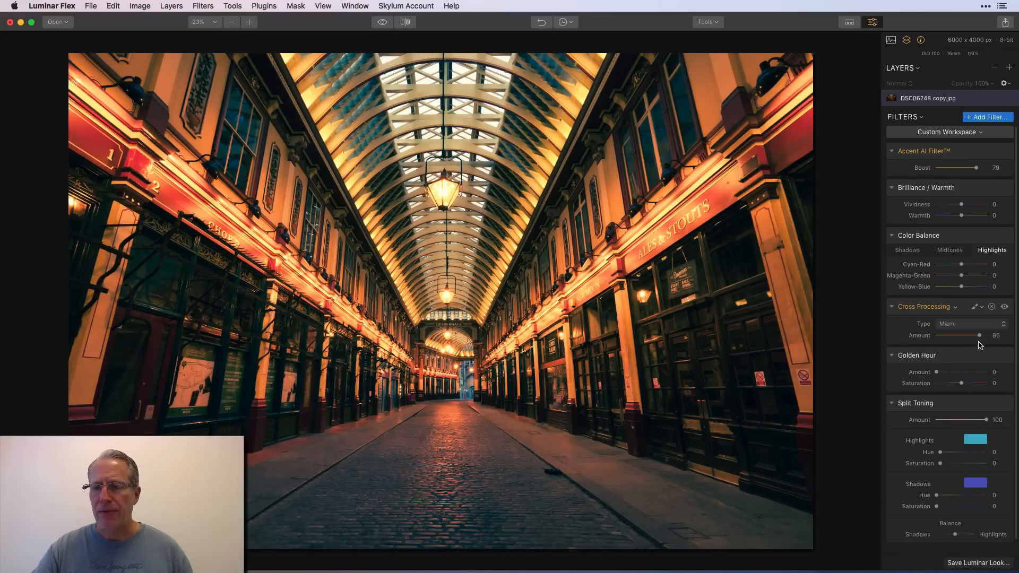
left_click_drag(972, 336, 981, 335)
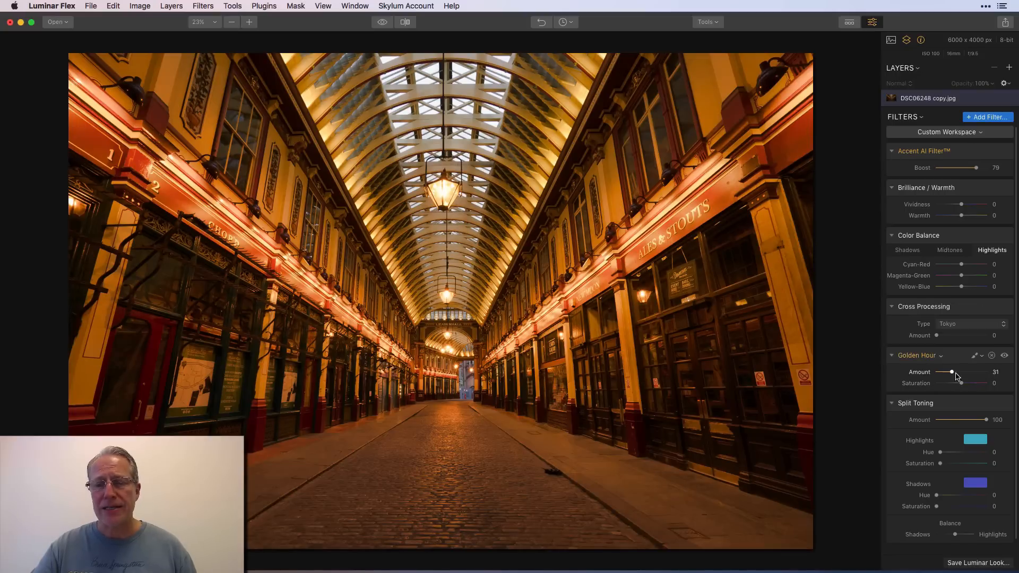
left_click_drag(952, 371, 935, 371)
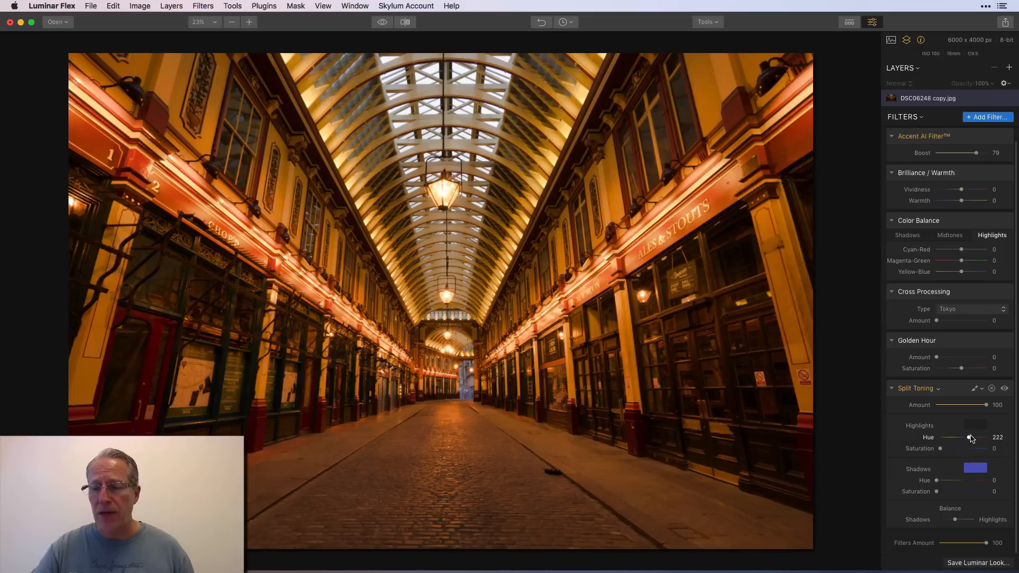
Split-tone blue (highlights hue 238, saturation 62; shadows hue 224, saturation 75), Accent AI 90, then compare
left_click_drag(967, 437, 972, 437)
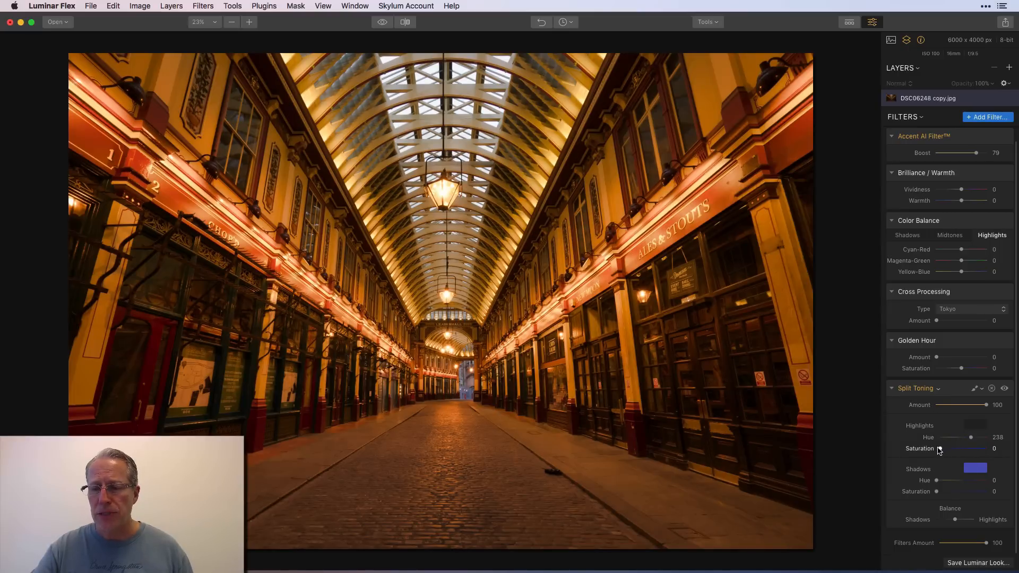
left_click_drag(960, 449, 969, 448)
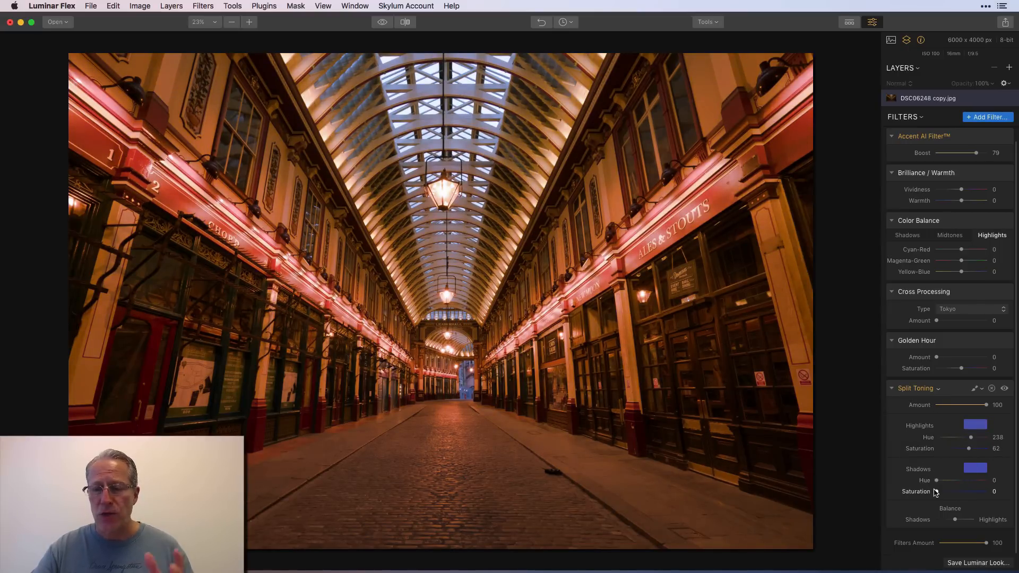
left_click_drag(937, 480, 966, 480)
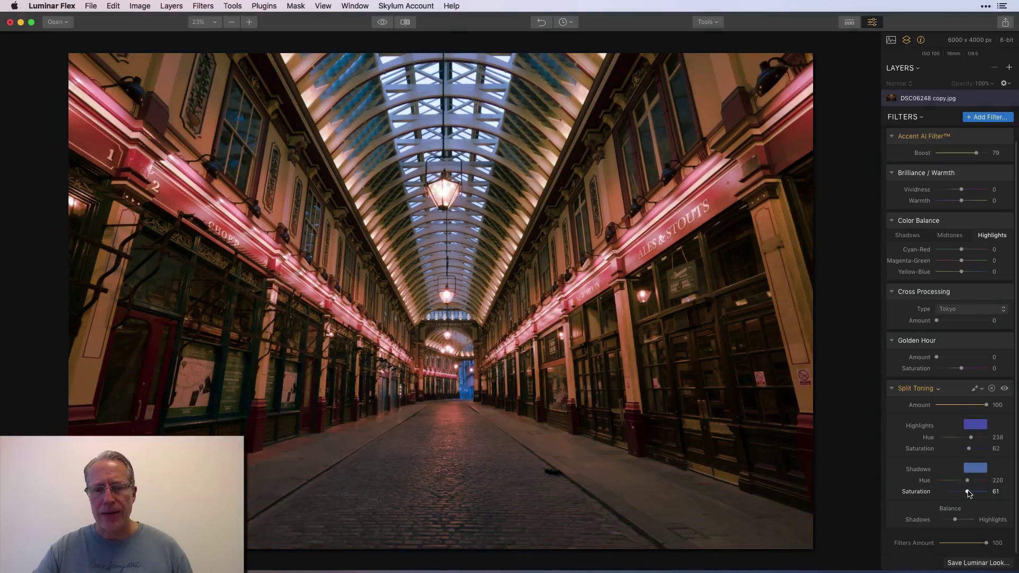
left_click_drag(965, 491, 969, 491)
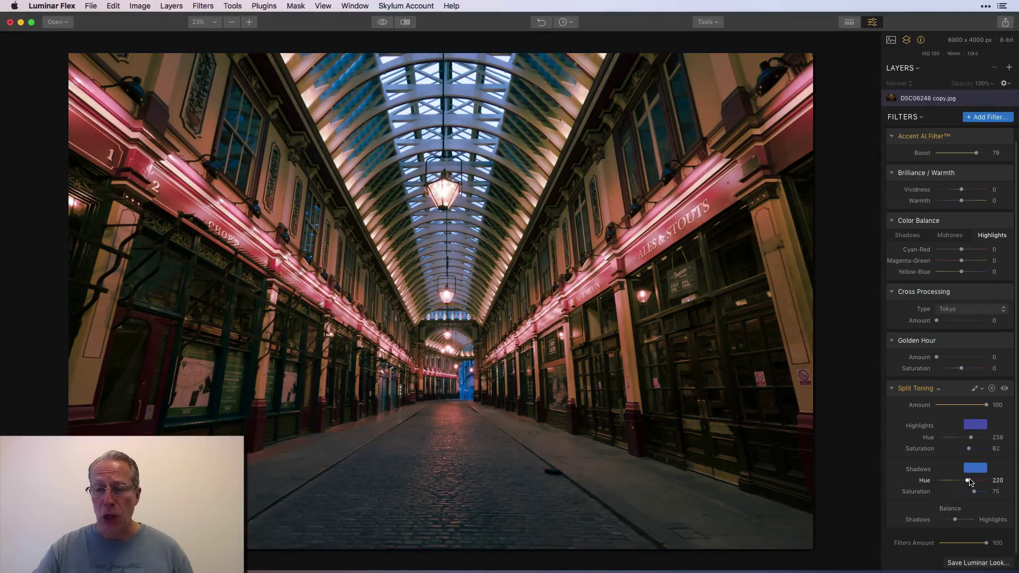
left_click_drag(970, 480, 967, 481)
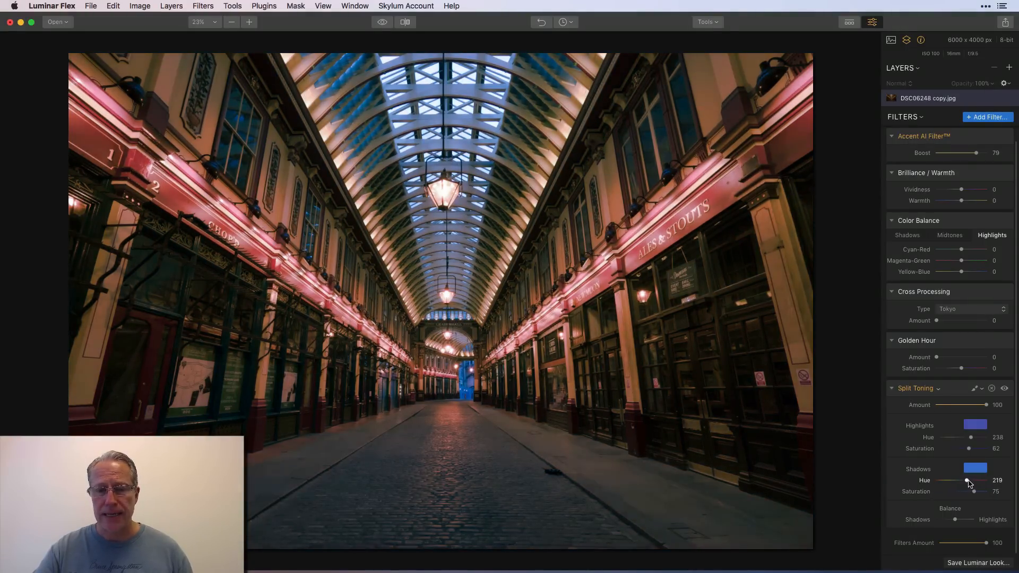
left_click_drag(968, 479, 971, 480)
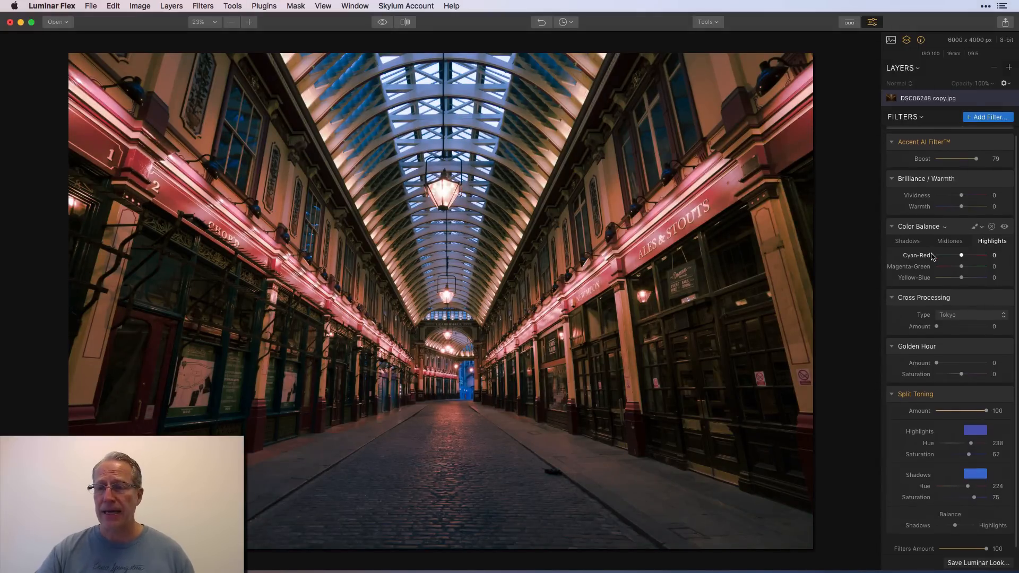
left_click_drag(975, 159, 981, 159)
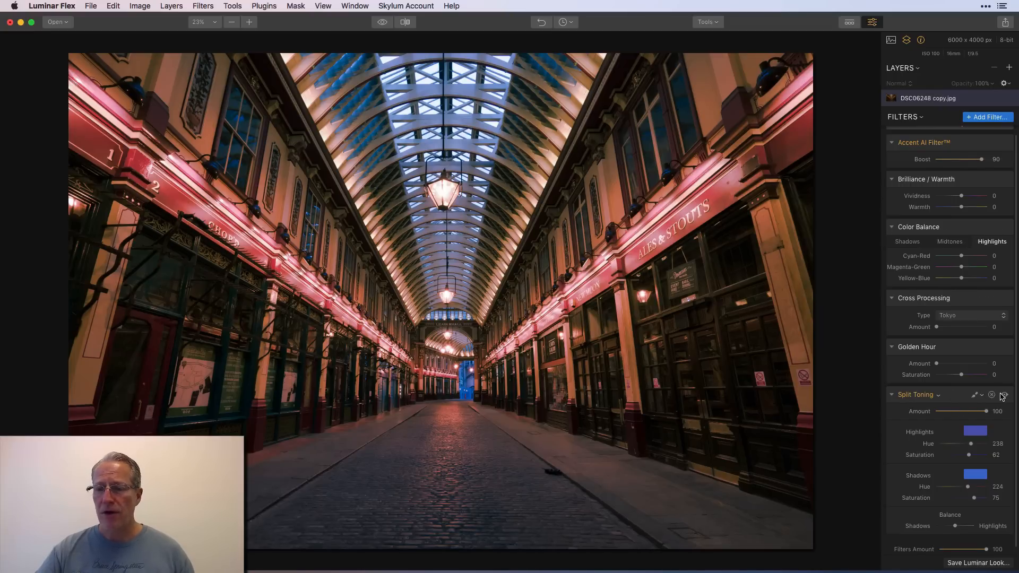
left_click(1004, 394)
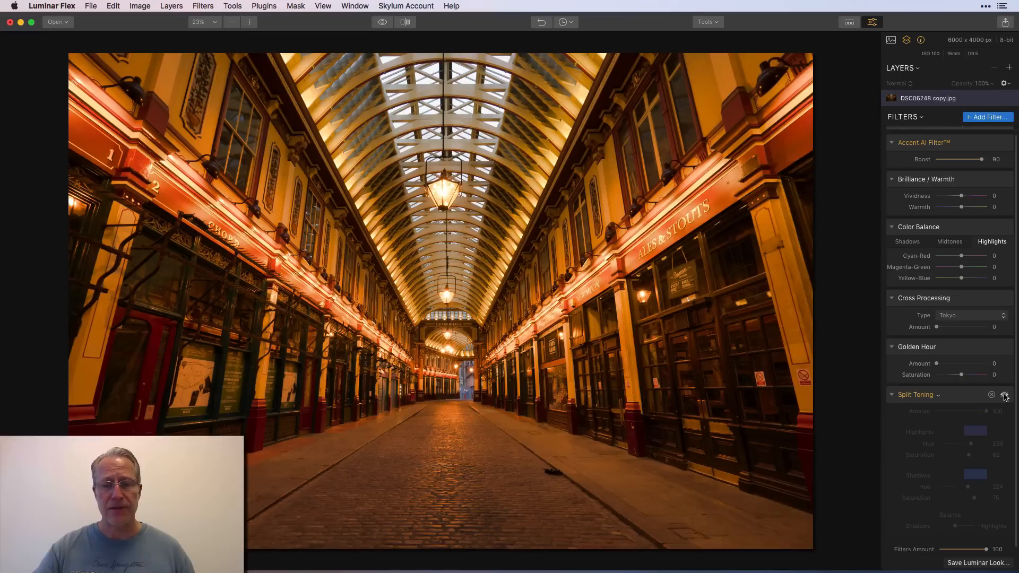